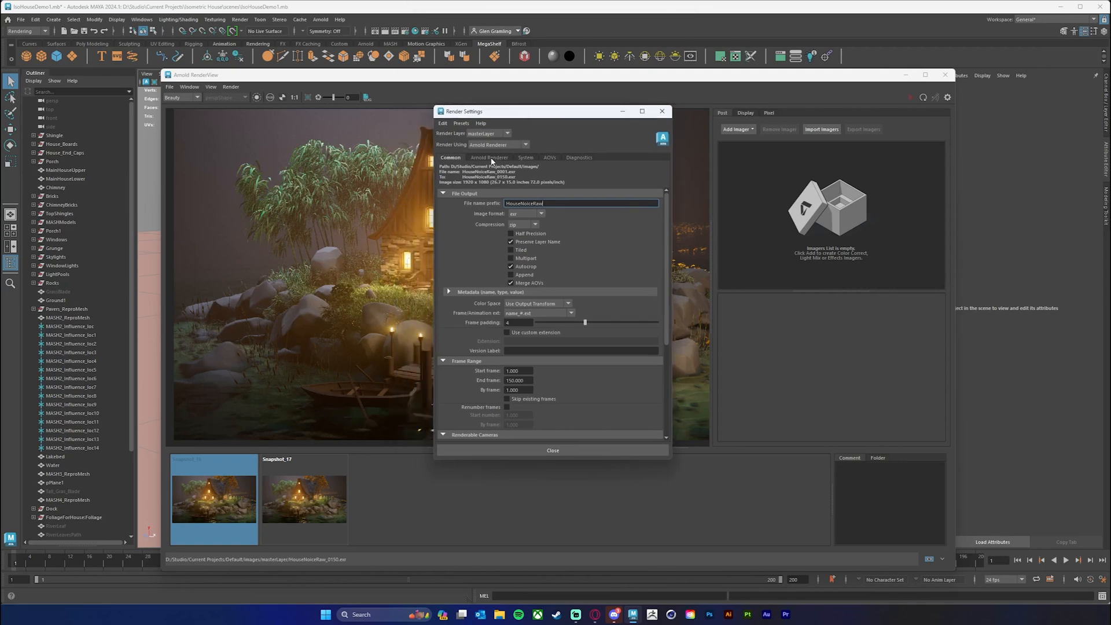
Show the Arnold Renderer sampling settings and scroll to the empty Imagers section.
{"action": "left_click", "coordinate": [488, 157]}
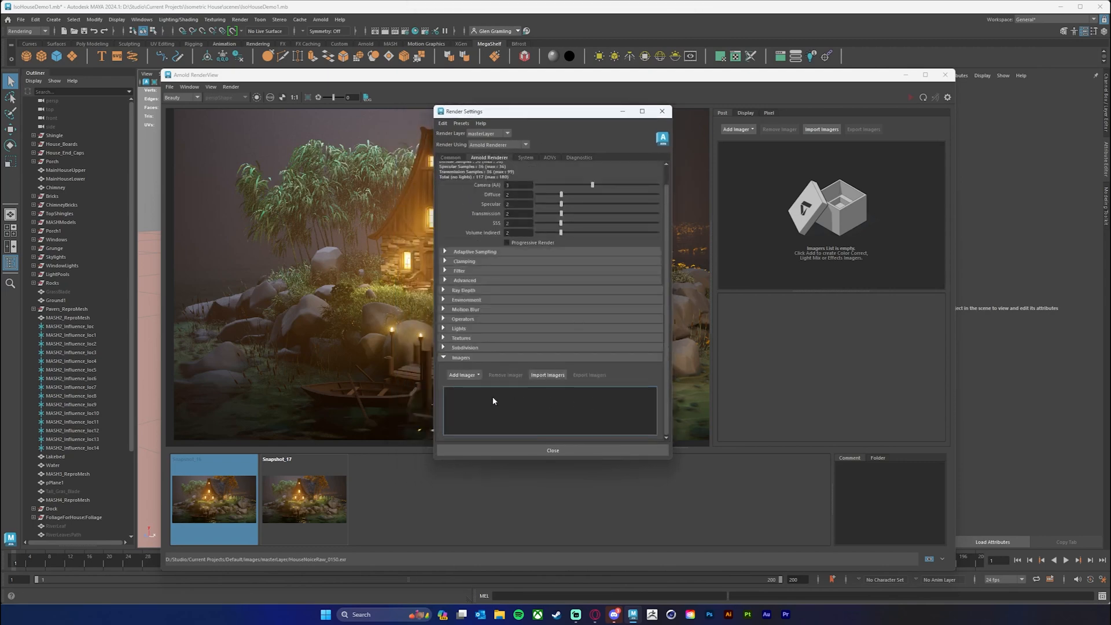
{"action": "left_click", "coordinate": [463, 374]}
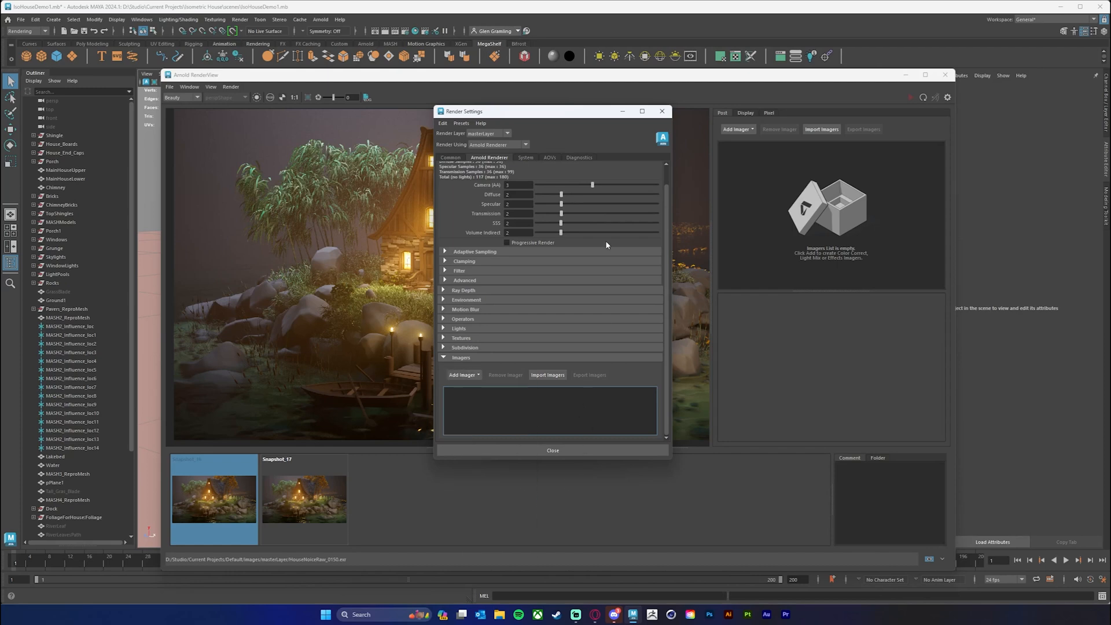
{"action": "mouse_move", "coordinate": [588, 116]}
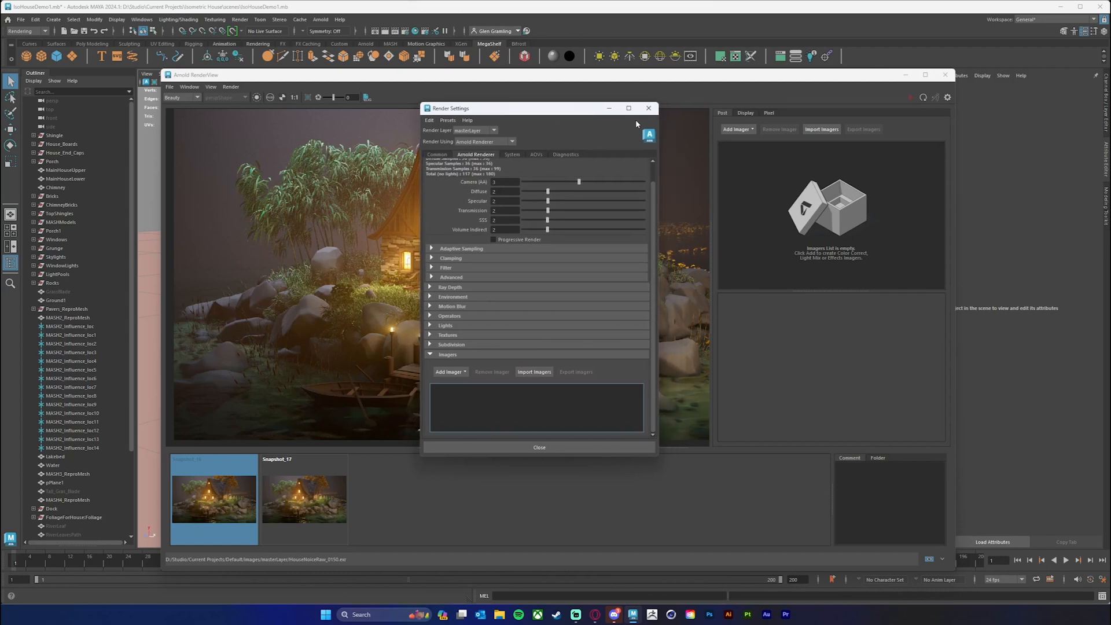
{"action": "mouse_move", "coordinate": [701, 138]}
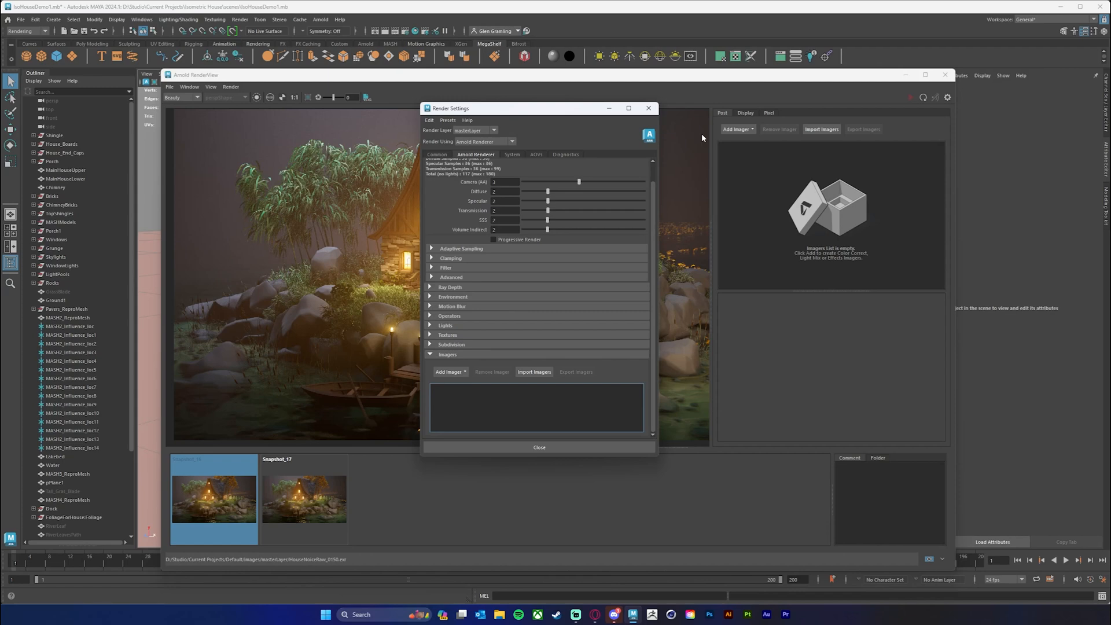
{"action": "mouse_move", "coordinate": [515, 112]}
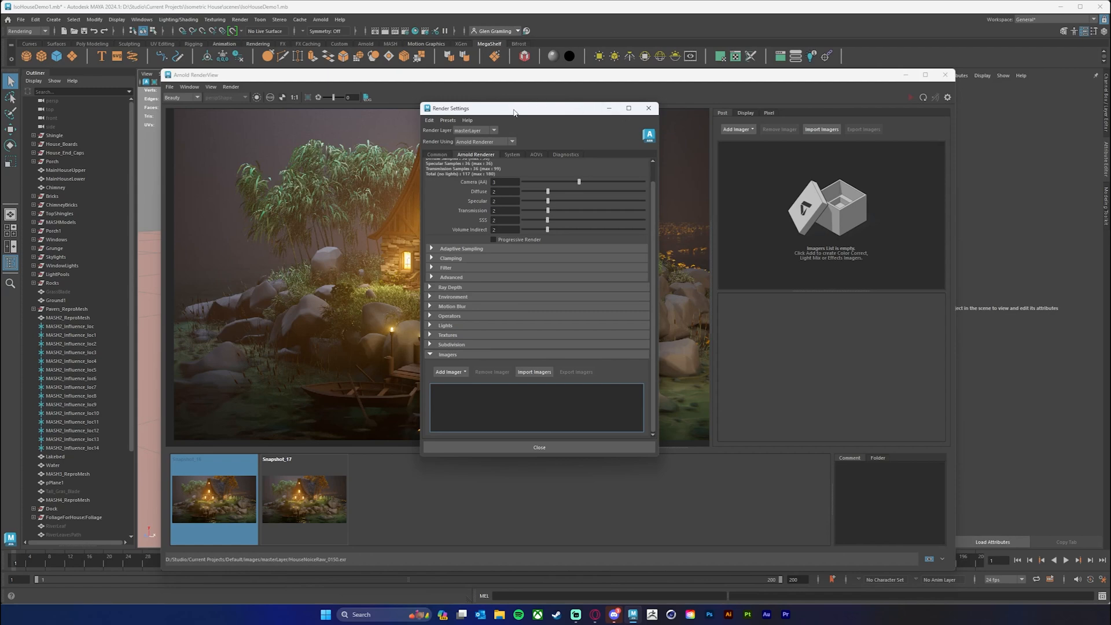
{"action": "left_click", "coordinate": [319, 19]}
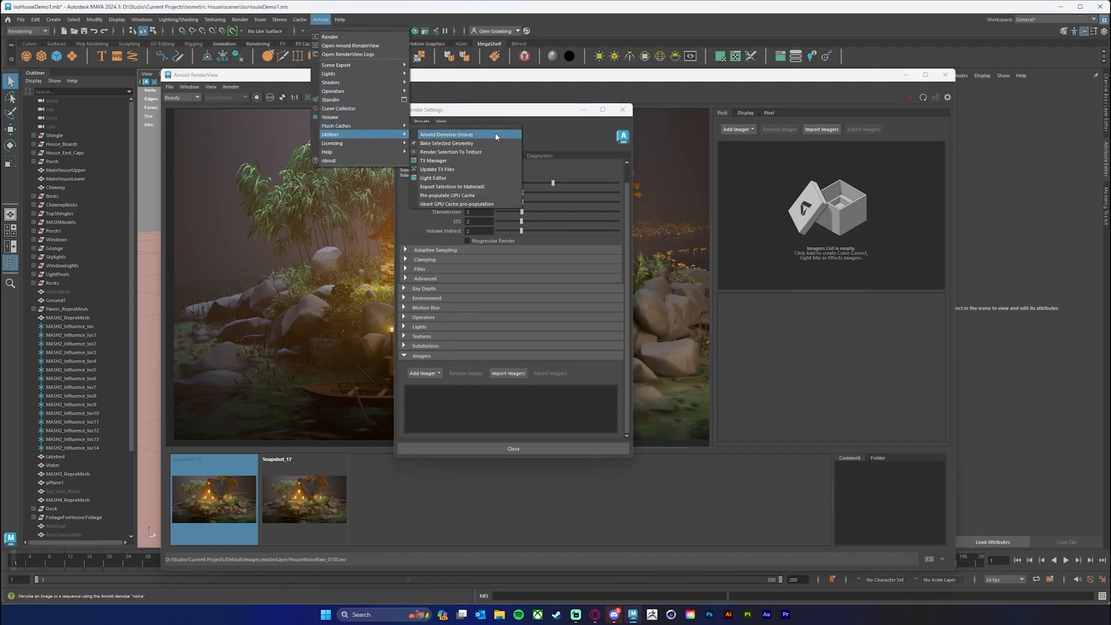
{"action": "left_click", "coordinate": [446, 134]}
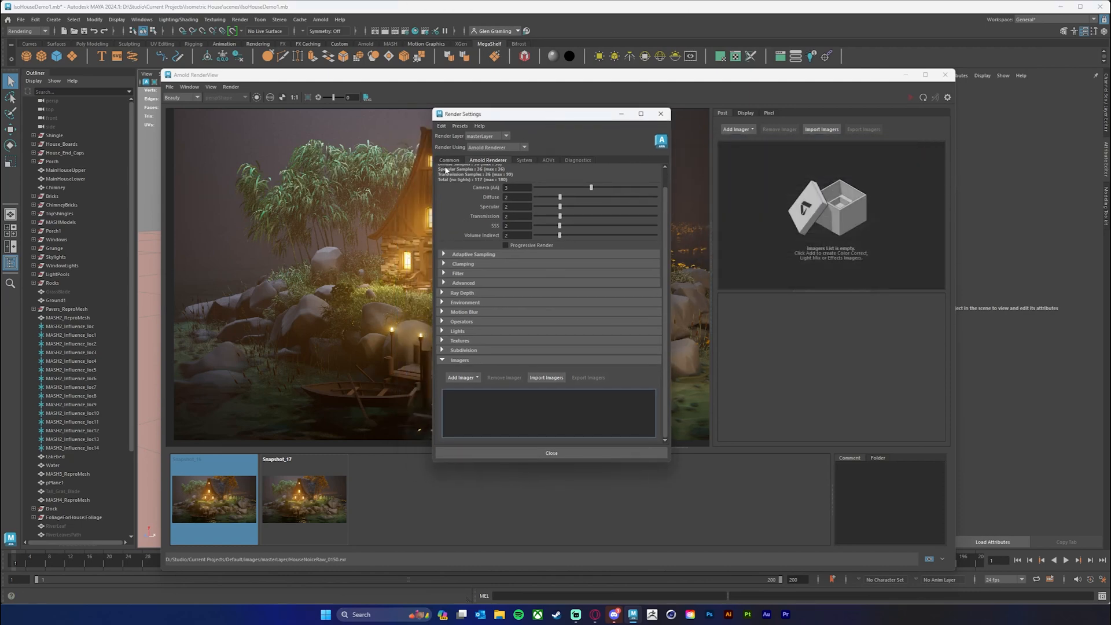
On the Common tab, keep zip compression for the HouseNoiseRaw EXR output and move the window aside.
{"action": "left_click", "coordinate": [449, 160]}
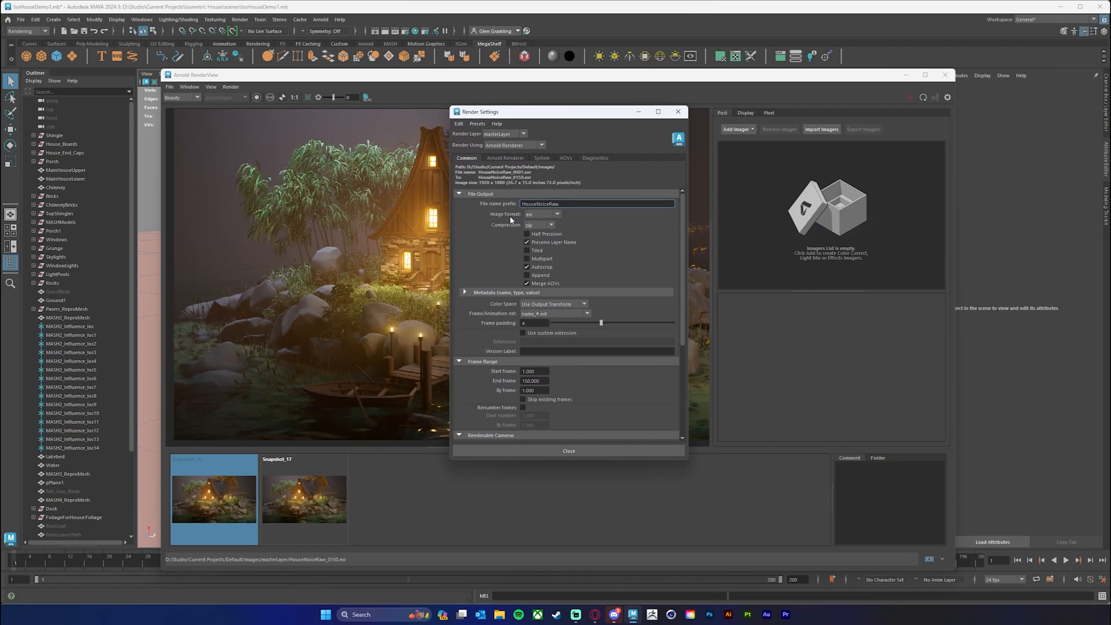
{"action": "mouse_move", "coordinate": [527, 215]}
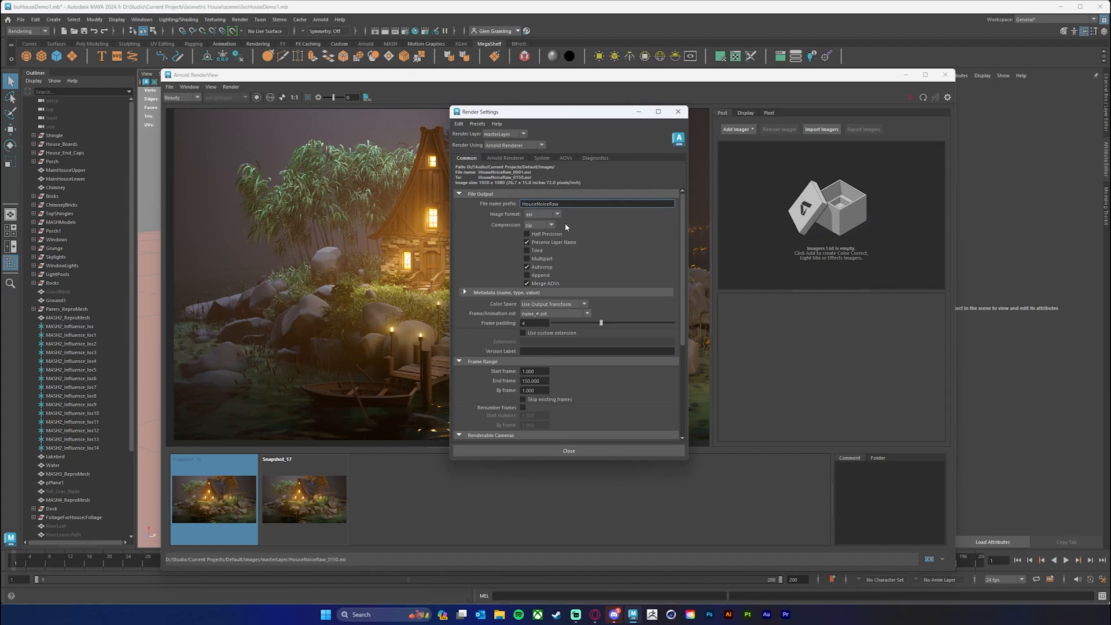
{"action": "left_click", "coordinate": [551, 224]}
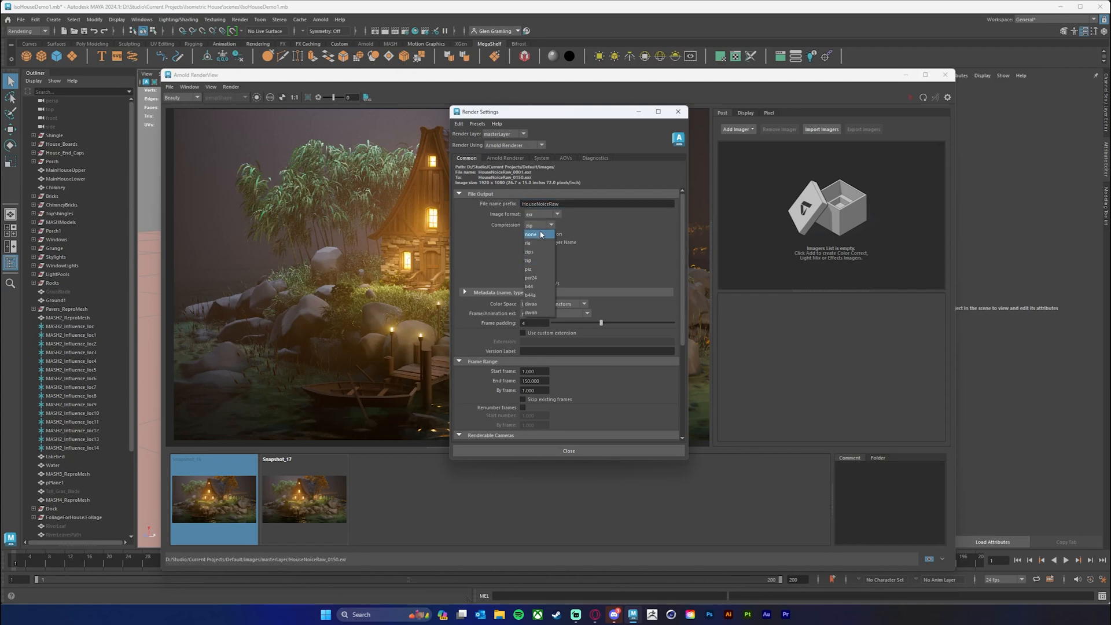
{"action": "mouse_move", "coordinate": [542, 260]}
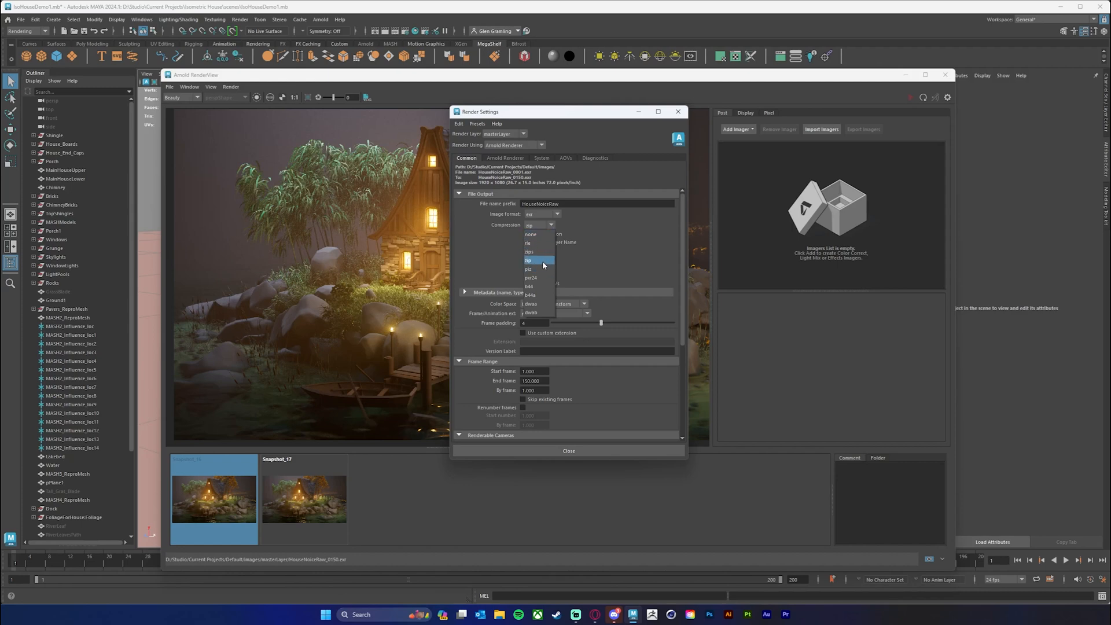
{"action": "mouse_move", "coordinate": [537, 262]}
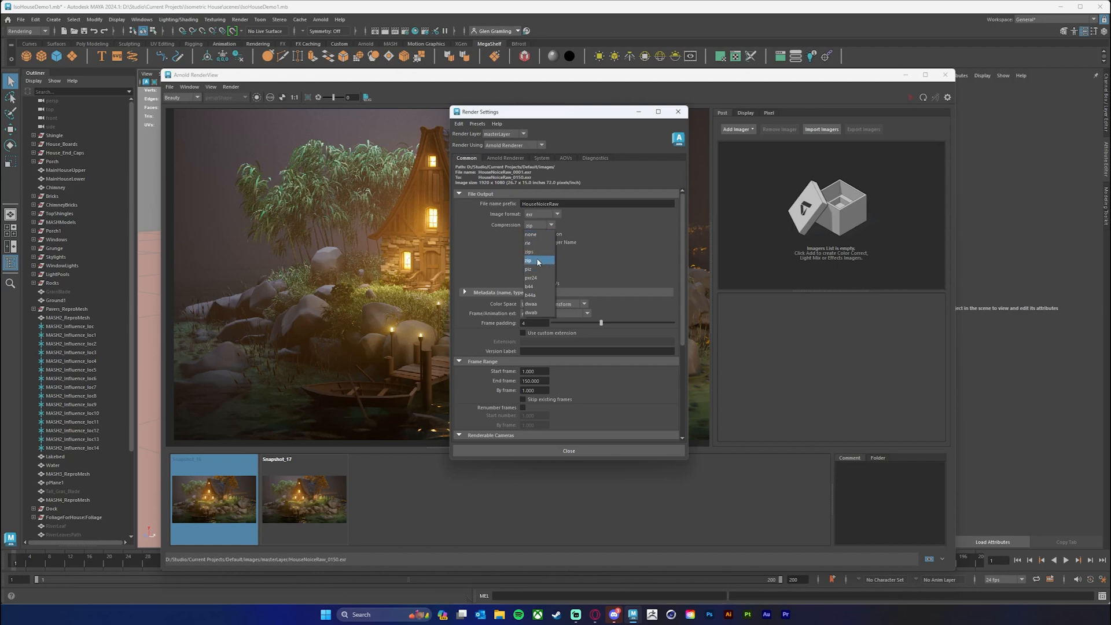
{"action": "left_click", "coordinate": [528, 261]}
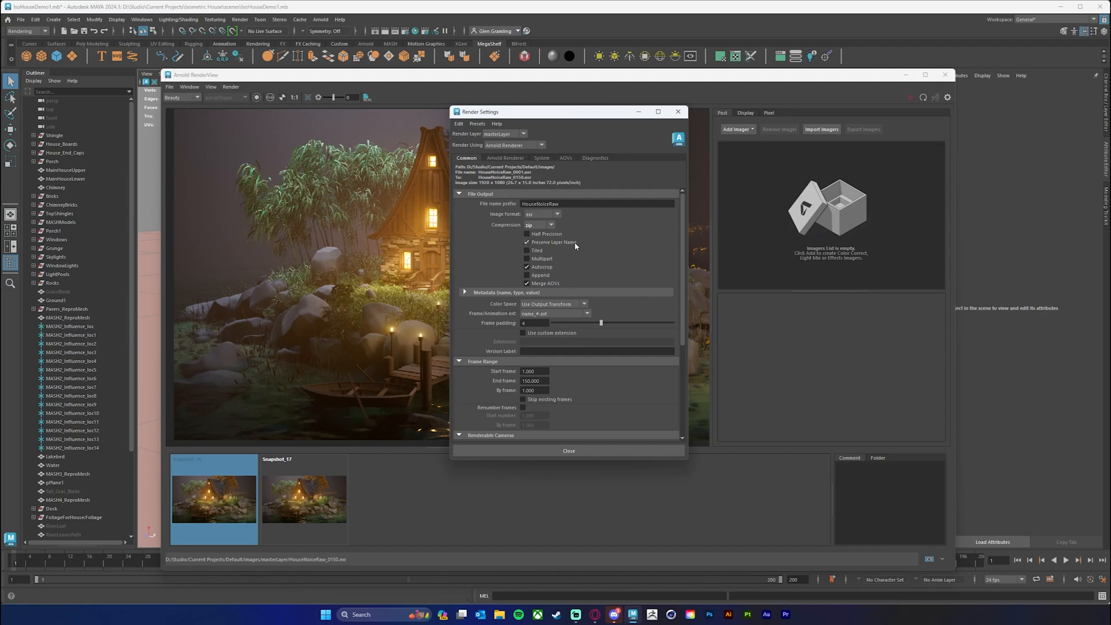
{"action": "left_click_drag", "start_coordinate": [566, 111], "coordinate": [583, 113]}
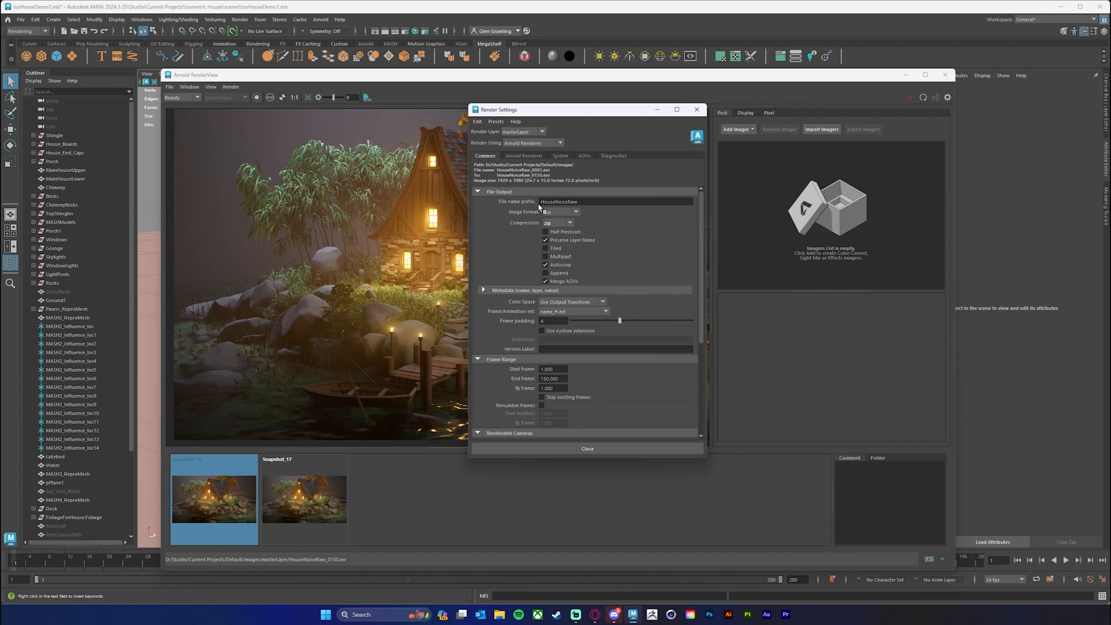
{"action": "mouse_move", "coordinate": [560, 206]}
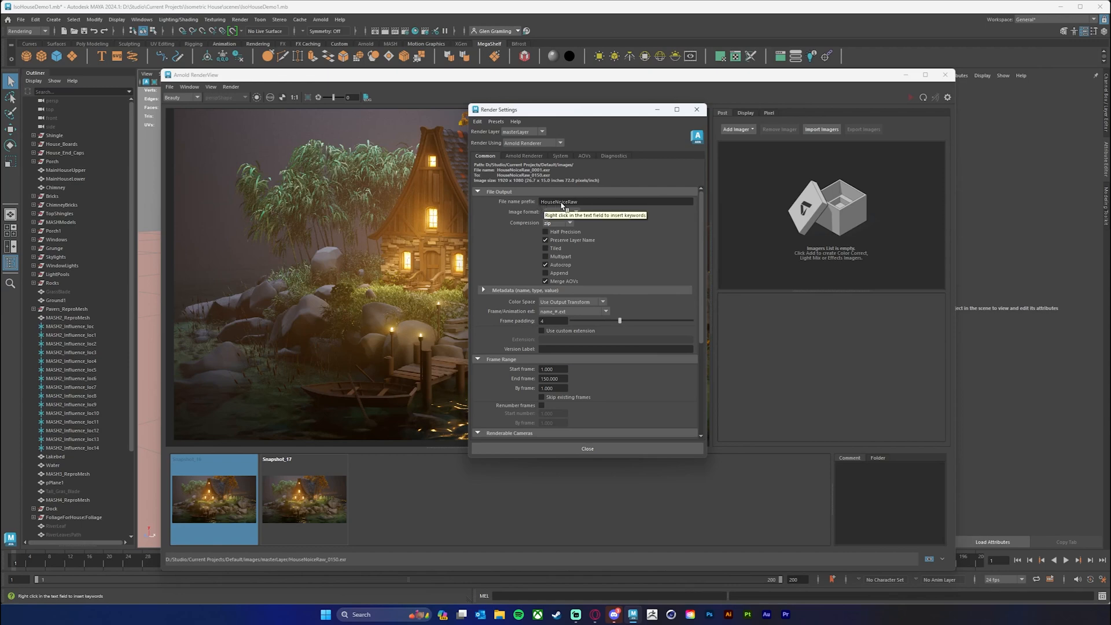
{"action": "mouse_move", "coordinate": [595, 211]}
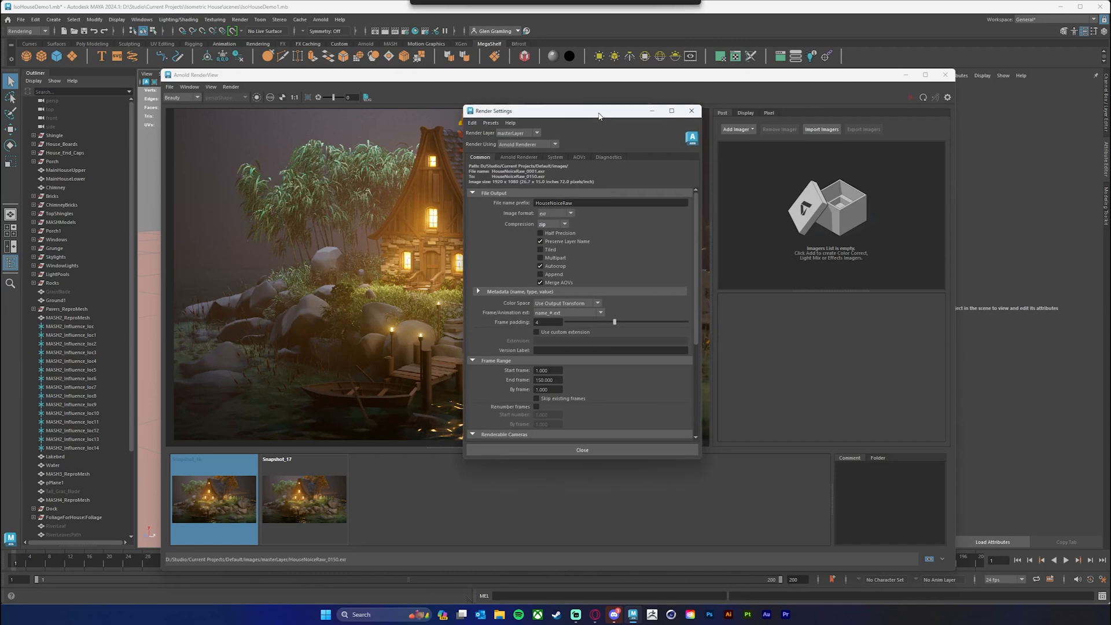
{"action": "left_click", "coordinate": [560, 202]}
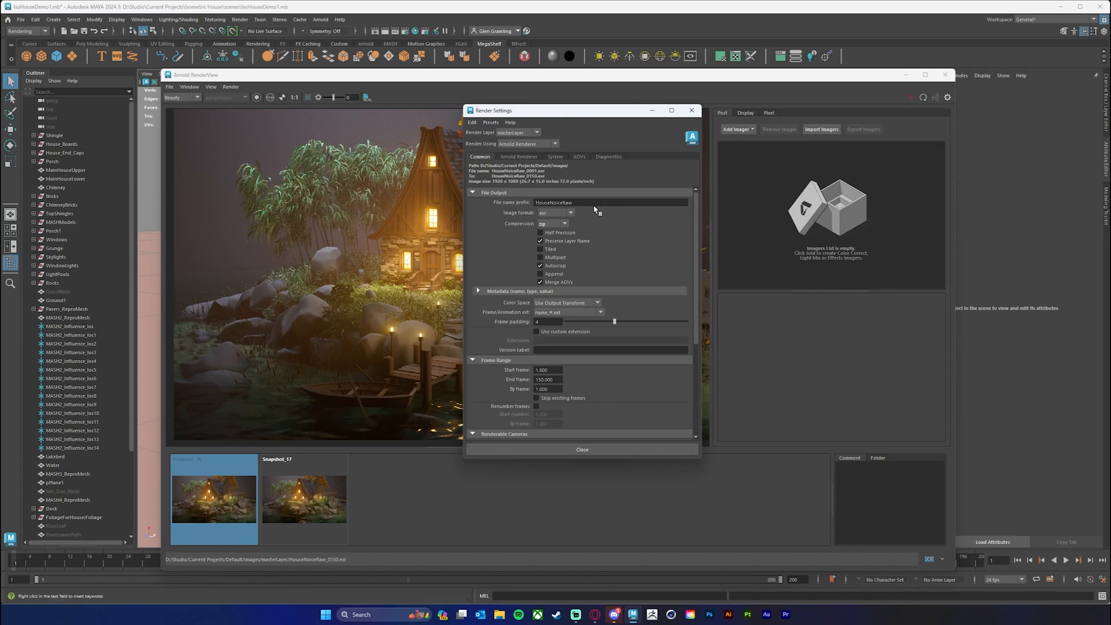
{"action": "mouse_move", "coordinate": [607, 206]}
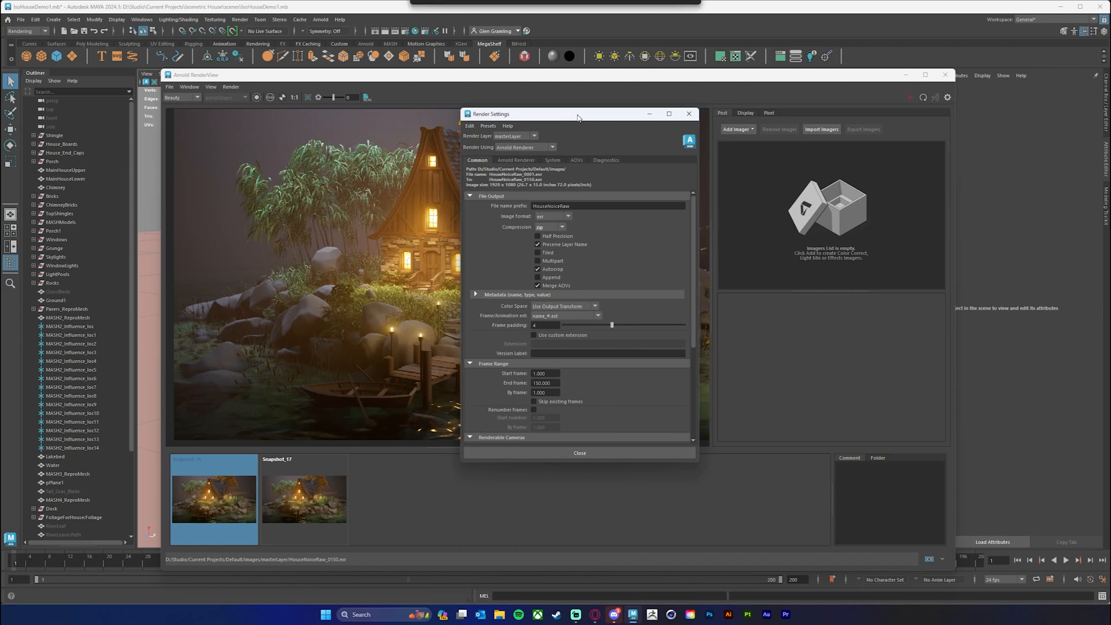
Switch back to the Arnold Renderer tab showing the sampling values.
{"action": "left_click", "coordinate": [515, 160]}
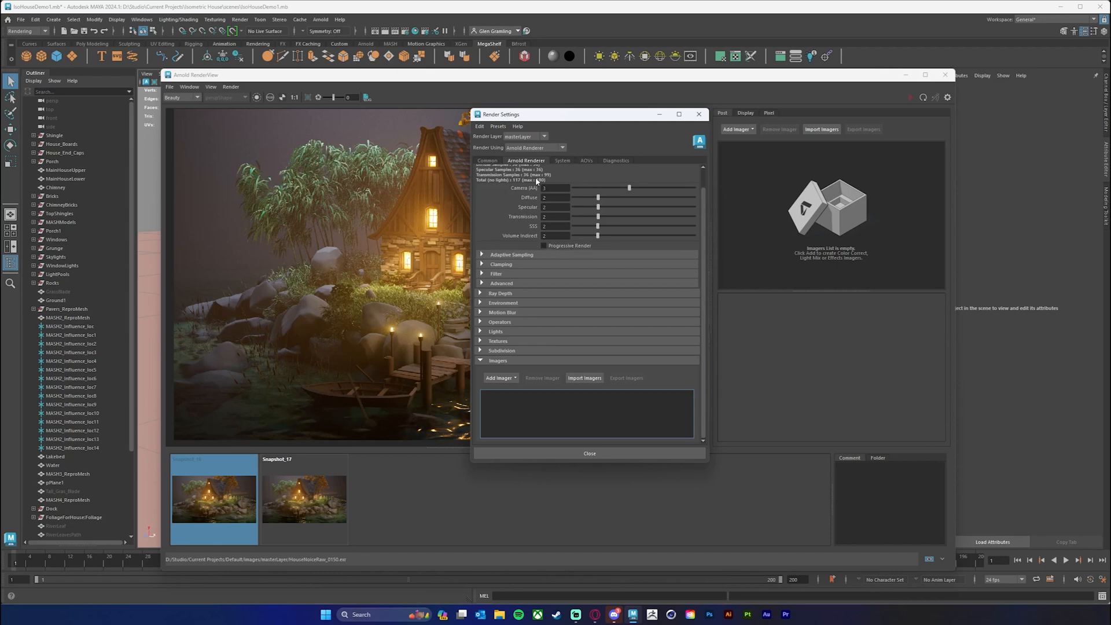
{"action": "mouse_move", "coordinate": [582, 244]}
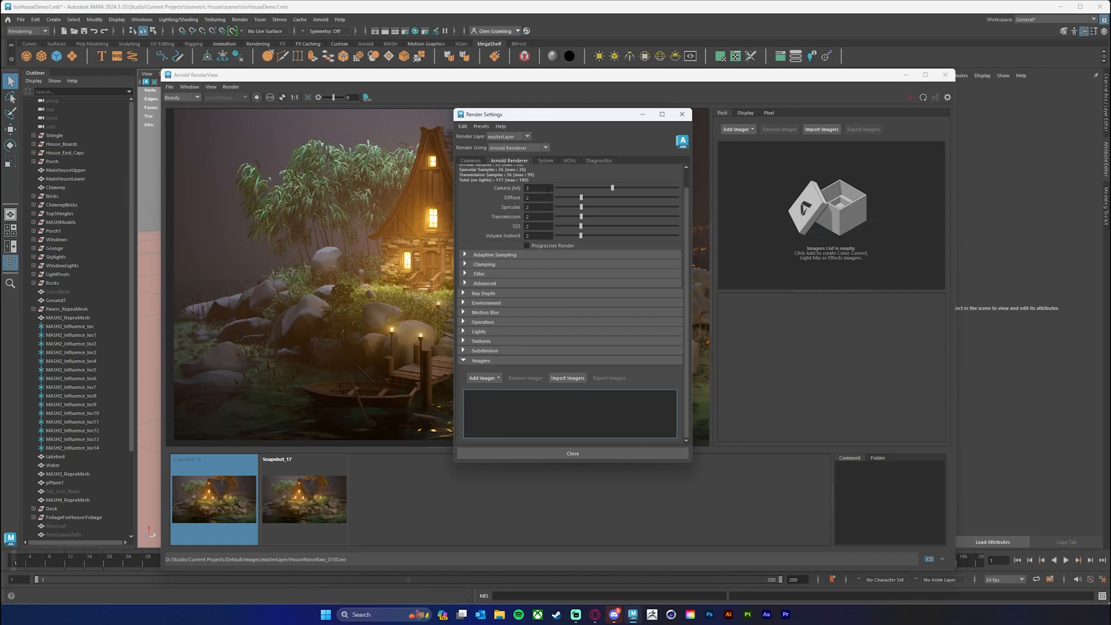
{"action": "mouse_move", "coordinate": [333, 207]}
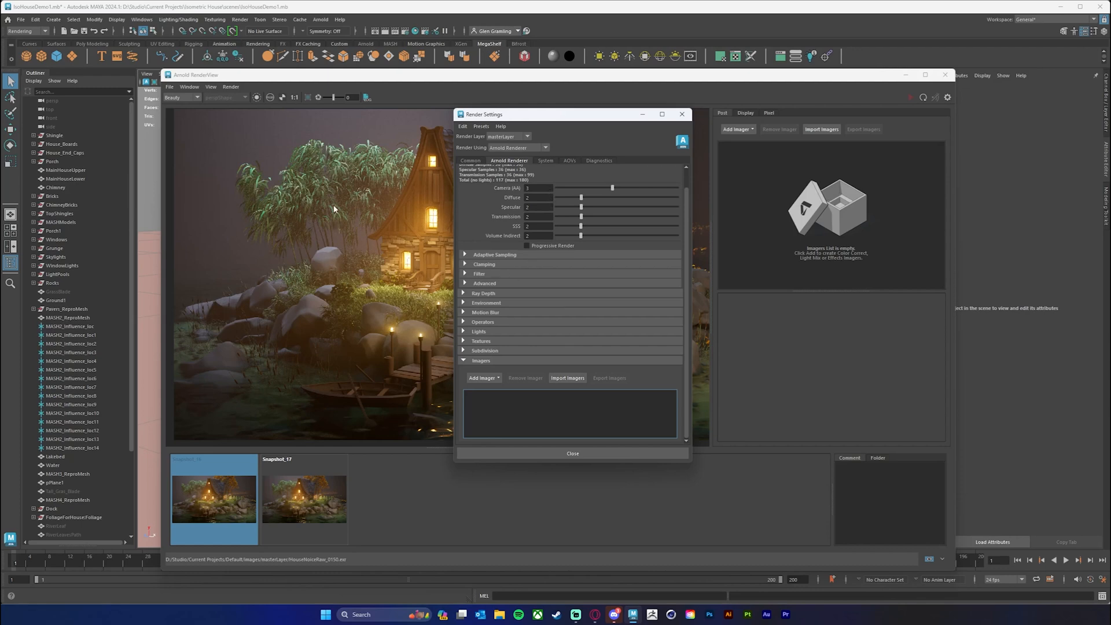
{"action": "mouse_move", "coordinate": [499, 174]}
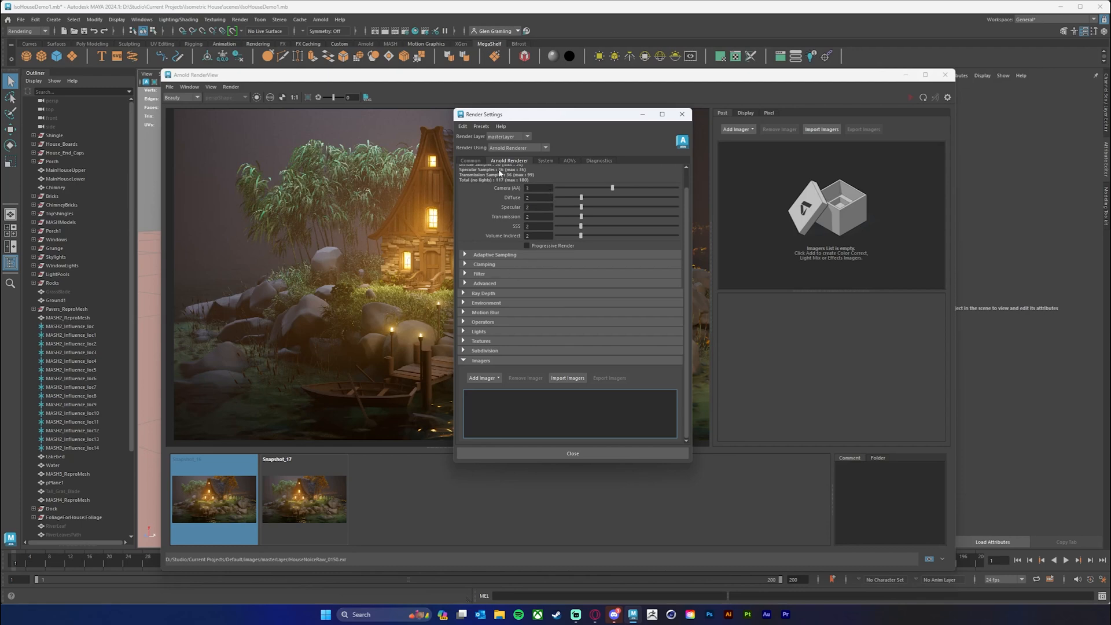
{"action": "mouse_move", "coordinate": [573, 118]}
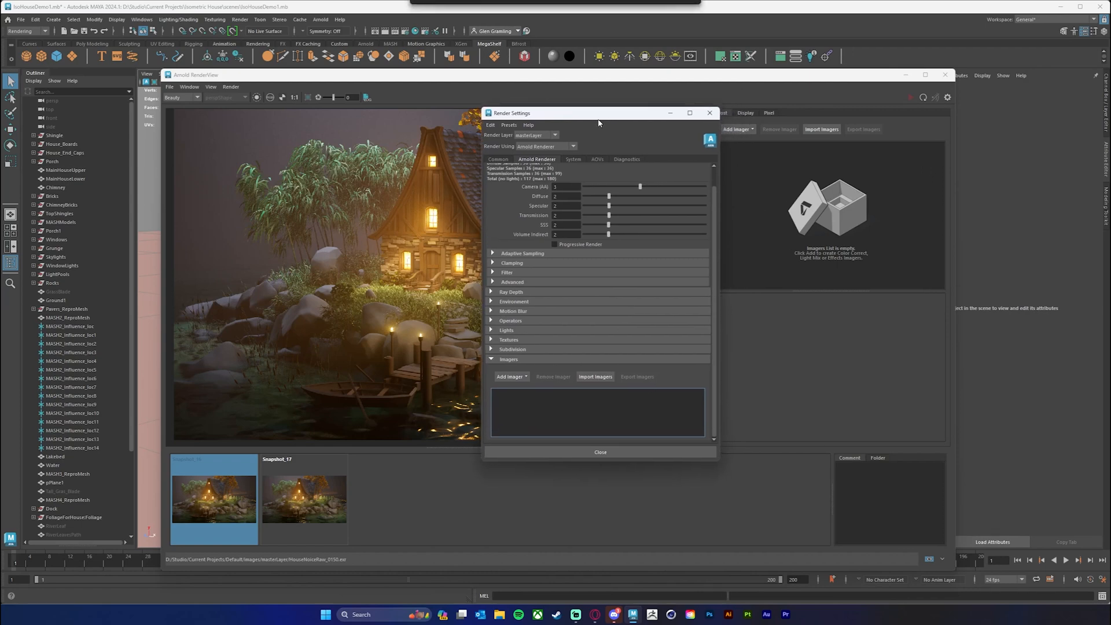
{"action": "mouse_move", "coordinate": [585, 149]}
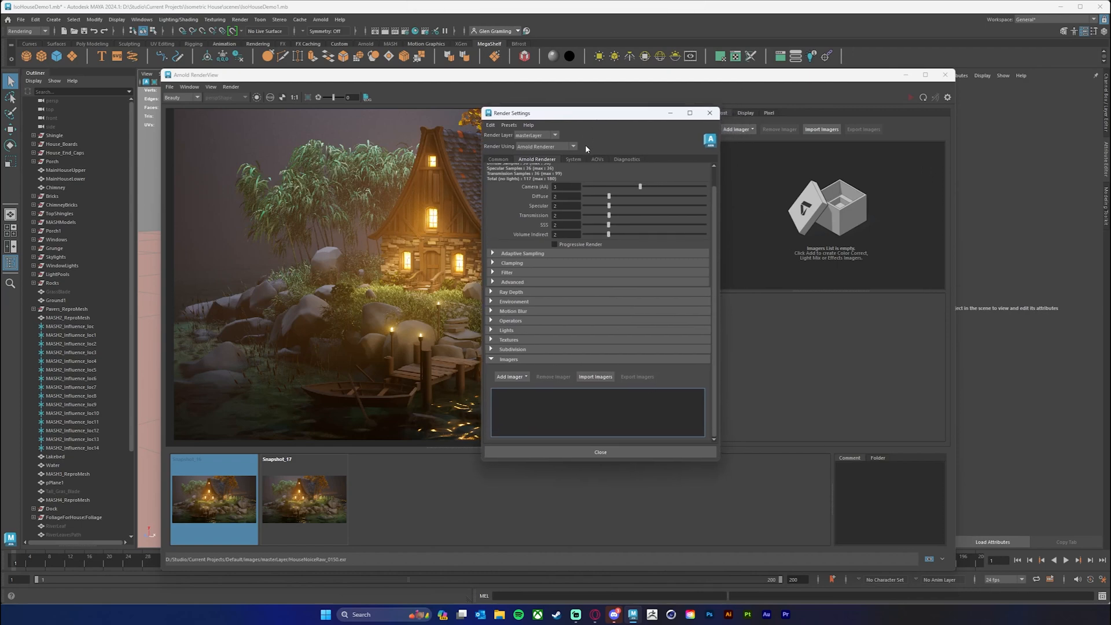
{"action": "mouse_move", "coordinate": [593, 161]}
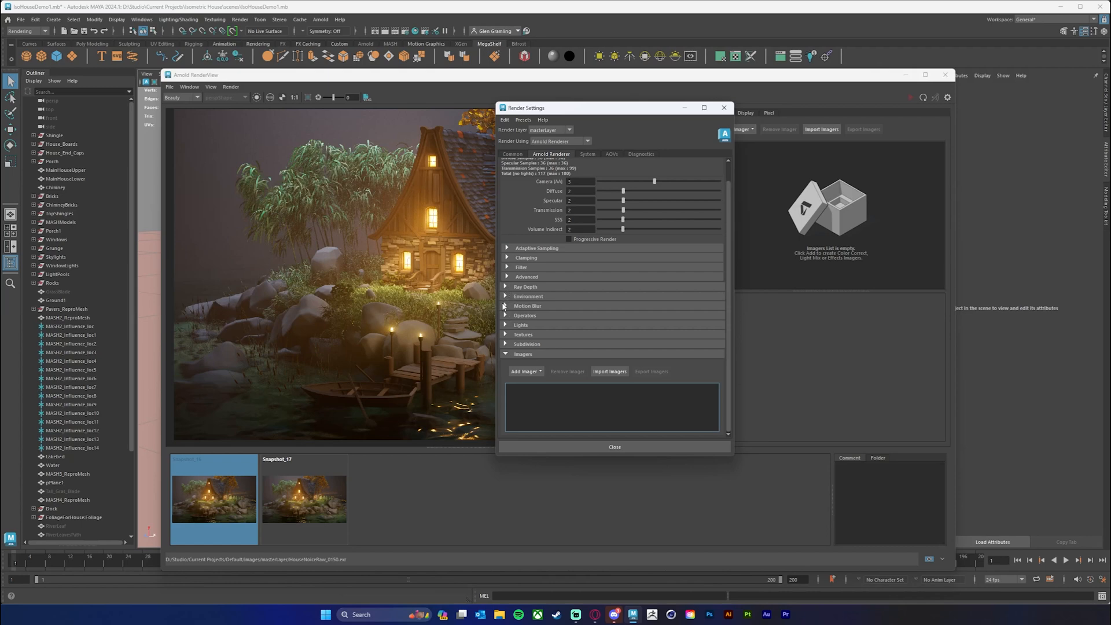
Expand the Motion Blur section to review it, then collapse it again.
{"action": "left_click", "coordinate": [506, 306]}
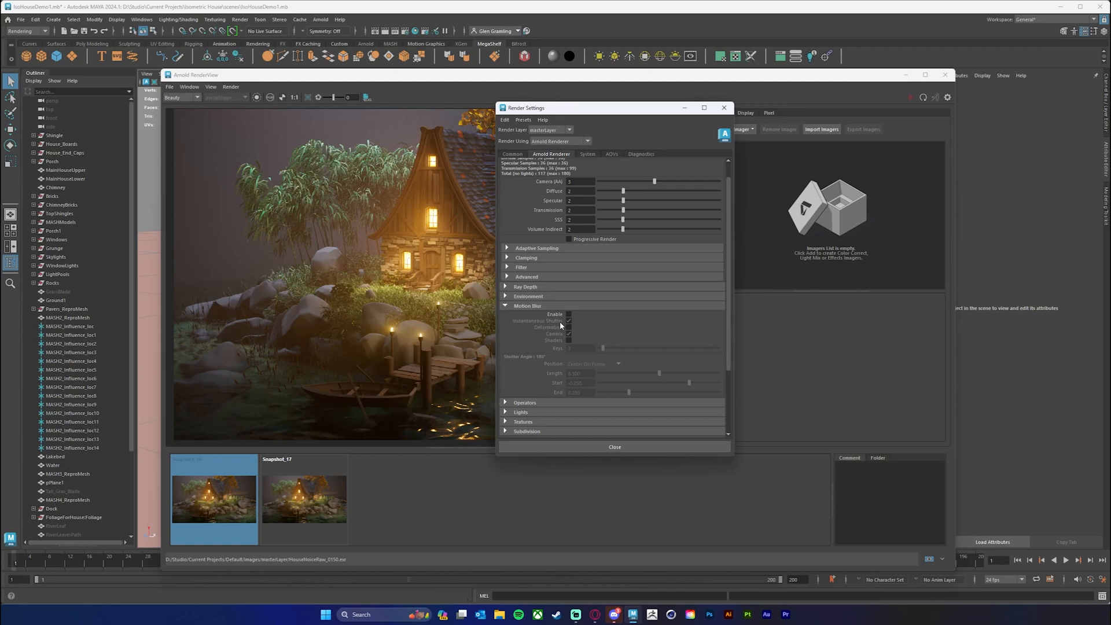
{"action": "mouse_move", "coordinate": [567, 324]}
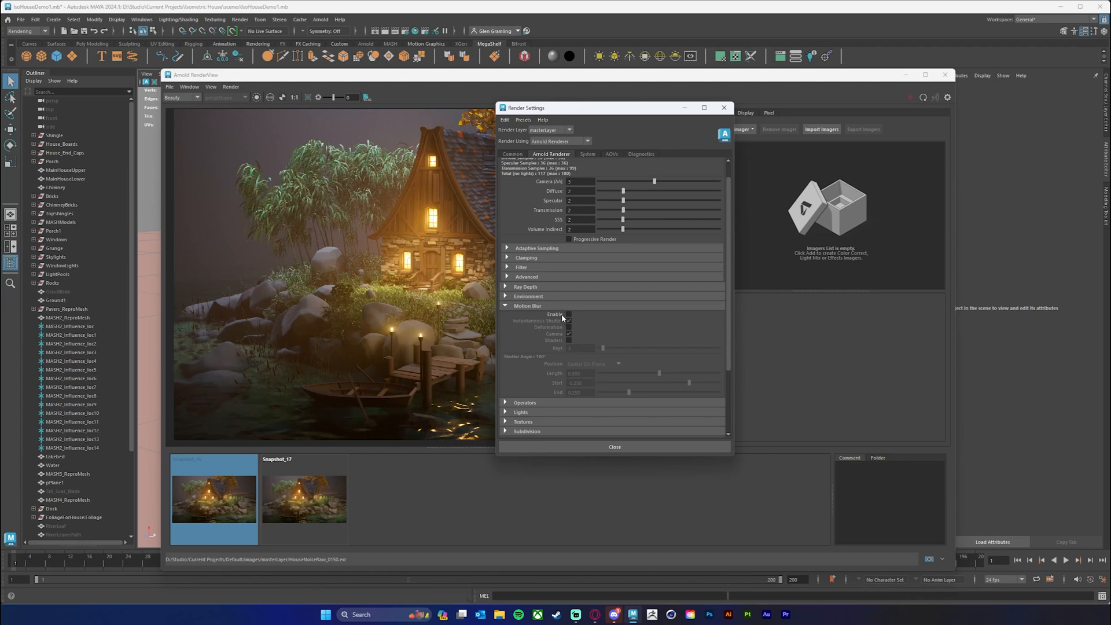
{"action": "mouse_move", "coordinate": [575, 325]}
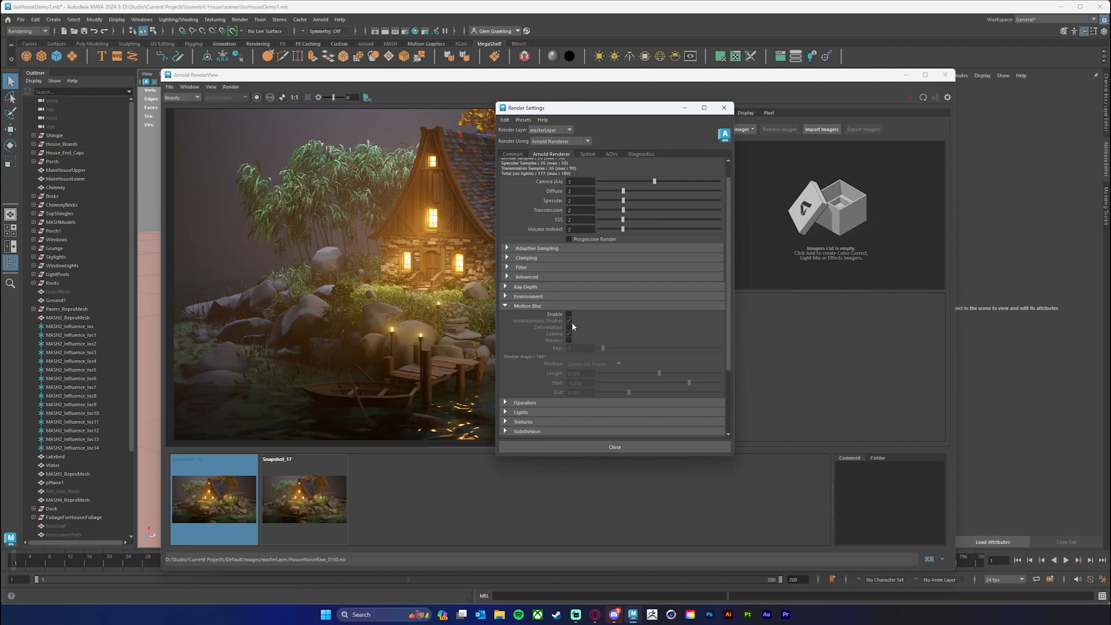
{"action": "mouse_move", "coordinate": [574, 326]}
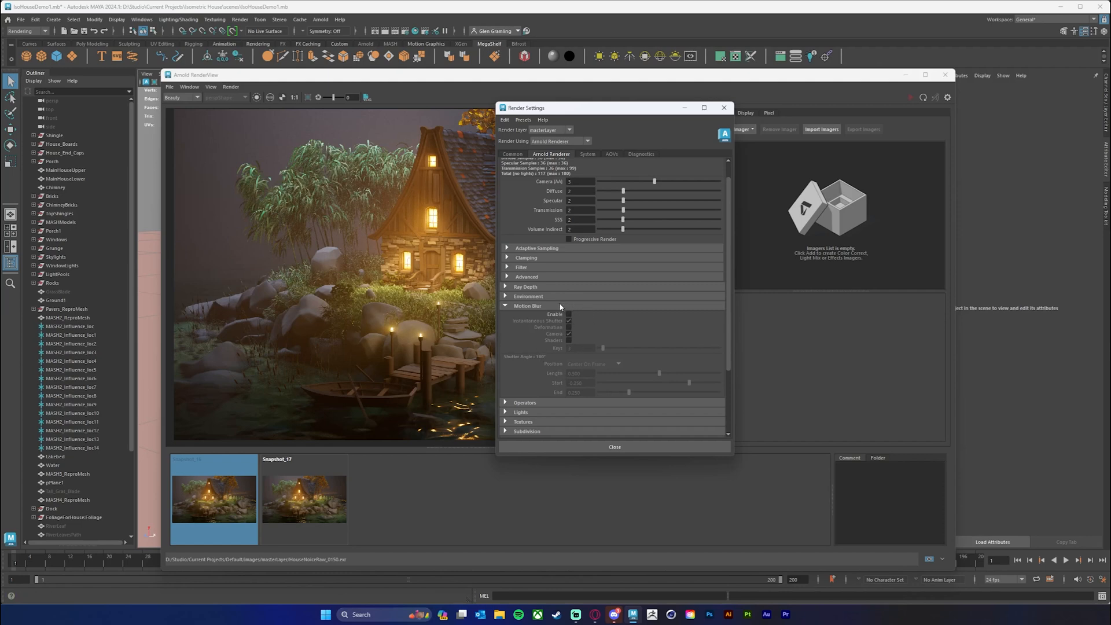
{"action": "mouse_move", "coordinate": [513, 317]}
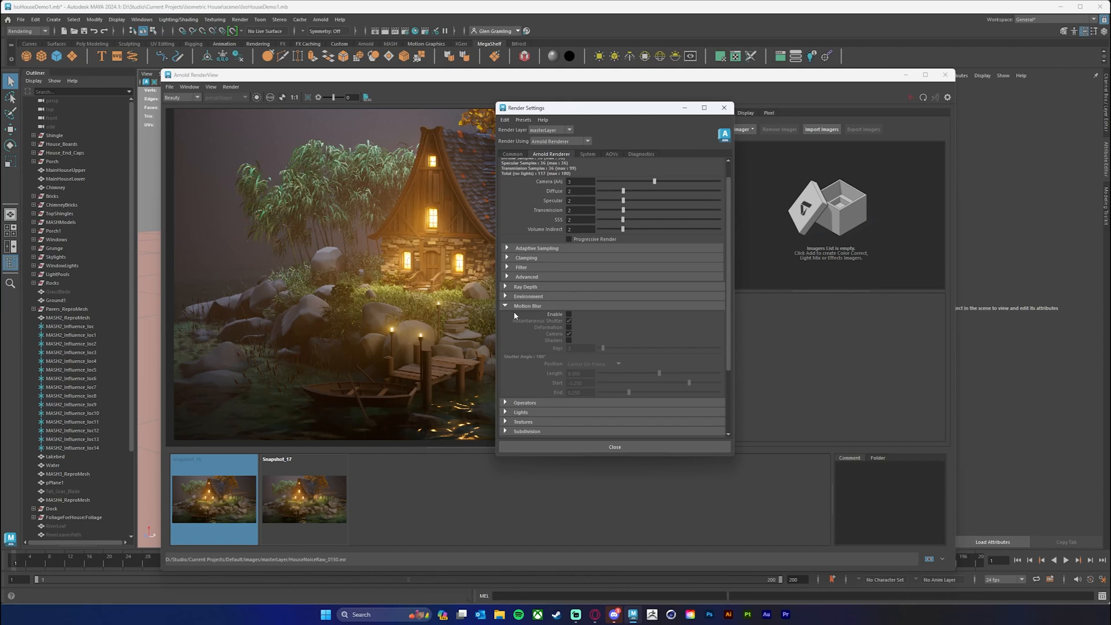
{"action": "left_click", "coordinate": [506, 306]}
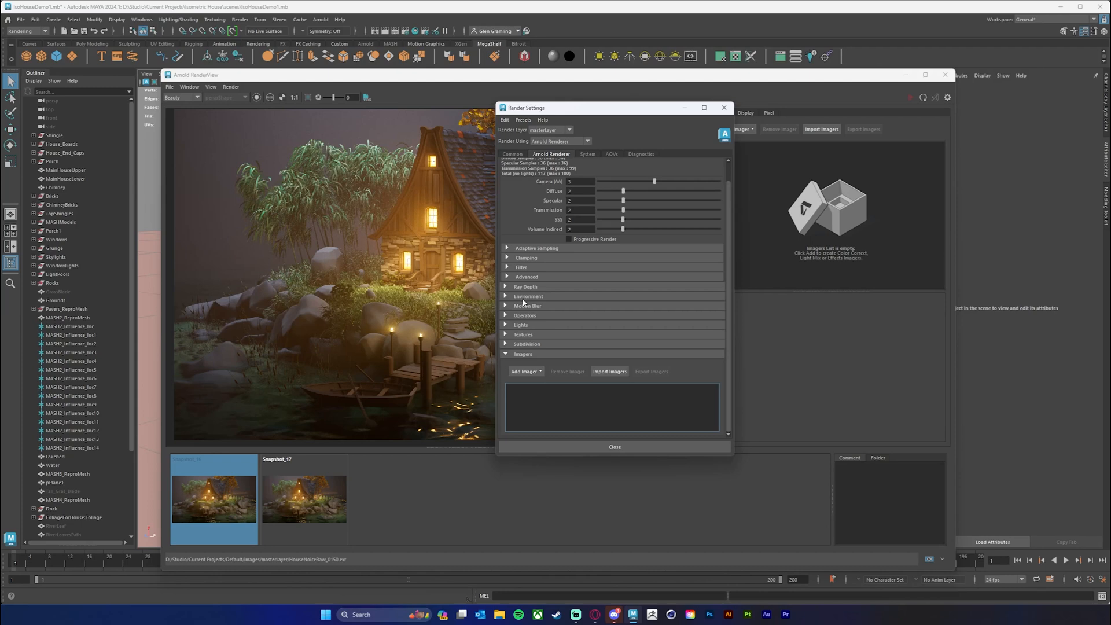
Show the System tab to confirm the render device is CPU.
{"action": "left_click", "coordinate": [588, 154]}
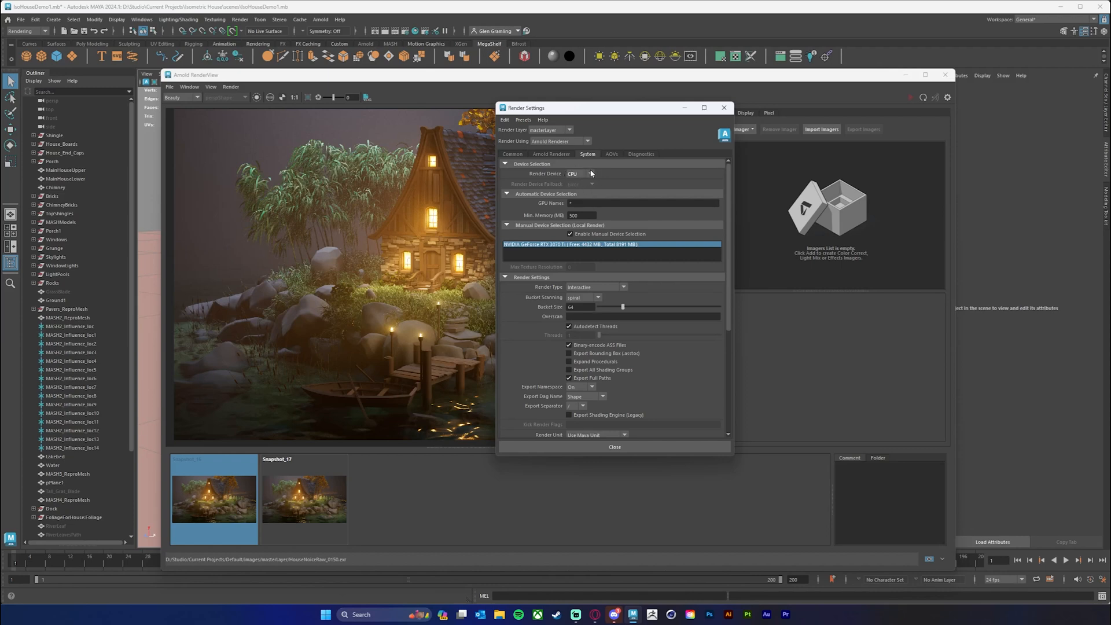
{"action": "mouse_move", "coordinate": [572, 188]}
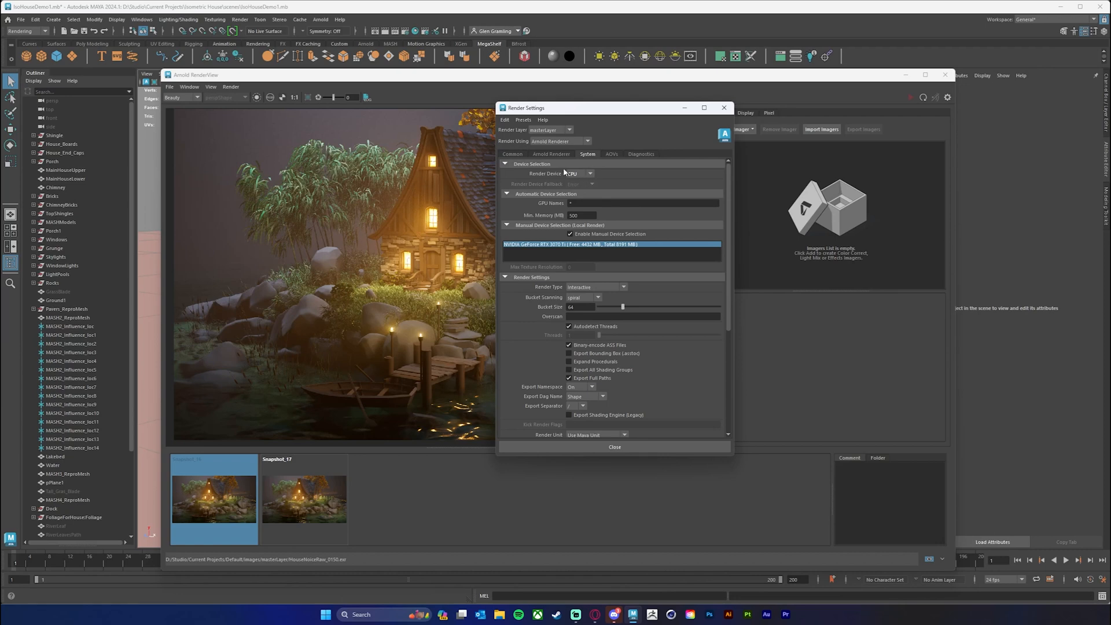
{"action": "mouse_move", "coordinate": [601, 109]}
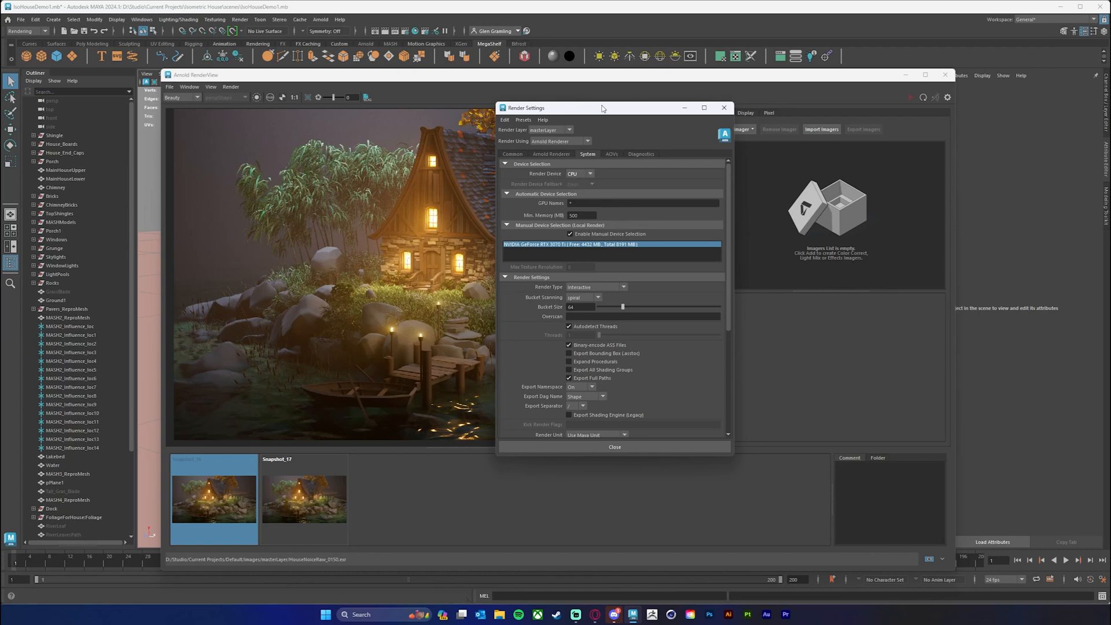
On the AOVs tab, move N and Z into the active AOVs and select denoise_albedo.
{"action": "left_click", "coordinate": [605, 158]}
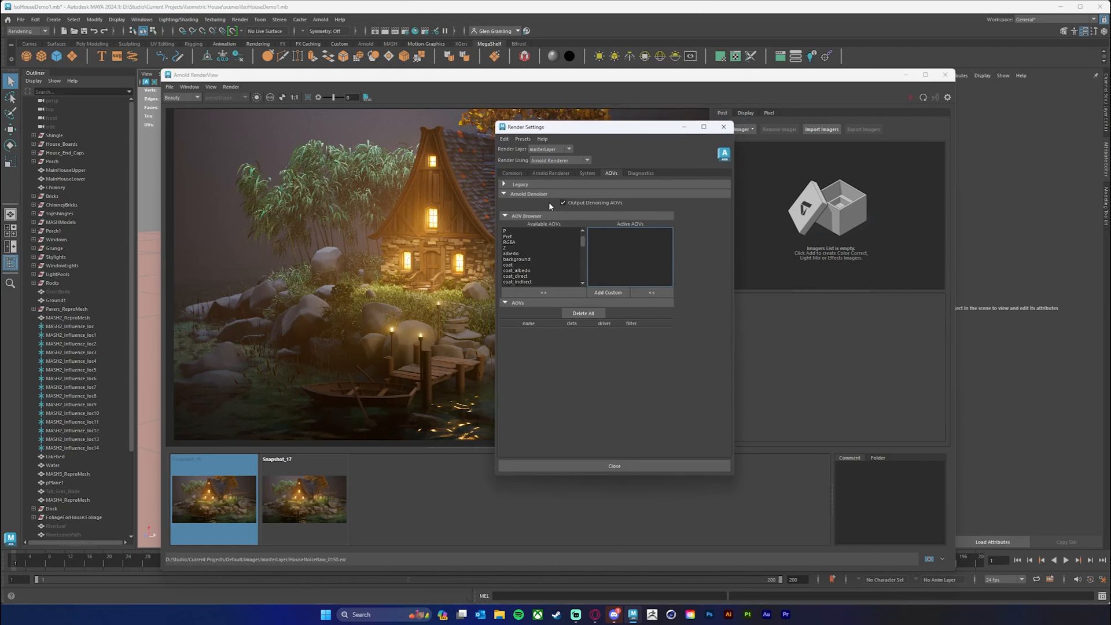
{"action": "mouse_move", "coordinate": [636, 204]}
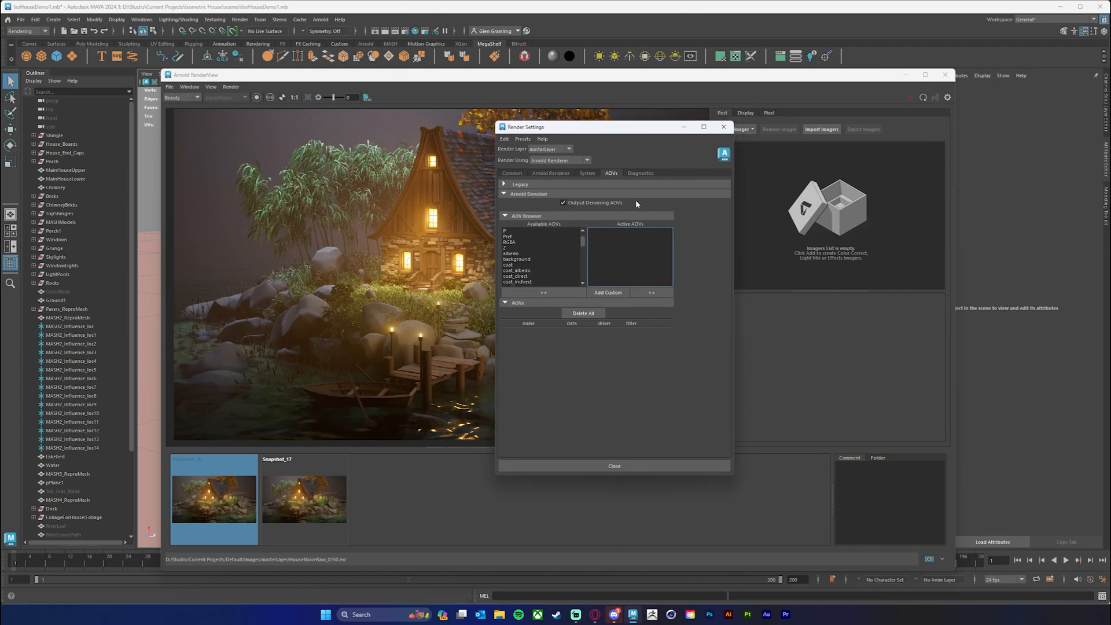
{"action": "mouse_move", "coordinate": [509, 252]}
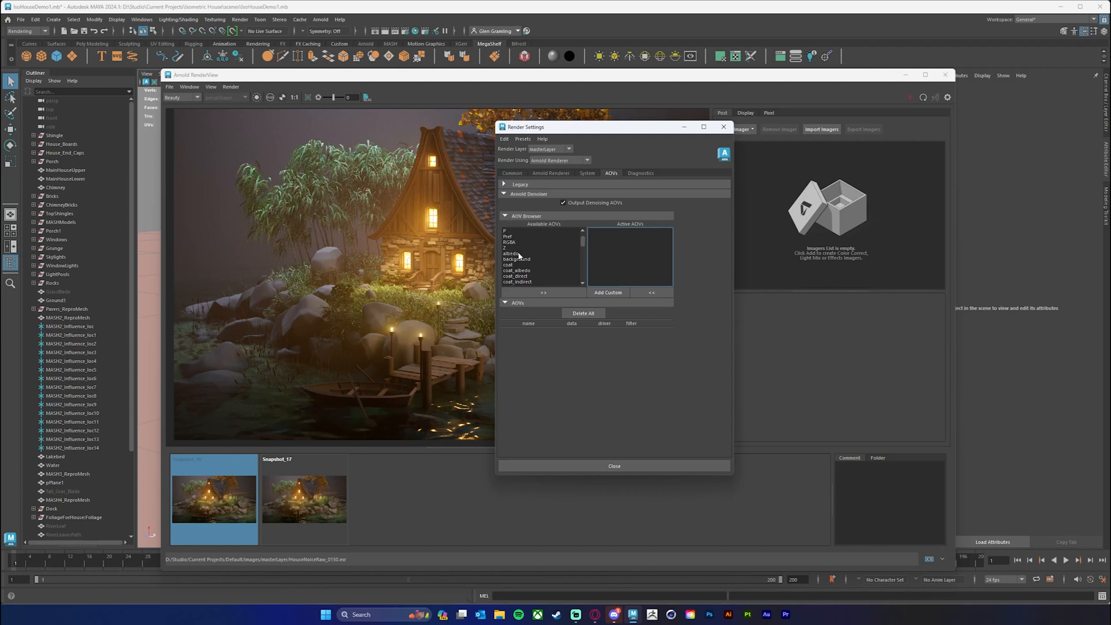
{"action": "mouse_move", "coordinate": [542, 250]}
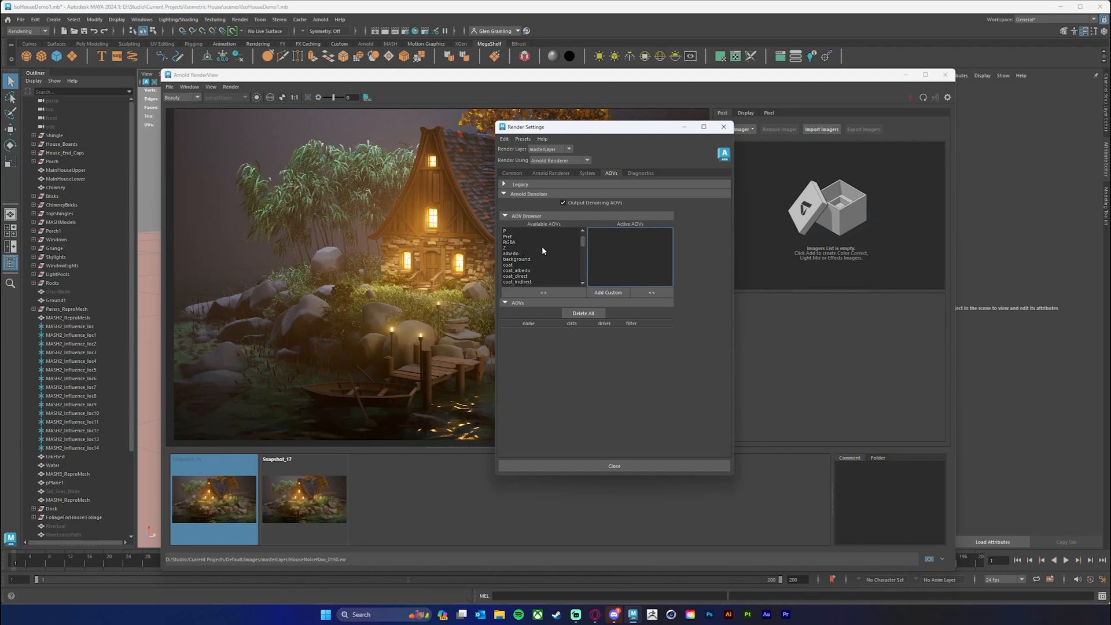
{"action": "mouse_move", "coordinate": [540, 254]}
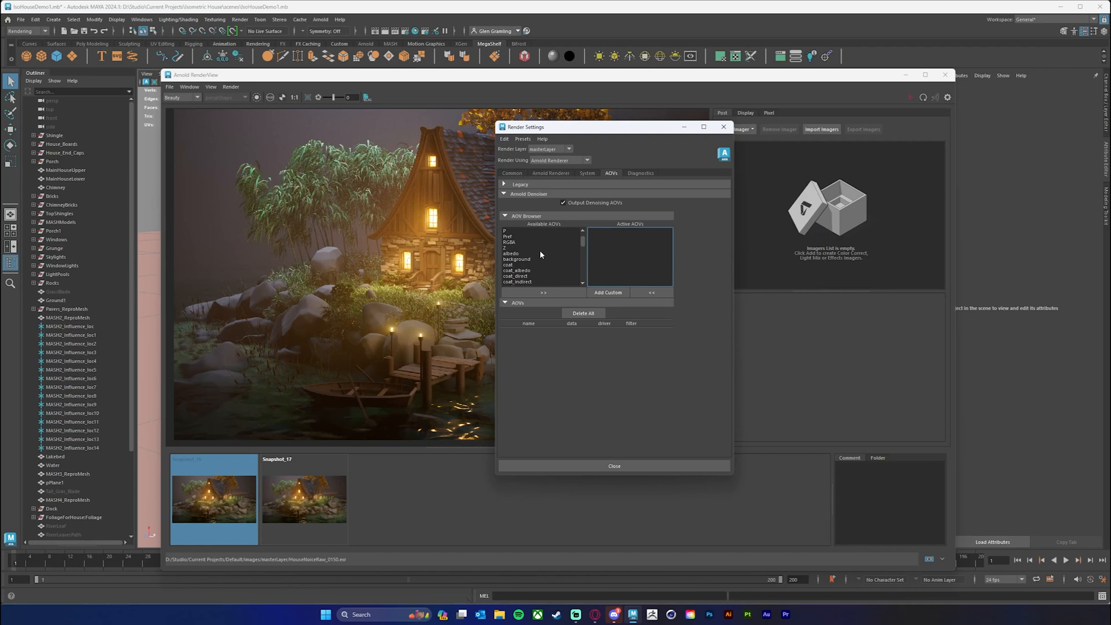
{"action": "scroll", "scroll_direction": "down", "scroll_amount": 3}
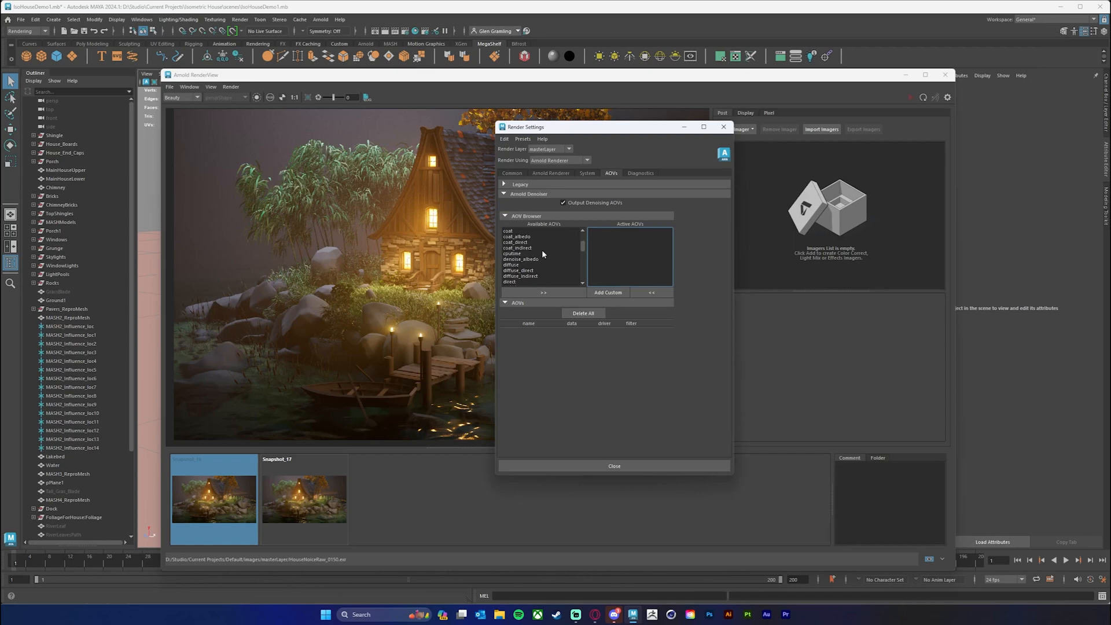
{"action": "scroll", "scroll_direction": "up", "scroll_amount": 3}
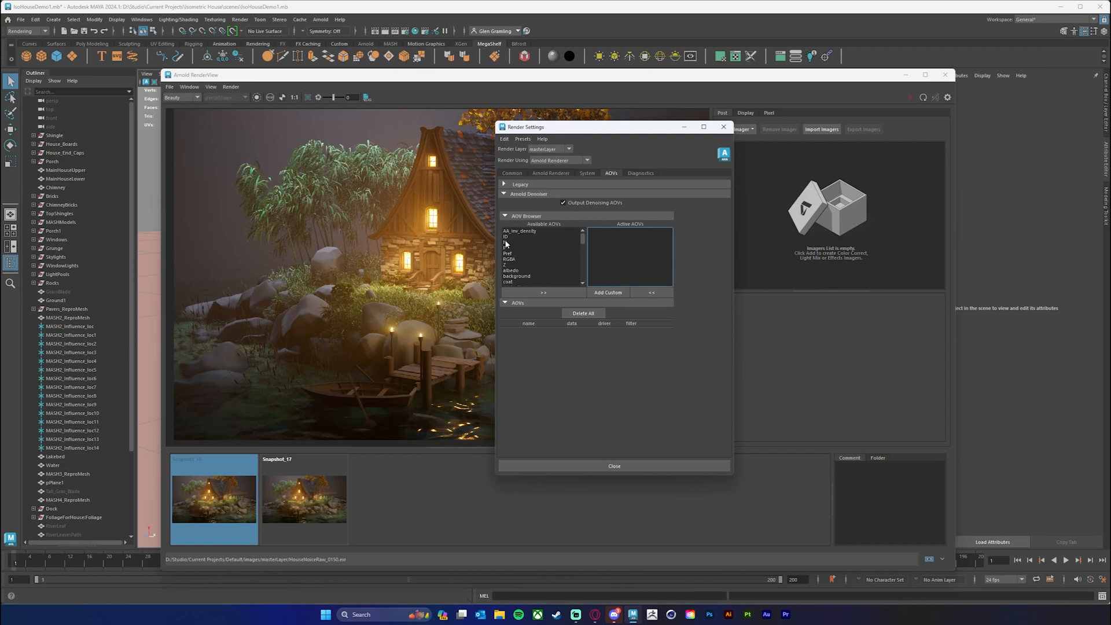
{"action": "left_click", "coordinate": [517, 242]}
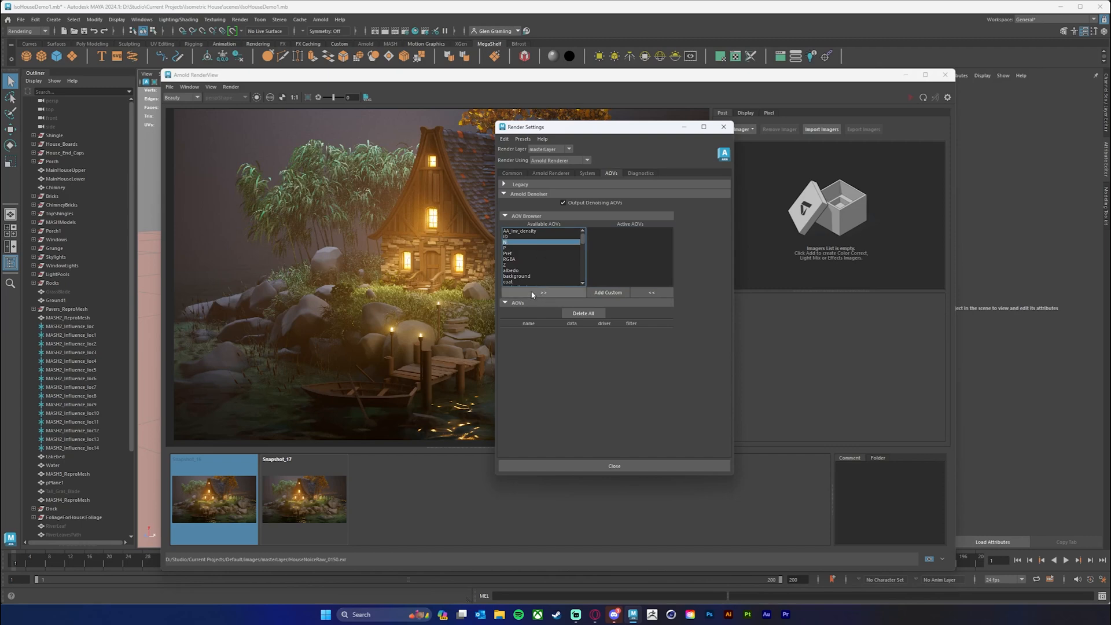
{"action": "left_click", "coordinate": [542, 291]}
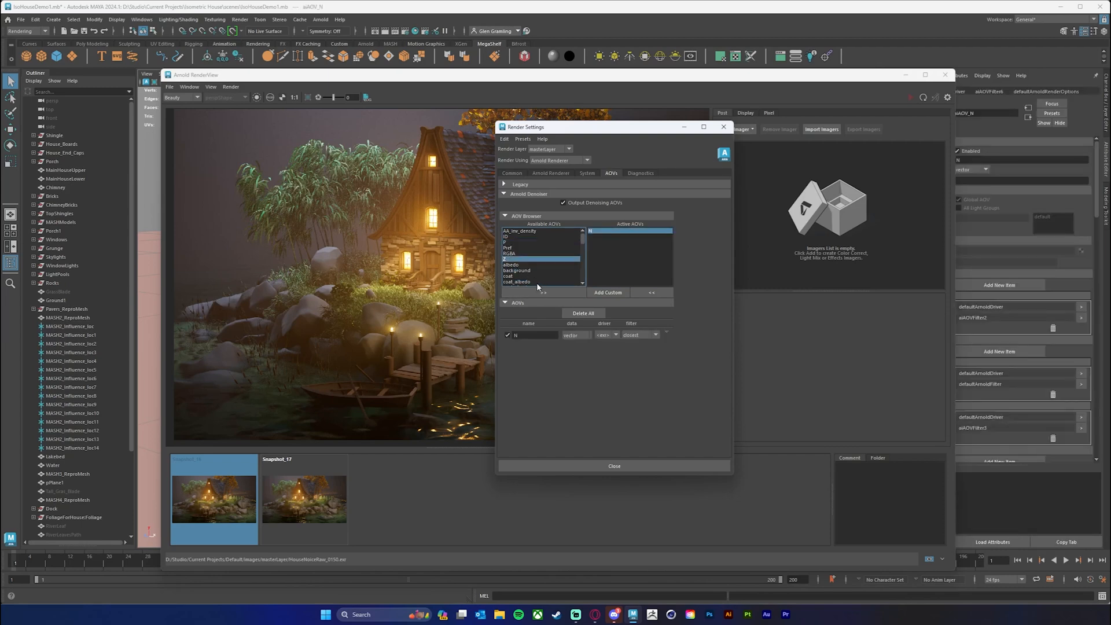
{"action": "left_click", "coordinate": [543, 292]}
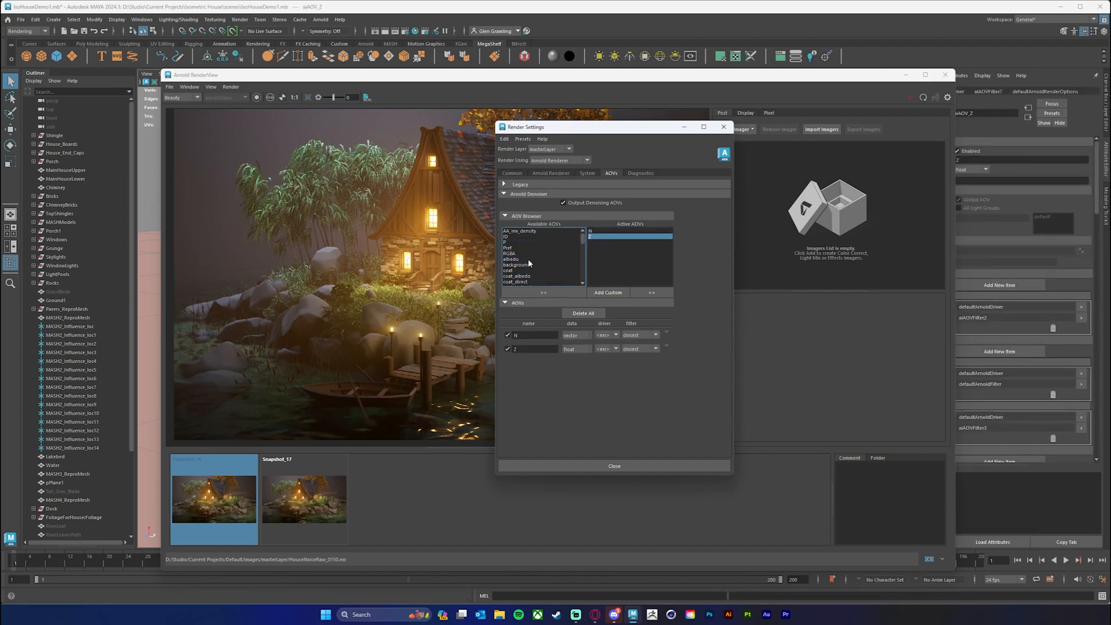
{"action": "scroll", "scroll_direction": "down", "scroll_amount": 3}
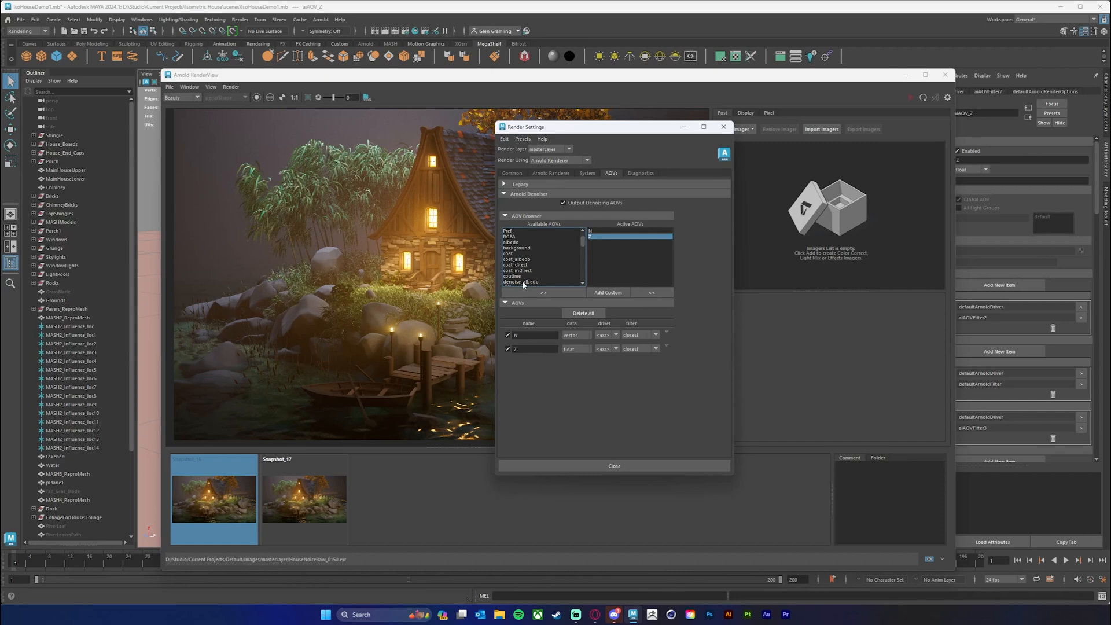
{"action": "left_click", "coordinate": [520, 281]}
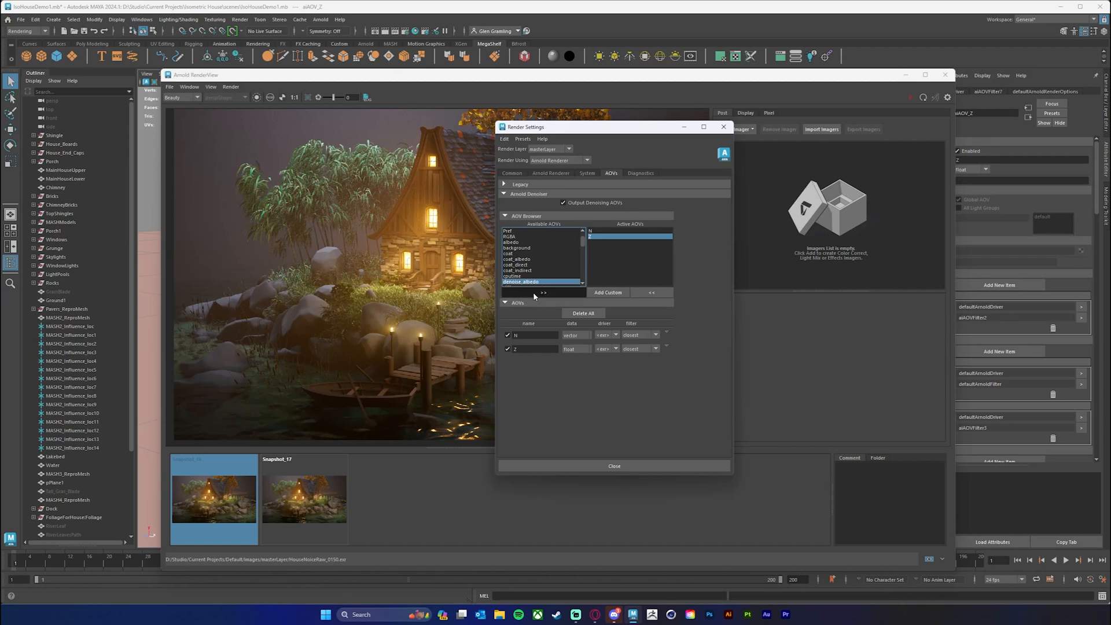
Move denoise_albedo into the active AOVs and select RGBA from the available list.
{"action": "left_click", "coordinate": [543, 293]}
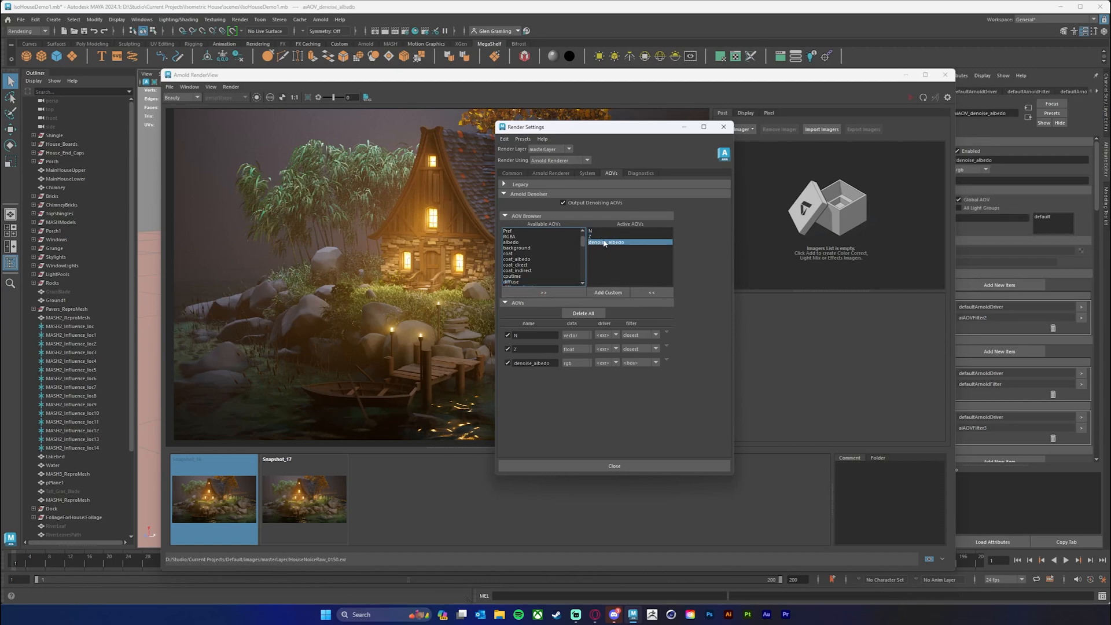
{"action": "mouse_move", "coordinate": [636, 232]}
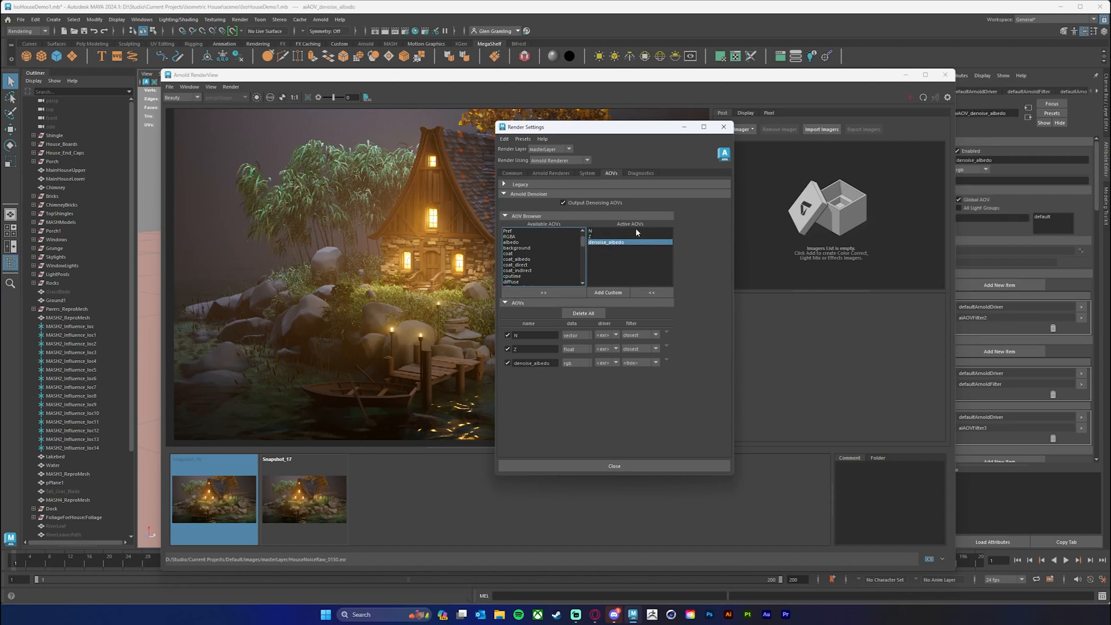
{"action": "mouse_move", "coordinate": [607, 258]}
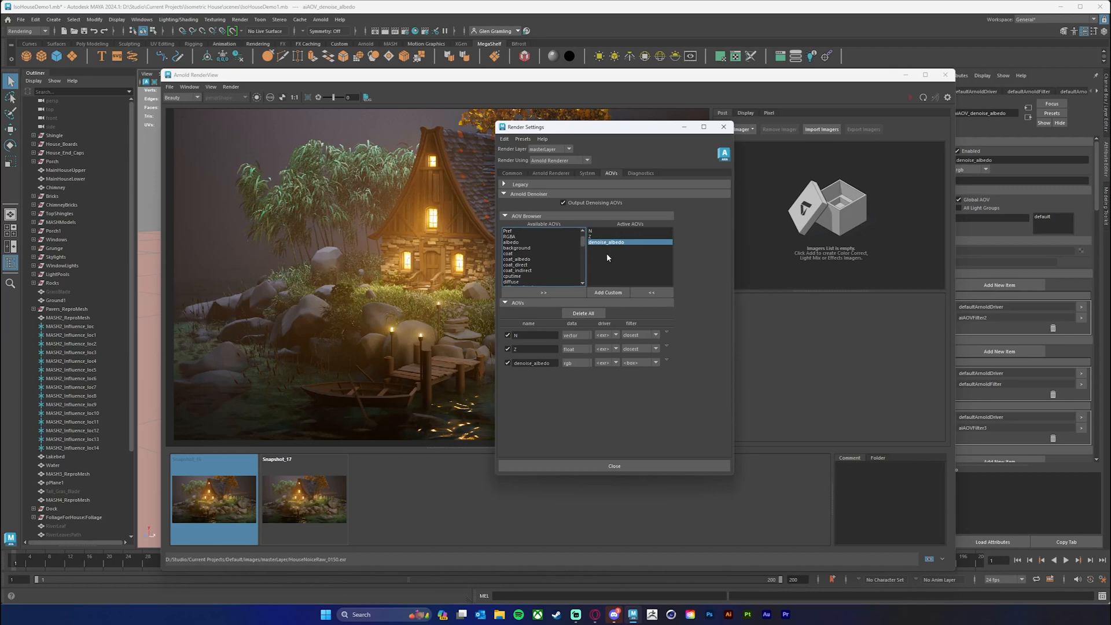
{"action": "mouse_move", "coordinate": [587, 254]}
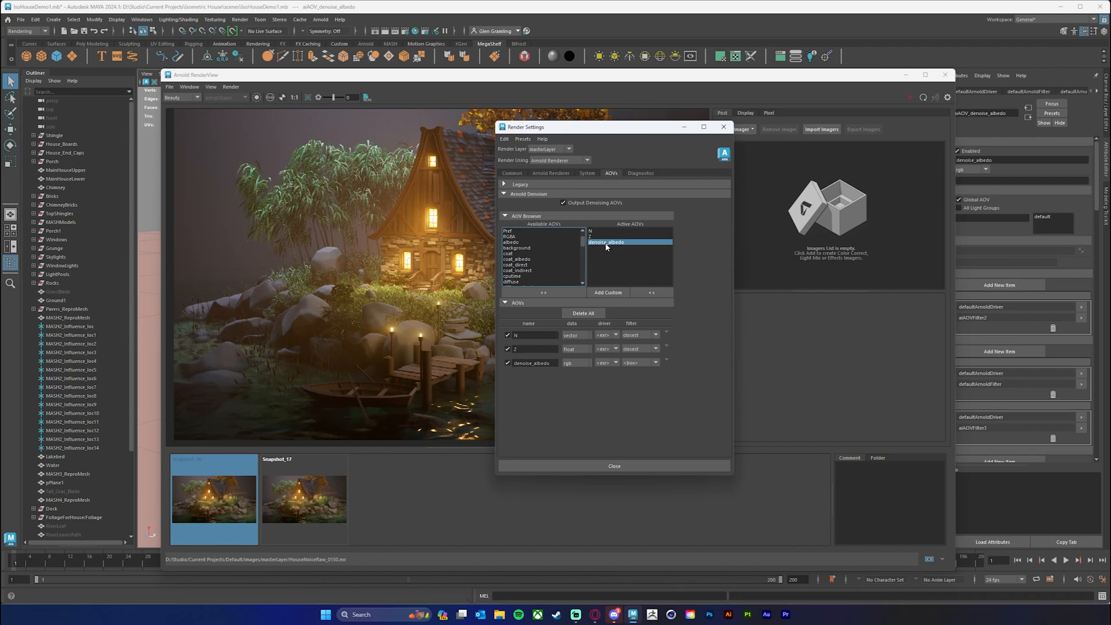
{"action": "mouse_move", "coordinate": [582, 244]}
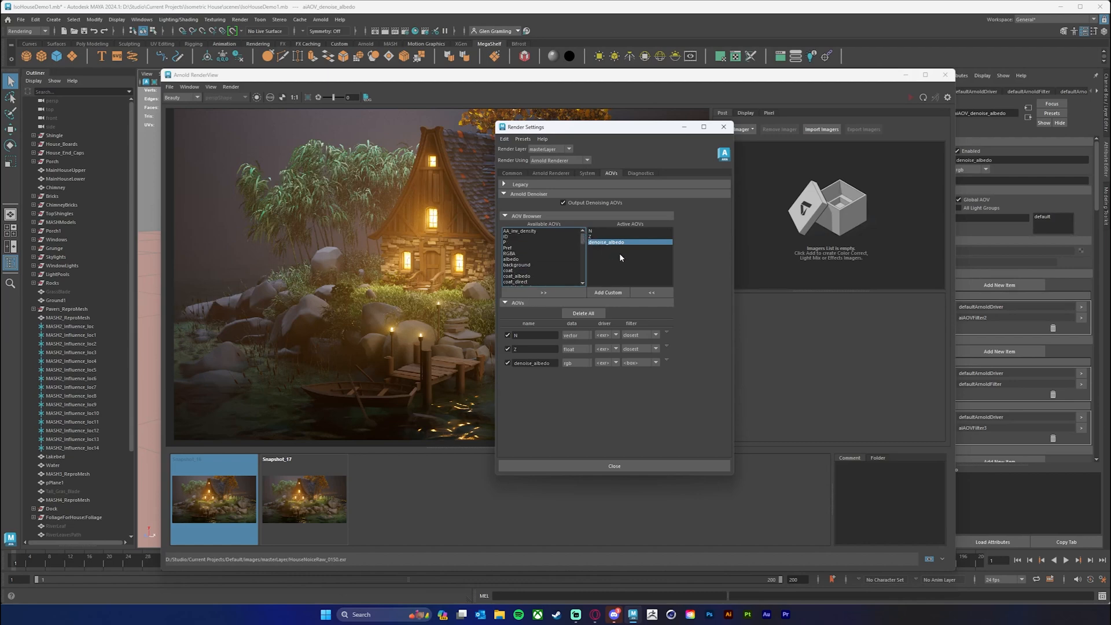
{"action": "left_click", "coordinate": [511, 253]}
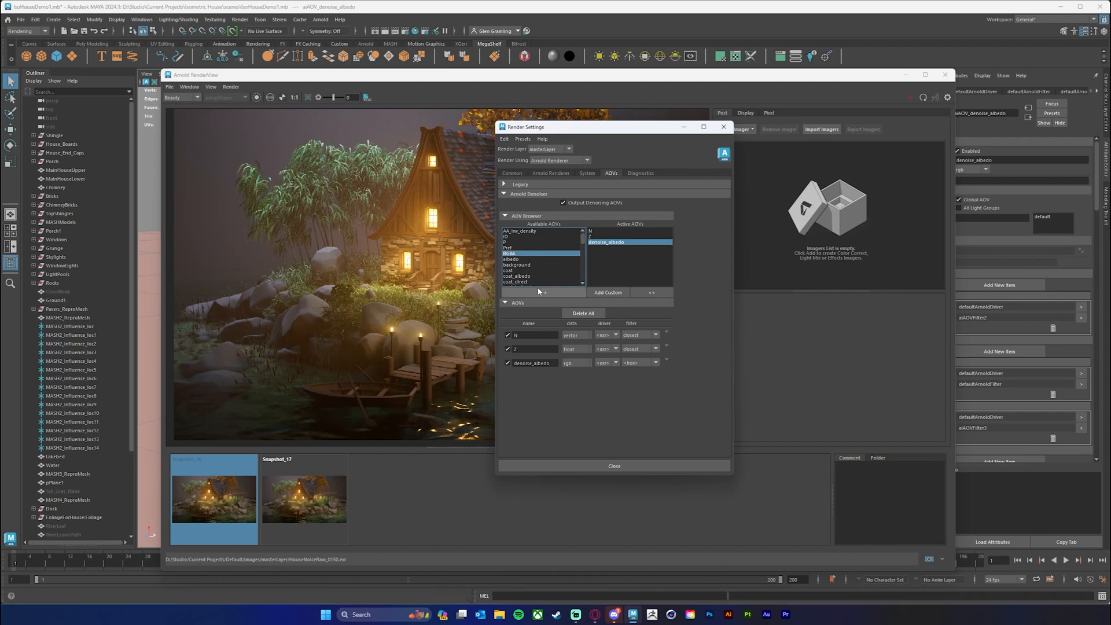
Add an extra RGBA output and set its filter to variance.
{"action": "left_click", "coordinate": [541, 291]}
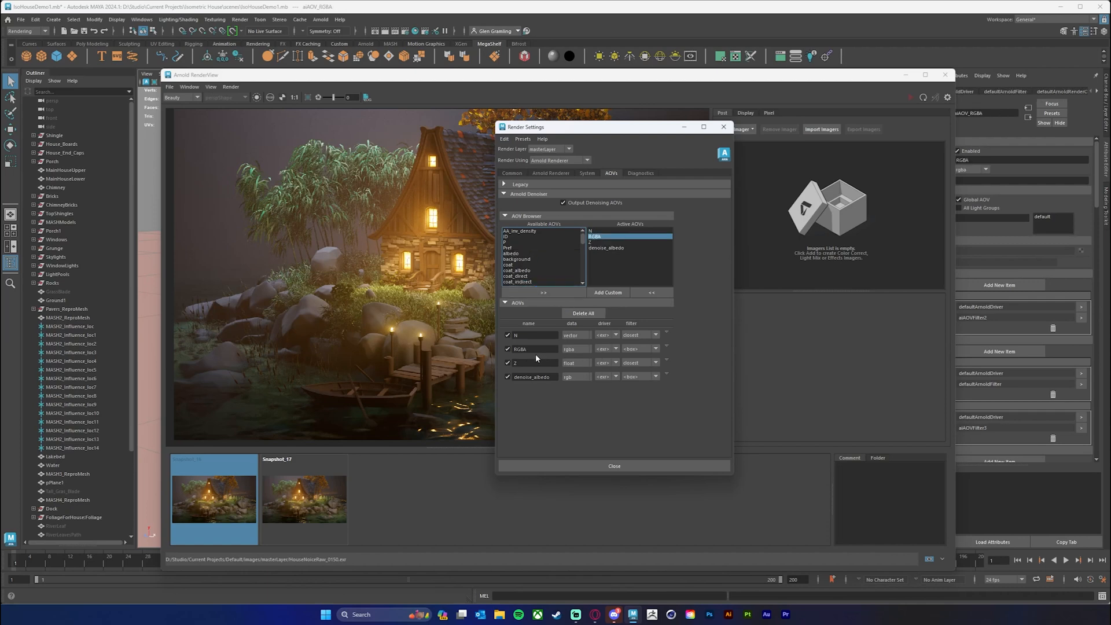
{"action": "mouse_move", "coordinate": [671, 347]}
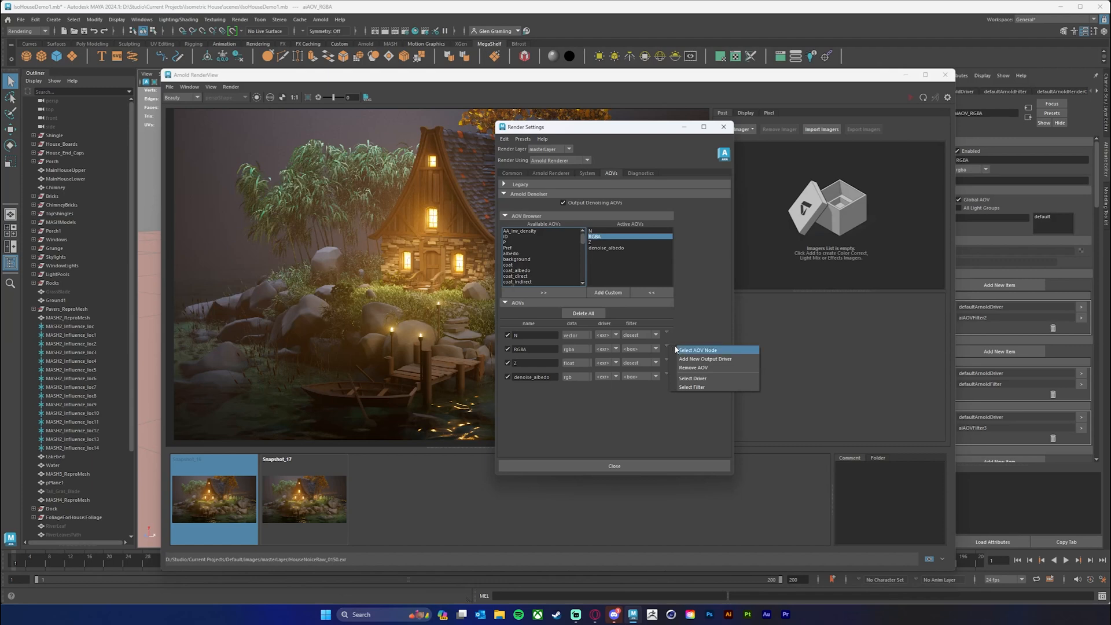
{"action": "mouse_move", "coordinate": [727, 355]}
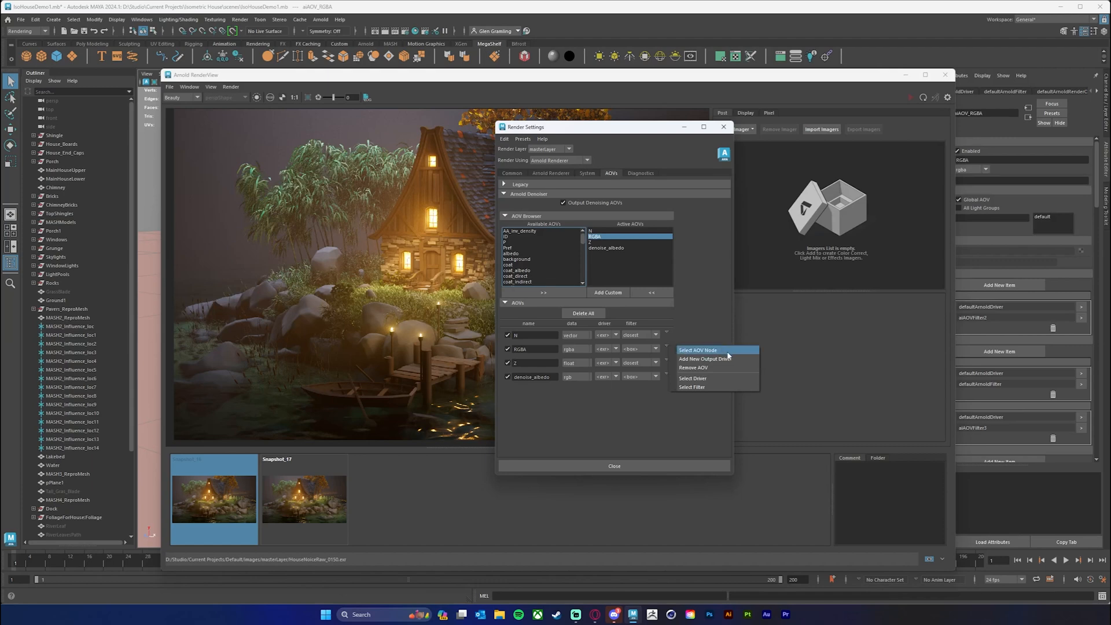
{"action": "mouse_move", "coordinate": [735, 362]}
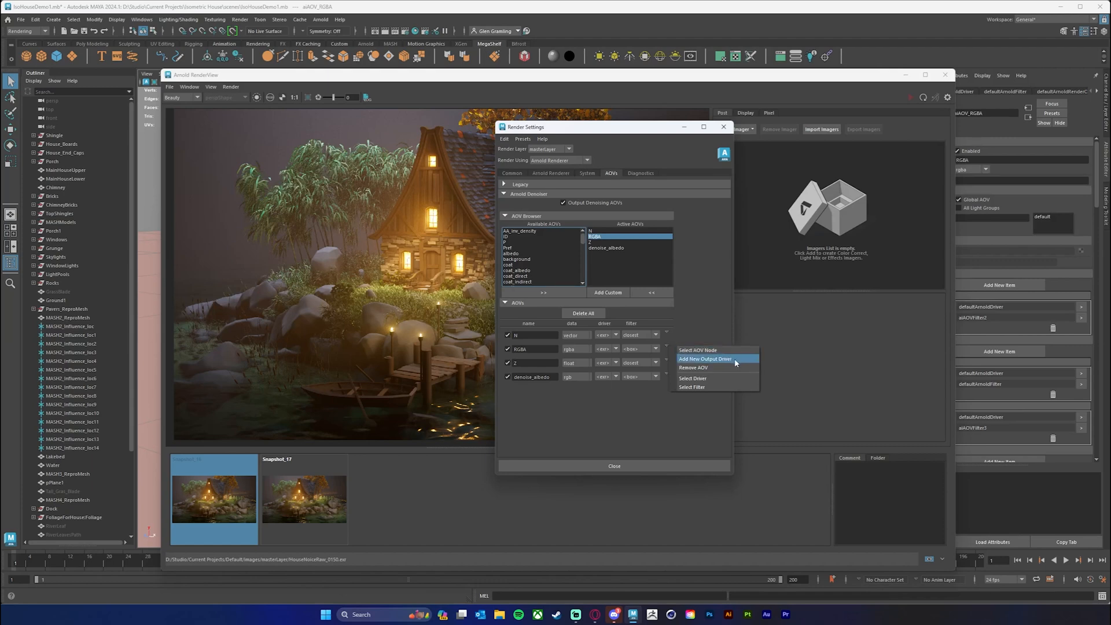
{"action": "mouse_move", "coordinate": [723, 359]}
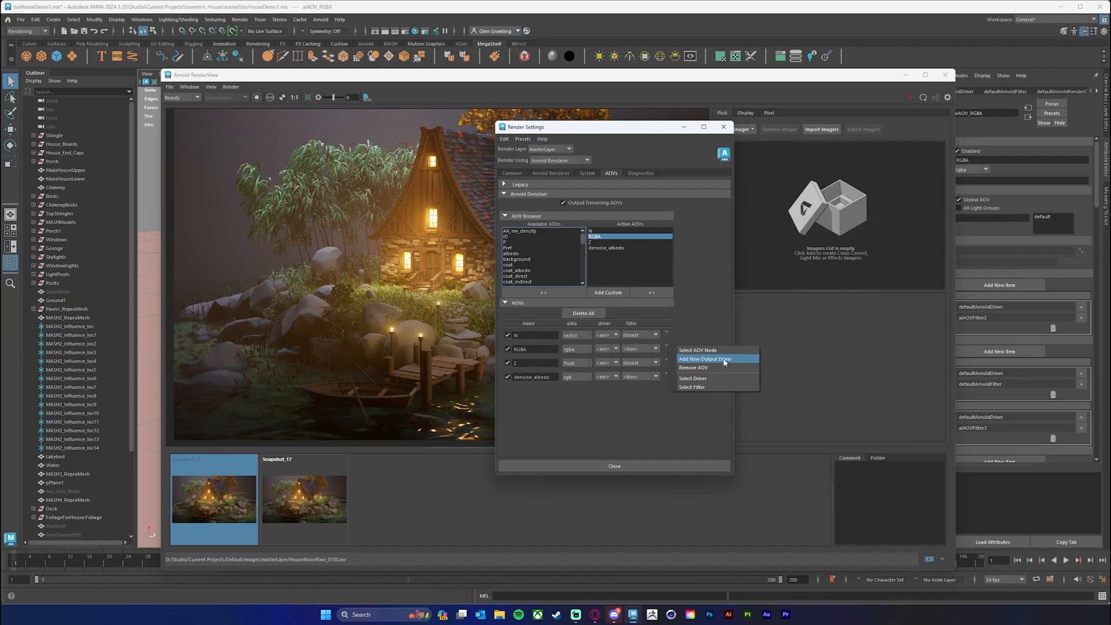
{"action": "left_click", "coordinate": [655, 349]}
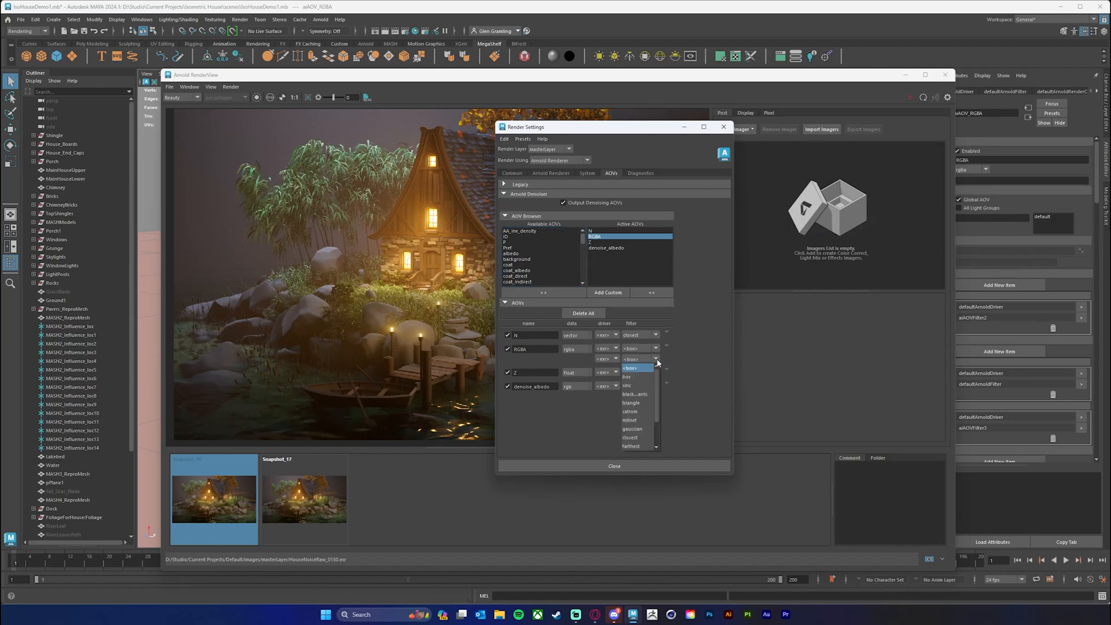
{"action": "scroll", "scroll_direction": "down", "scroll_amount": 3}
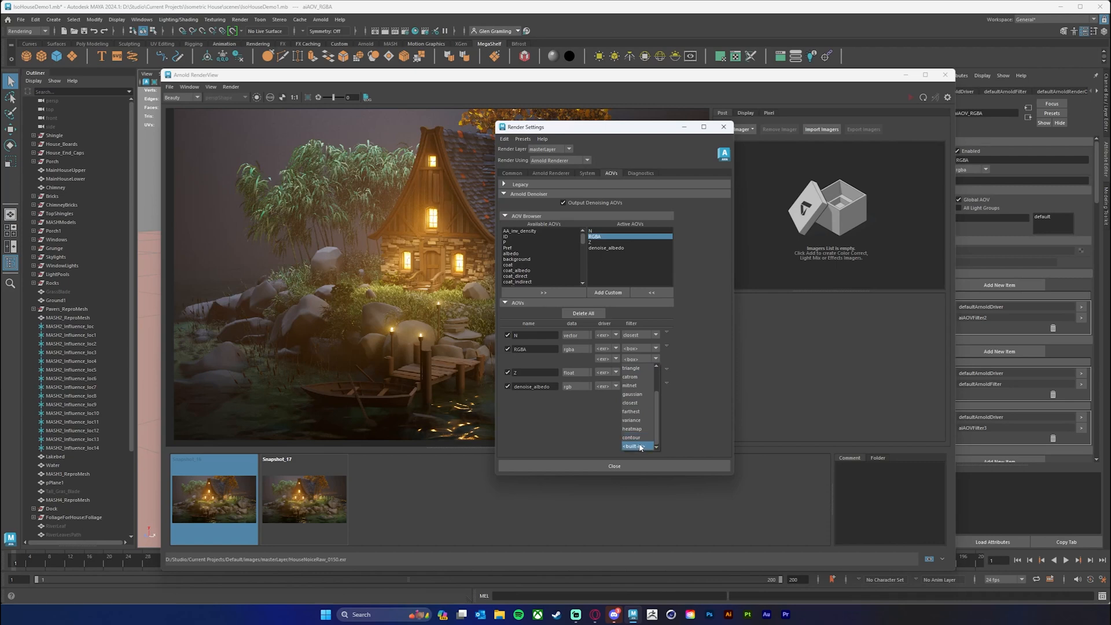
{"action": "left_click", "coordinate": [630, 420]}
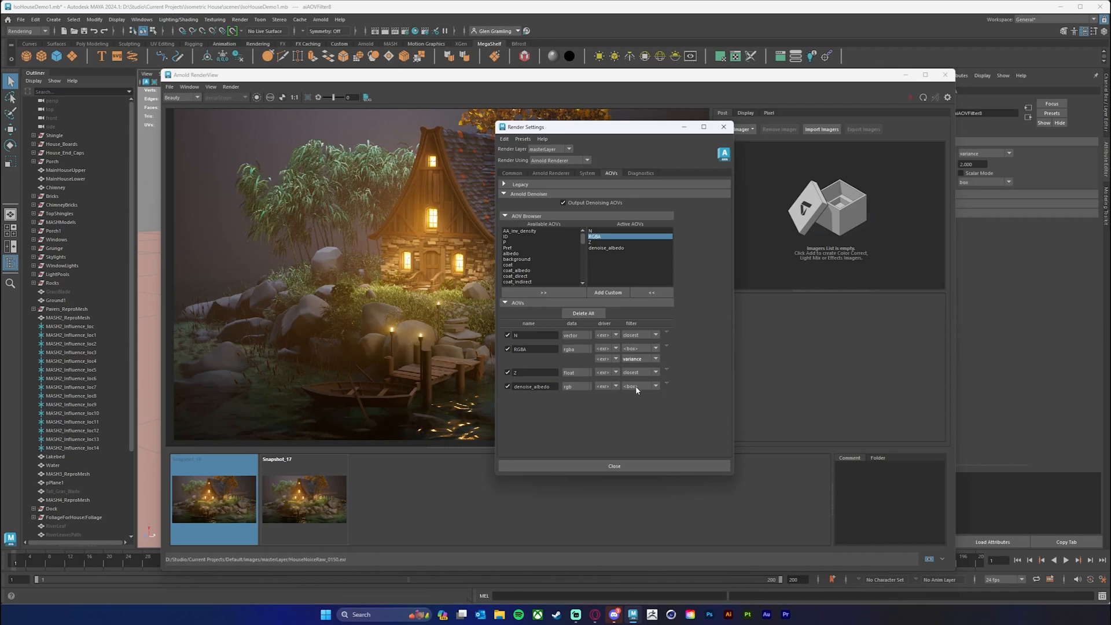
{"action": "mouse_move", "coordinate": [661, 280]}
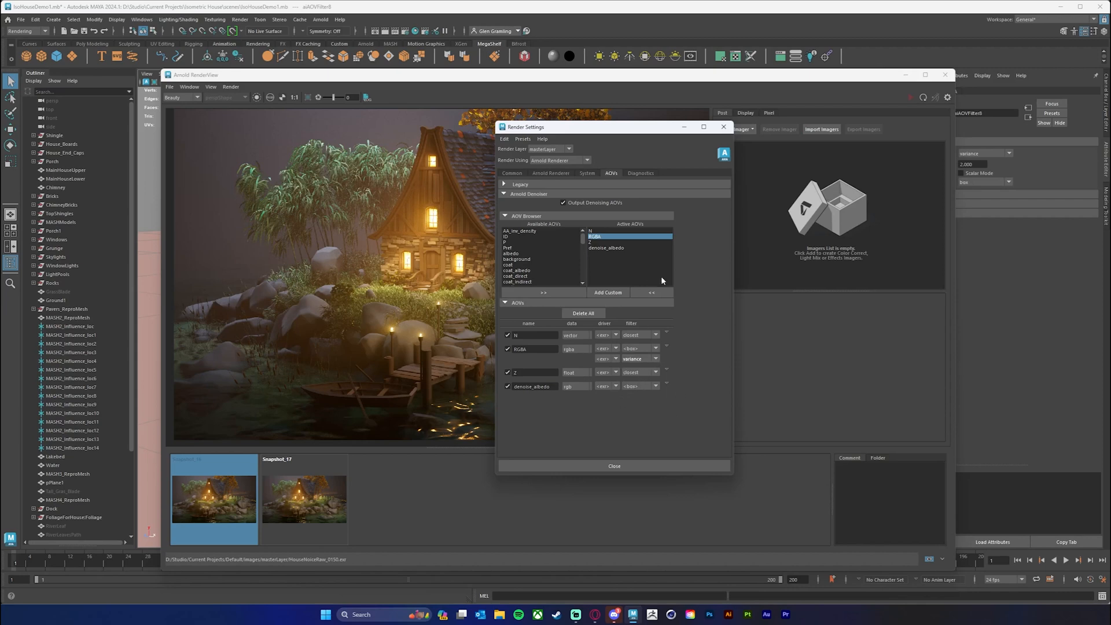
{"action": "mouse_move", "coordinate": [711, 423]}
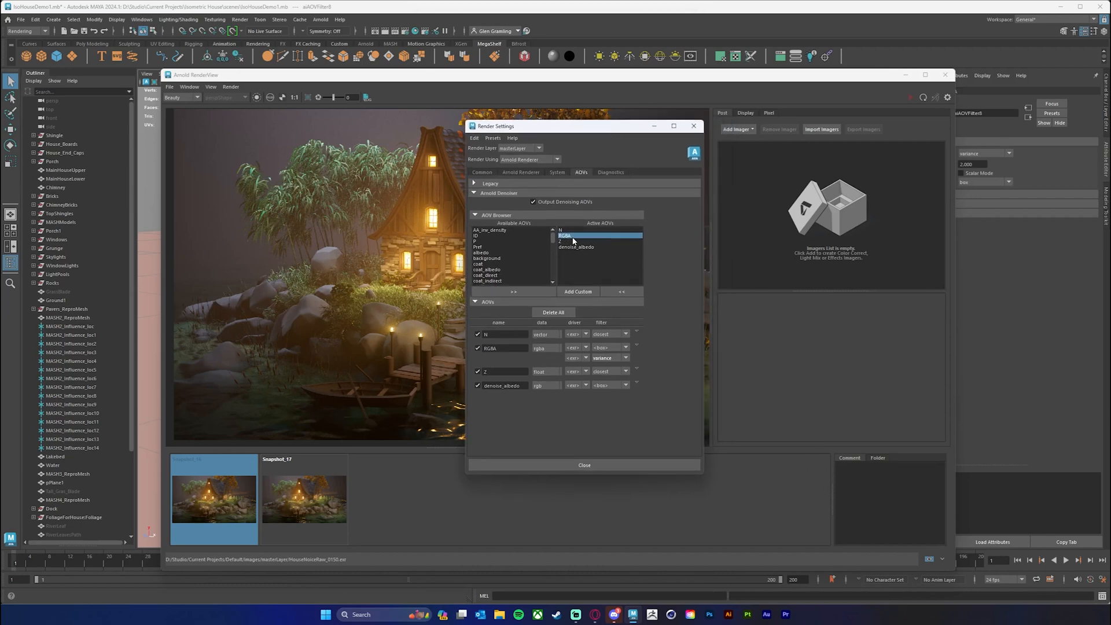
{"action": "left_click", "coordinate": [576, 235]}
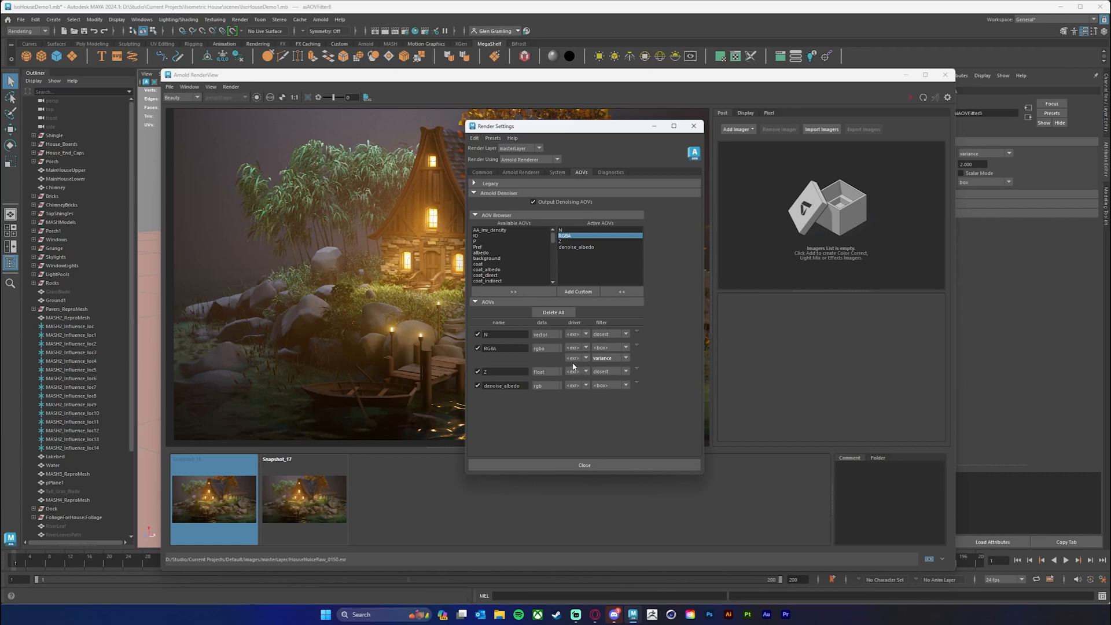
{"action": "mouse_move", "coordinate": [617, 366]}
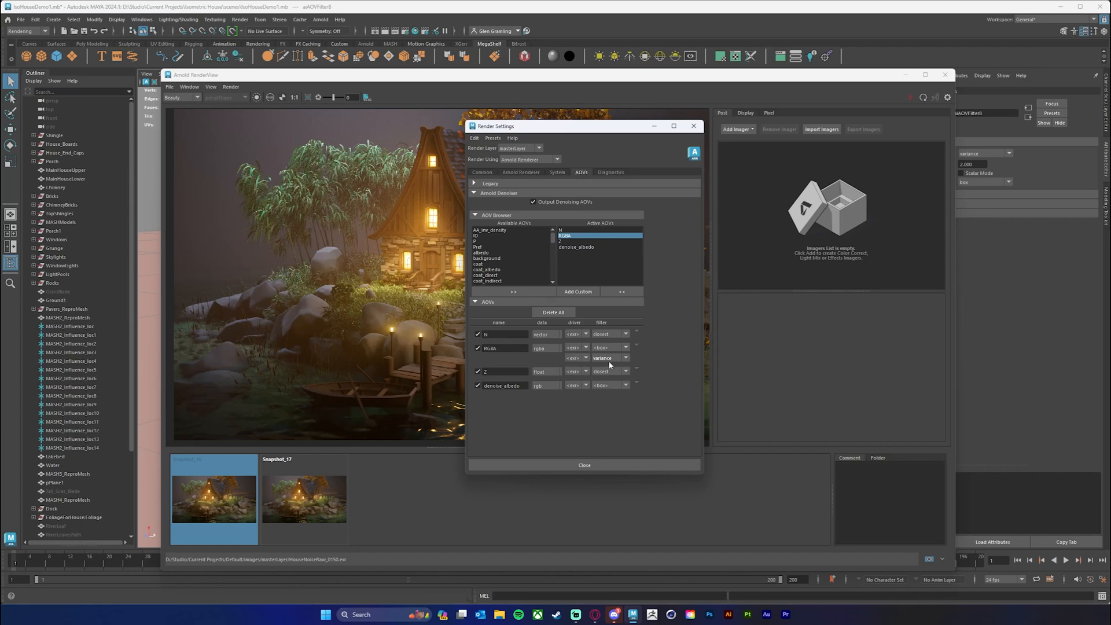
{"action": "mouse_move", "coordinate": [609, 367]}
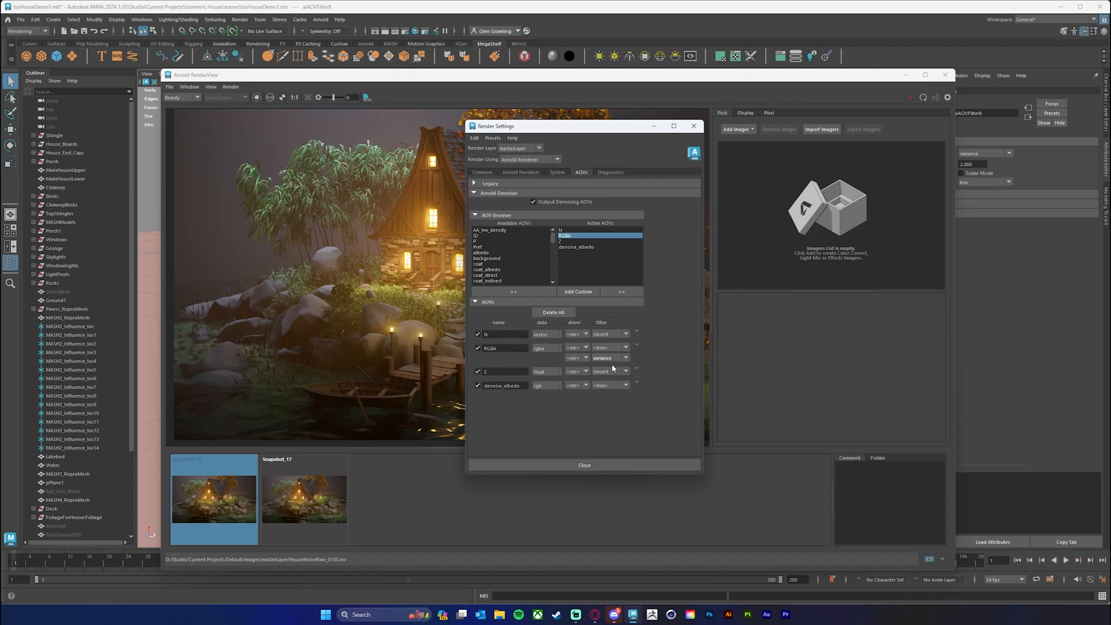
{"action": "mouse_move", "coordinate": [608, 342]}
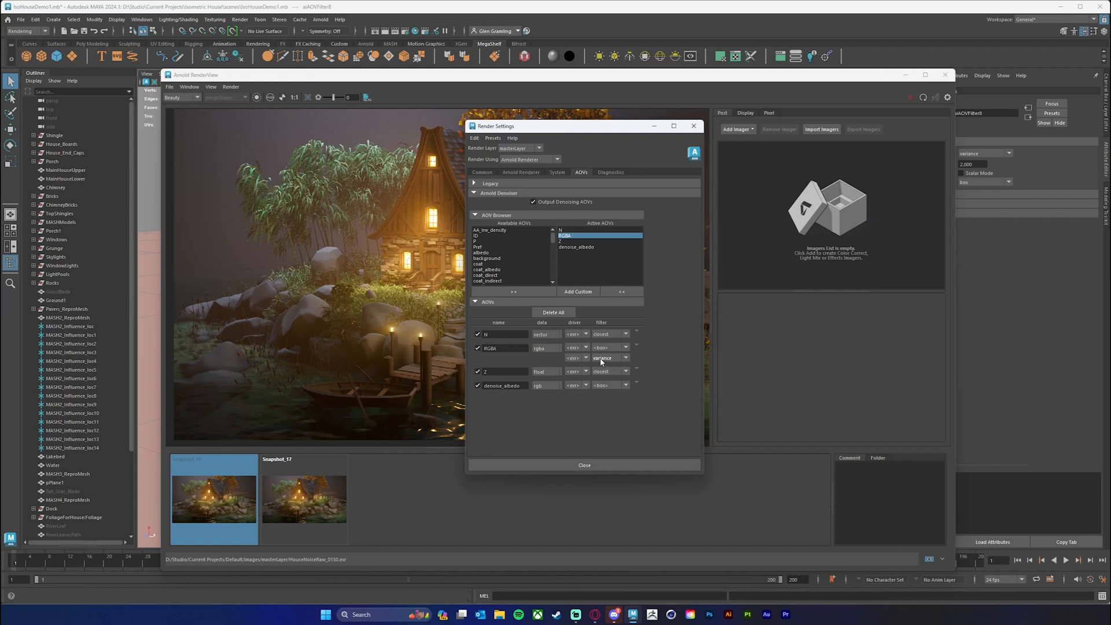
{"action": "mouse_move", "coordinate": [605, 356]}
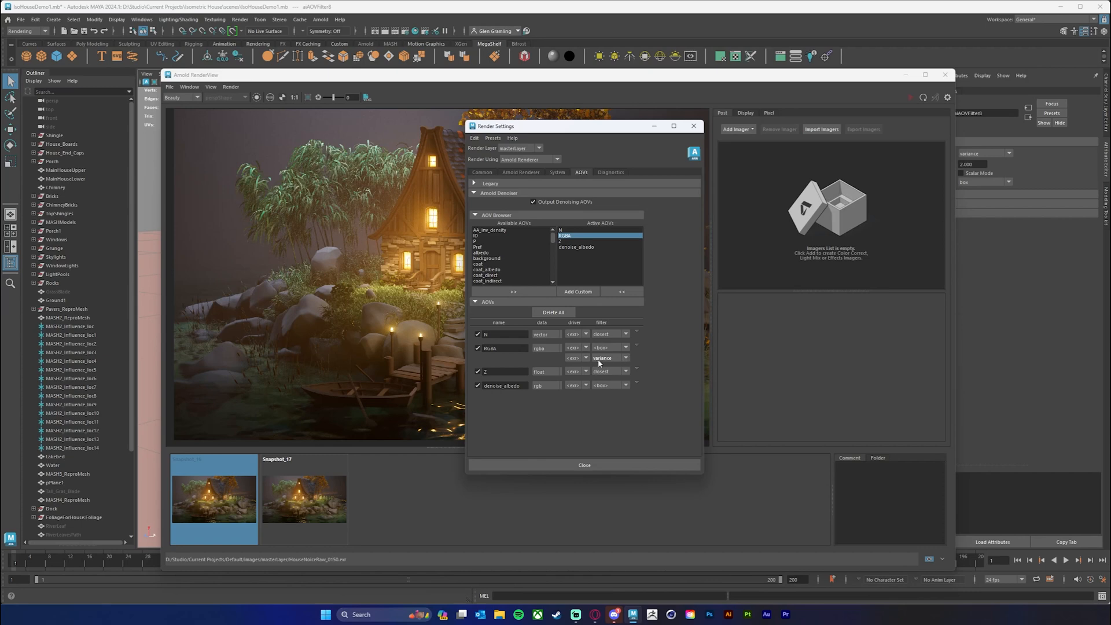
{"action": "mouse_move", "coordinate": [686, 350]}
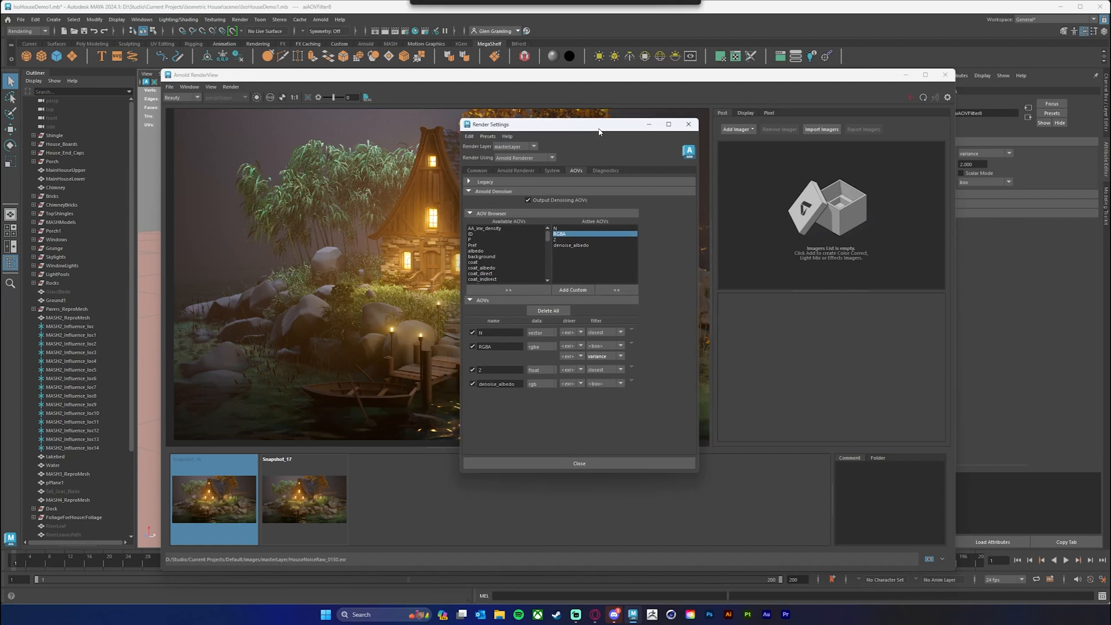
{"action": "mouse_move", "coordinate": [515, 174]}
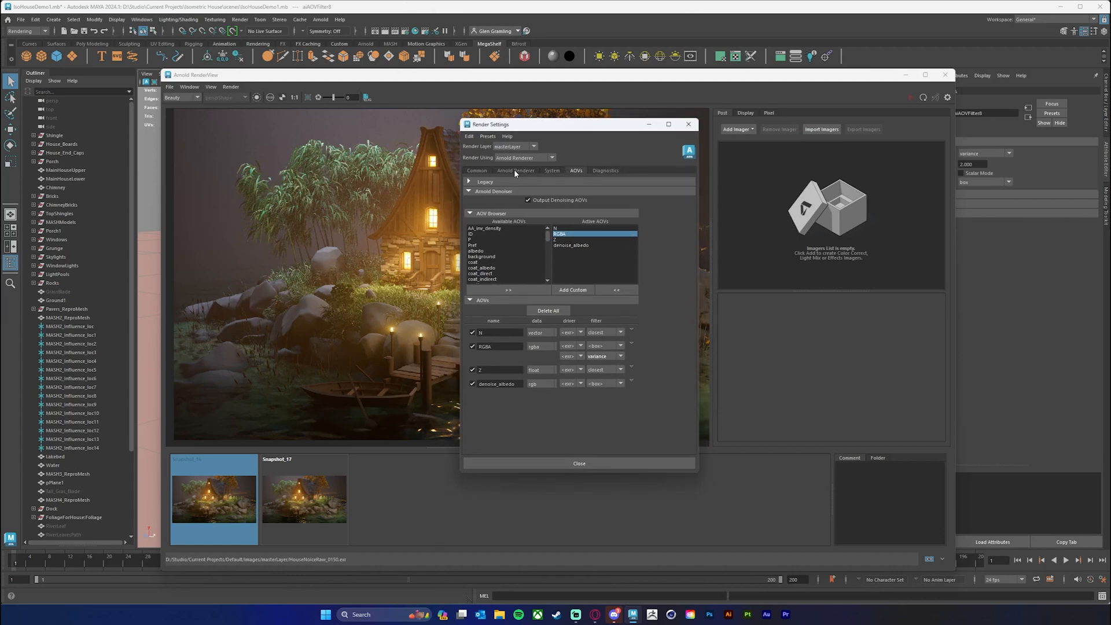
On the Arnold Renderer tab, browse the pixel filter types and leave it as box.
{"action": "left_click", "coordinate": [515, 170]}
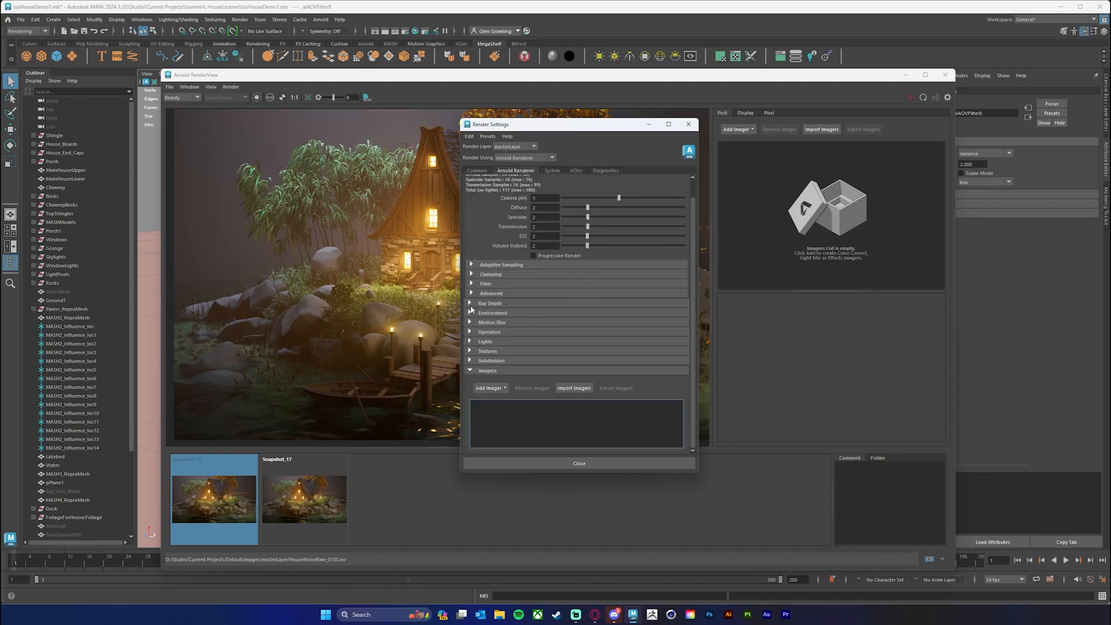
{"action": "left_click", "coordinate": [486, 283]}
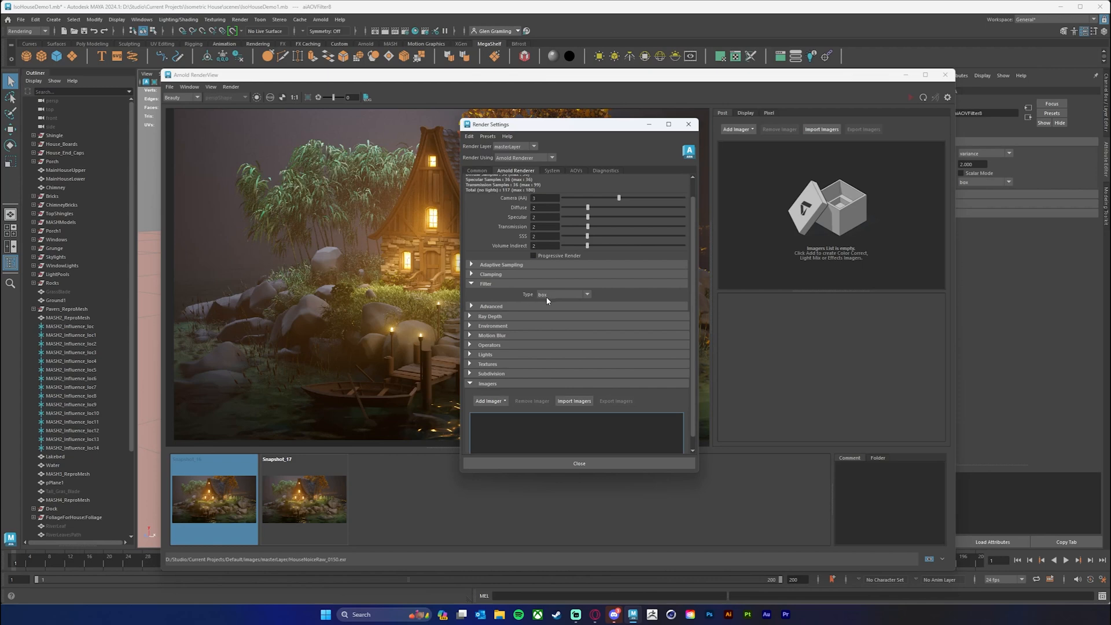
{"action": "mouse_move", "coordinate": [584, 294]}
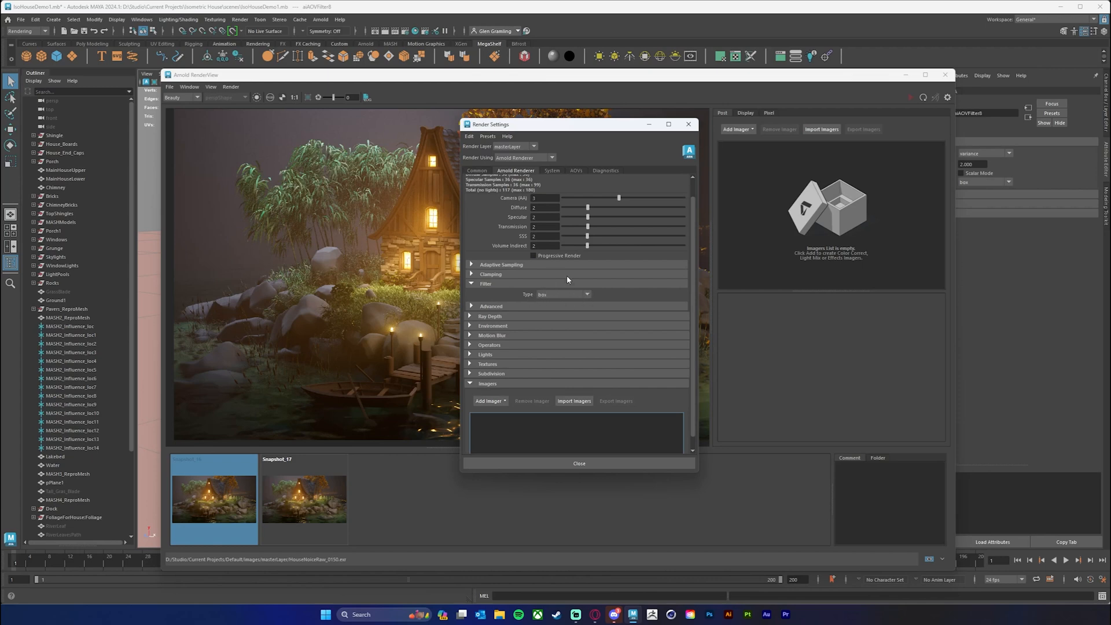
{"action": "left_click", "coordinate": [564, 294]}
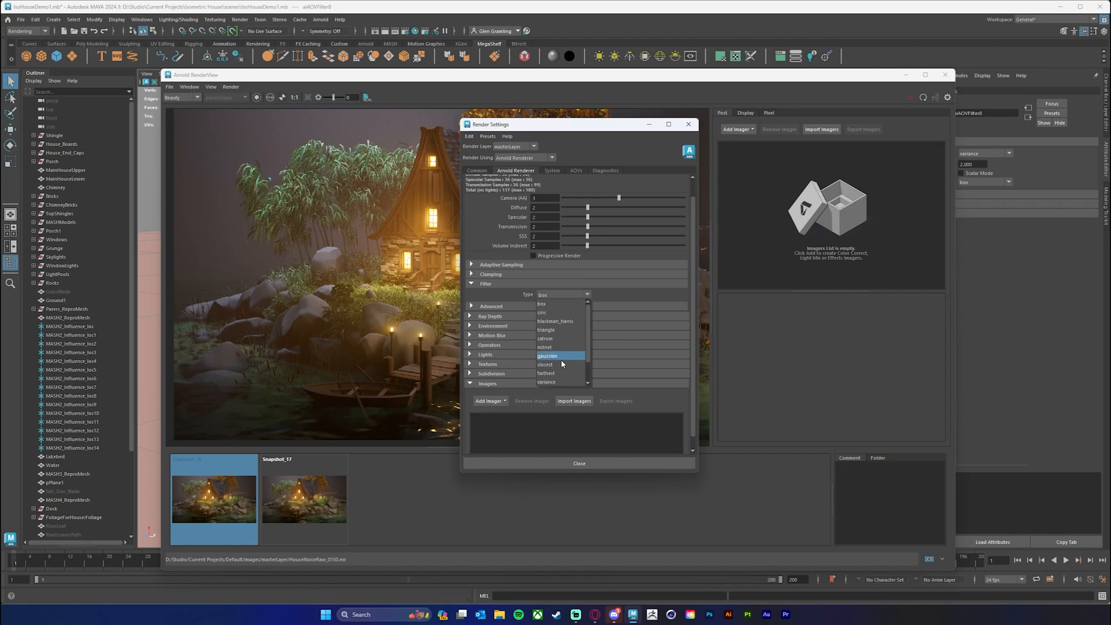
{"action": "mouse_move", "coordinate": [566, 357]}
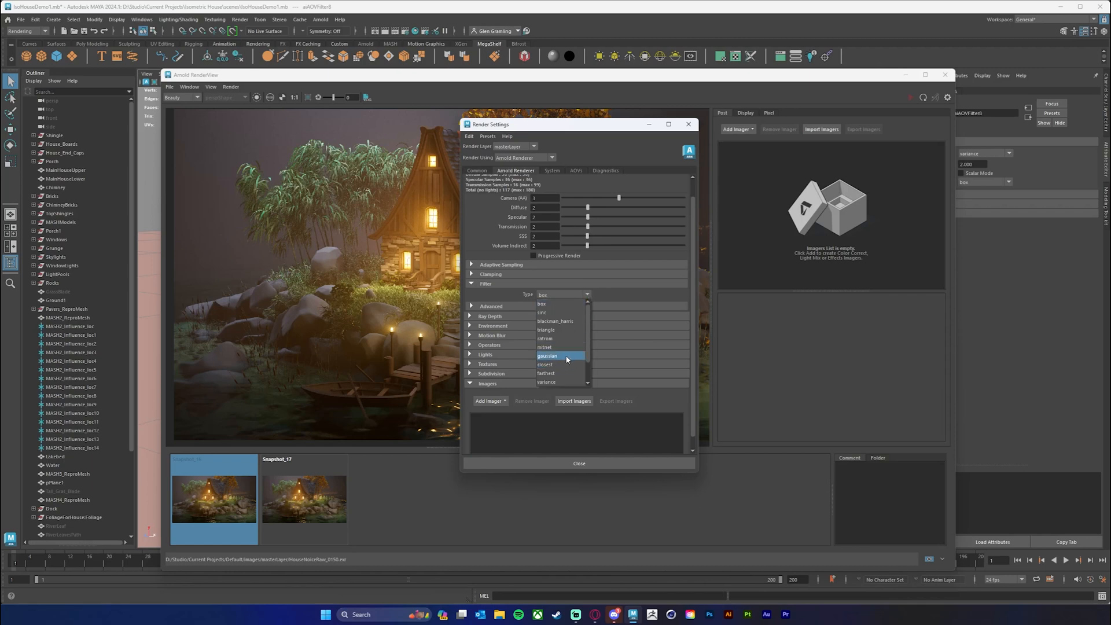
{"action": "mouse_move", "coordinate": [553, 358]}
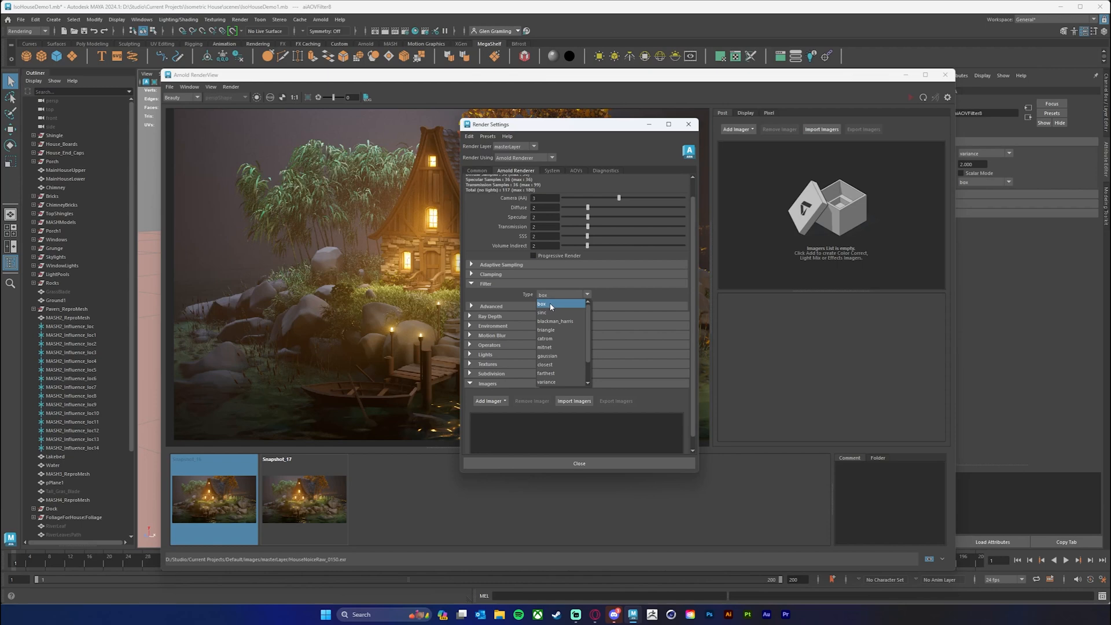
{"action": "mouse_move", "coordinate": [549, 311]}
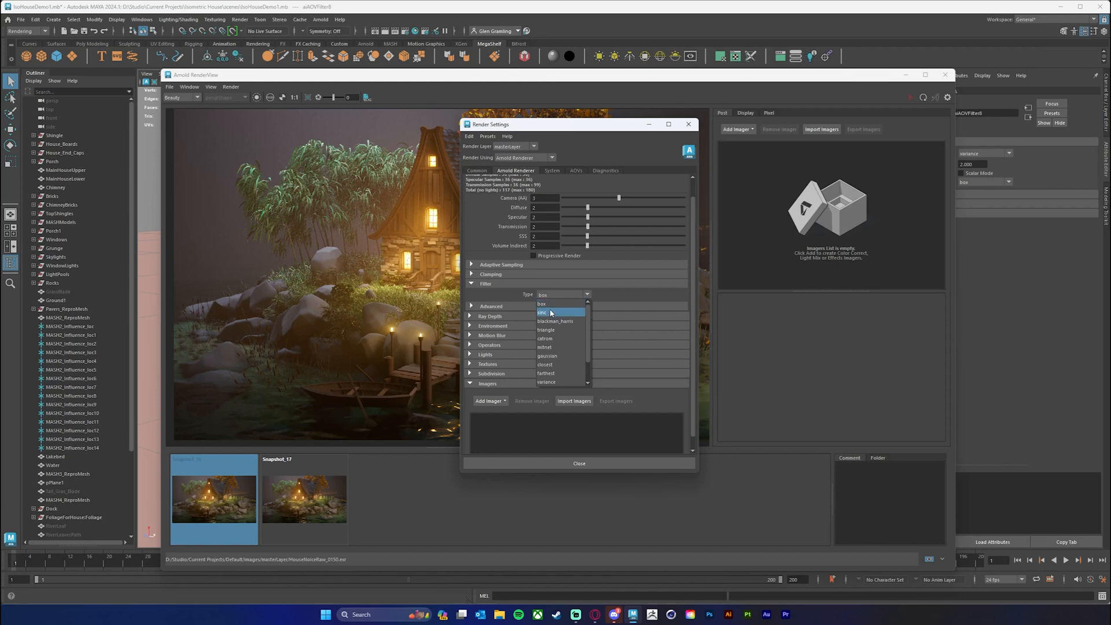
{"action": "mouse_move", "coordinate": [541, 304]}
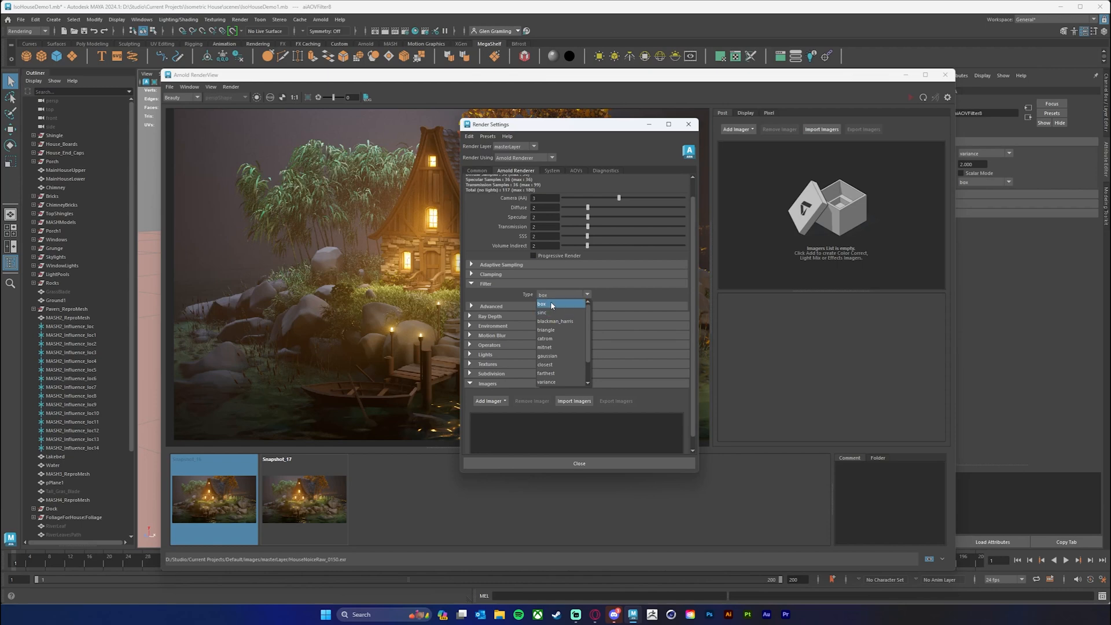
{"action": "mouse_move", "coordinate": [558, 355]}
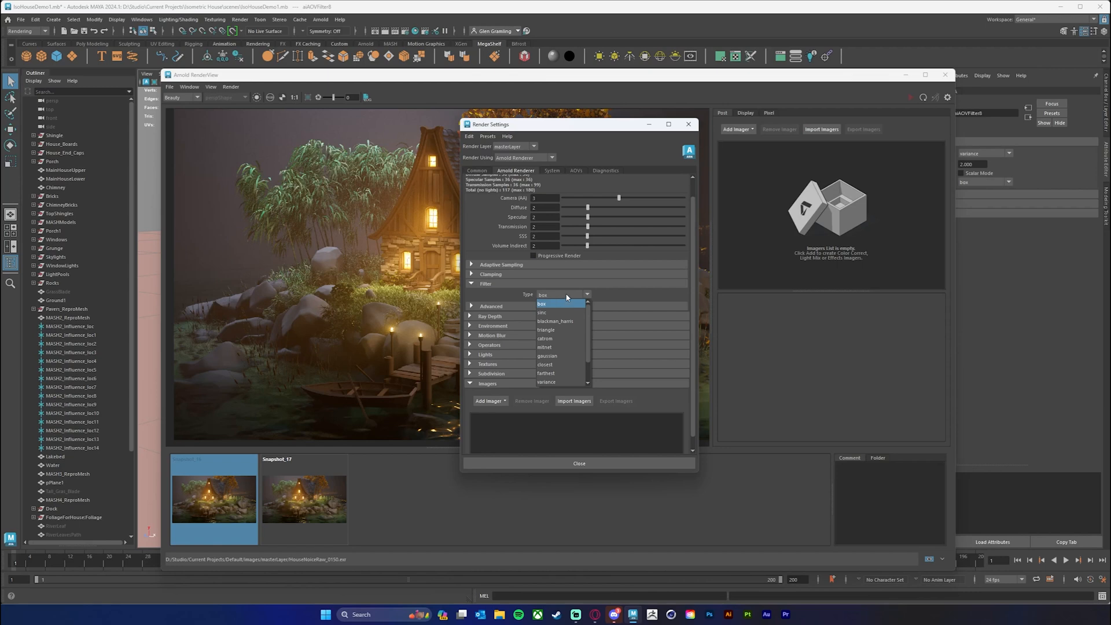
{"action": "left_click", "coordinate": [541, 303]}
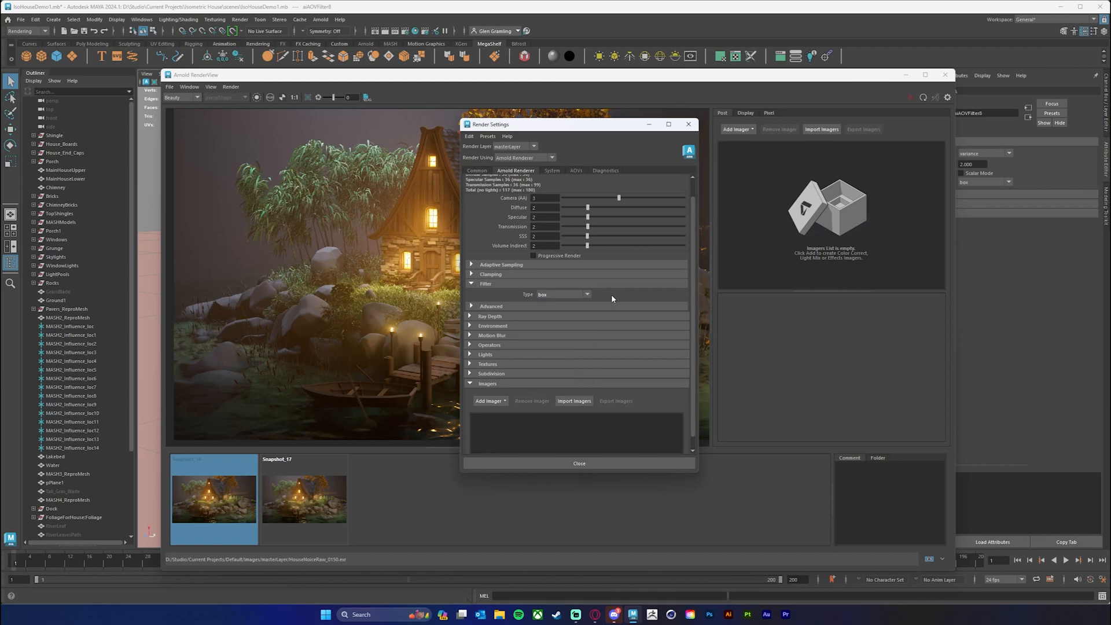
{"action": "mouse_move", "coordinate": [583, 304]}
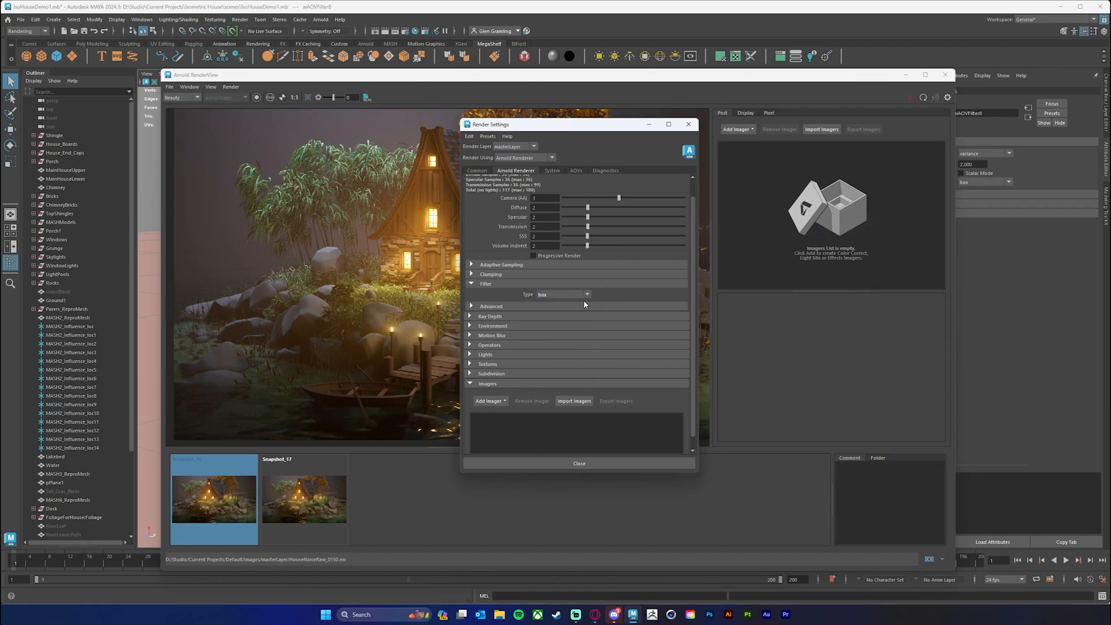
{"action": "mouse_move", "coordinate": [590, 308]}
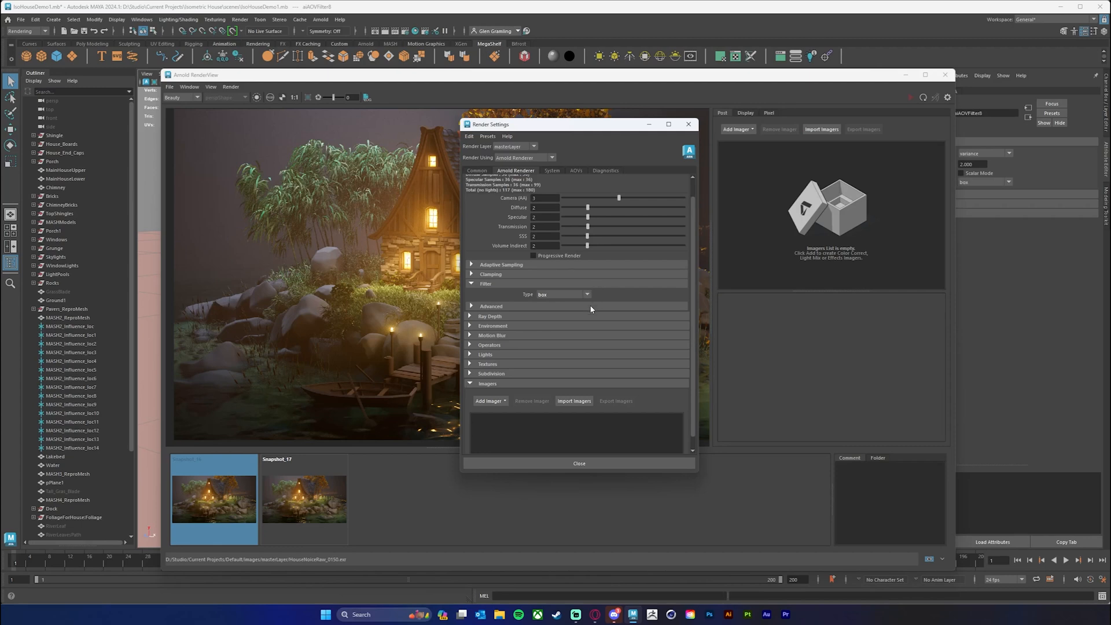
{"action": "mouse_move", "coordinate": [583, 299]}
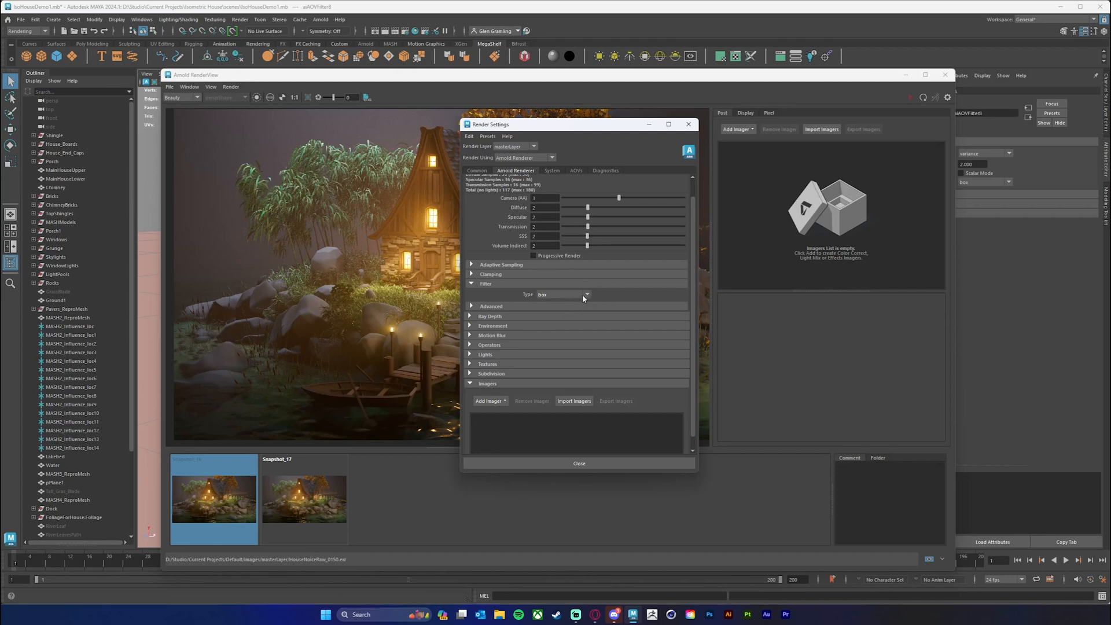
{"action": "mouse_move", "coordinate": [587, 299]}
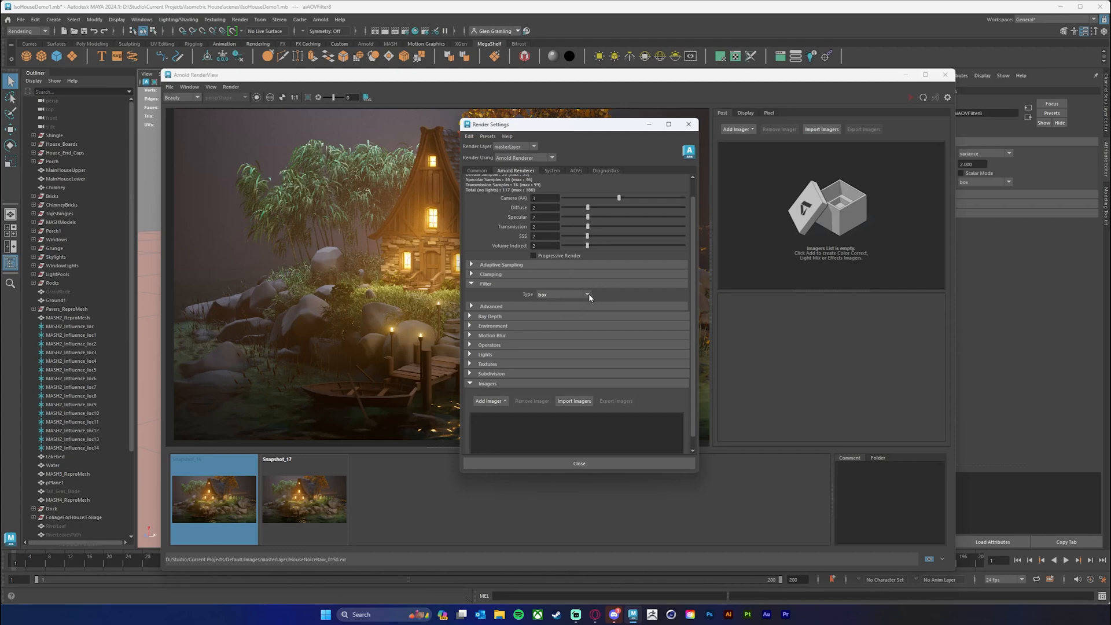
{"action": "mouse_move", "coordinate": [594, 297]}
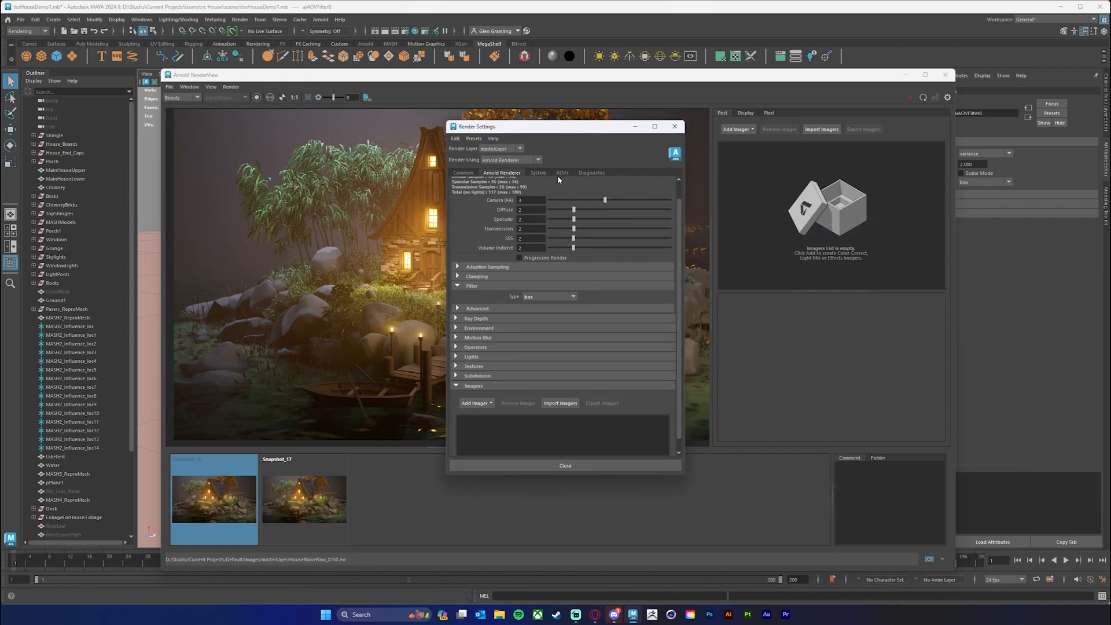
Glance at Diagnostics, inspect the N, Z and RGBA active AOVs, and close Render Settings.
{"action": "left_click", "coordinate": [591, 173]}
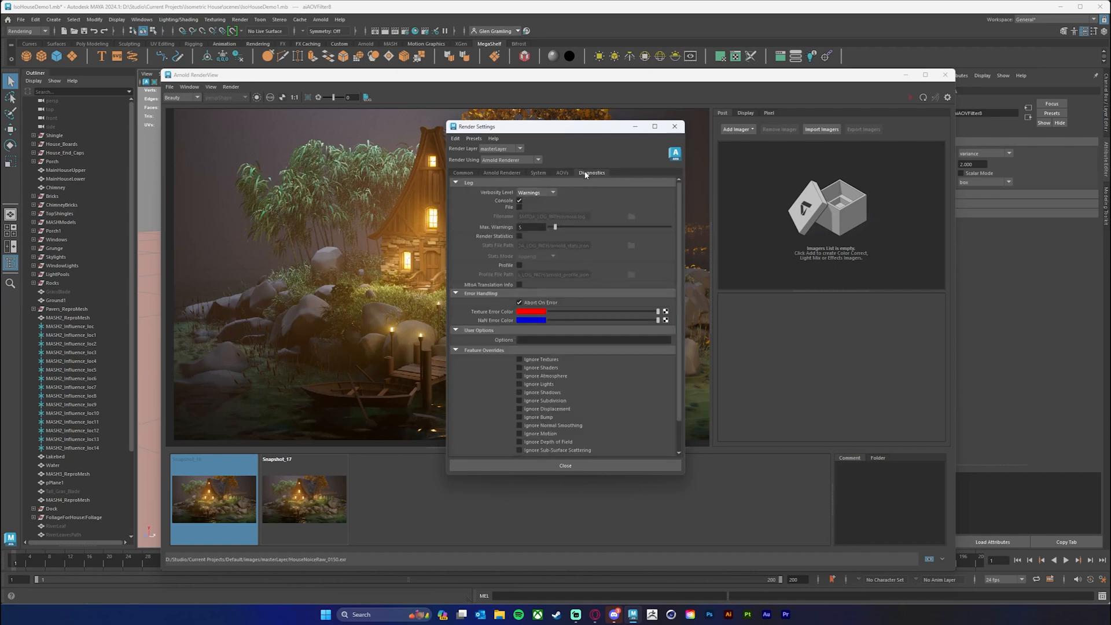
{"action": "left_click", "coordinate": [562, 172]}
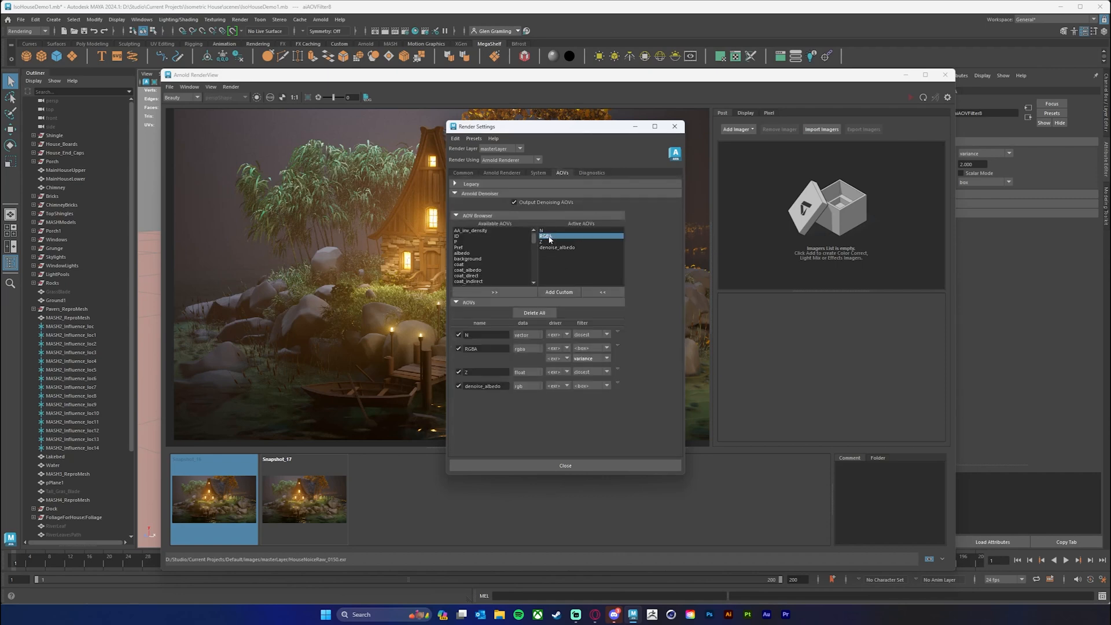
{"action": "left_click", "coordinate": [541, 229]}
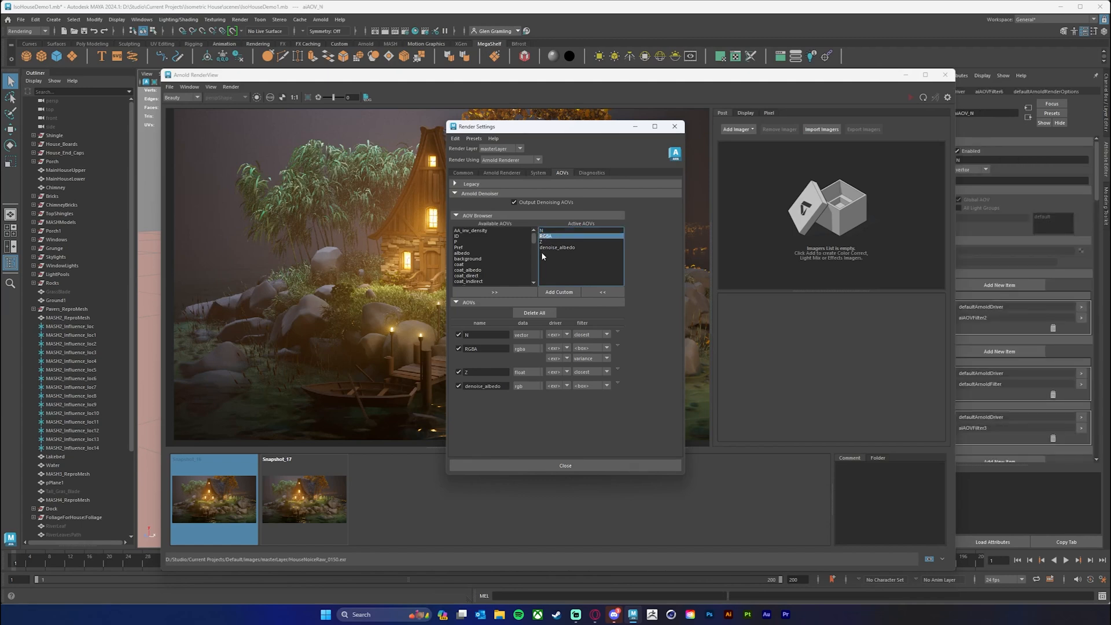
{"action": "left_click", "coordinate": [545, 241]}
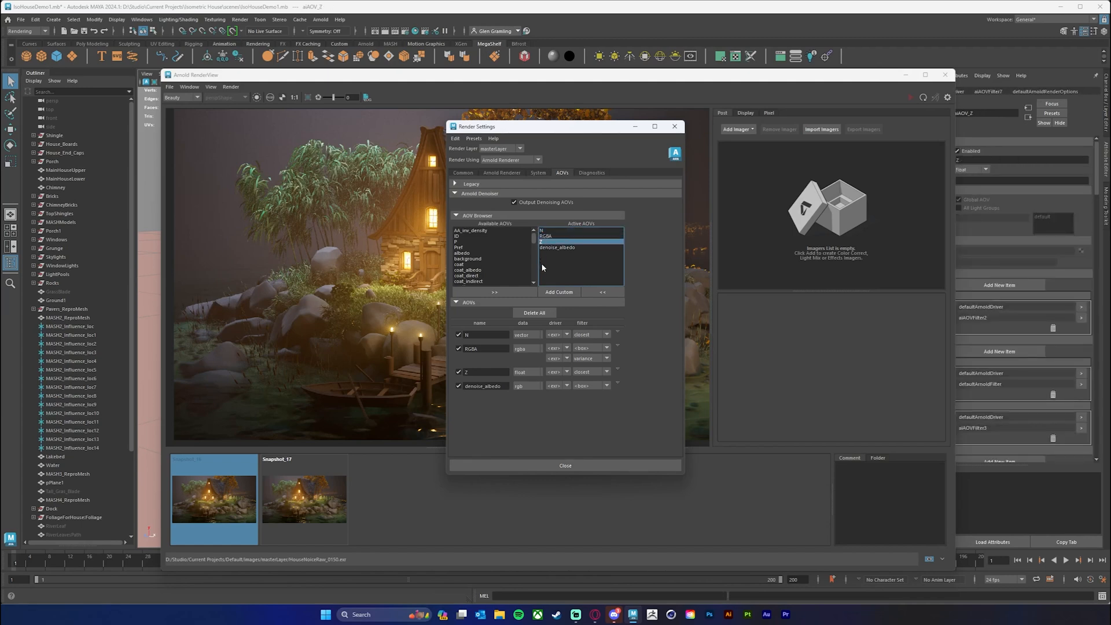
{"action": "left_click", "coordinate": [557, 248]}
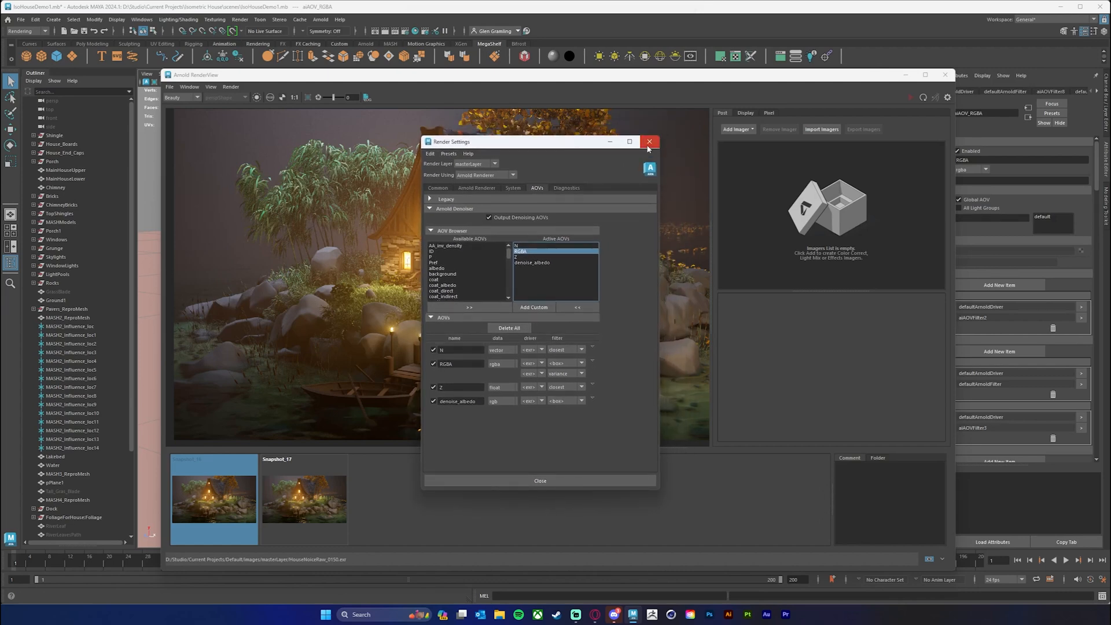
{"action": "left_click", "coordinate": [649, 142]}
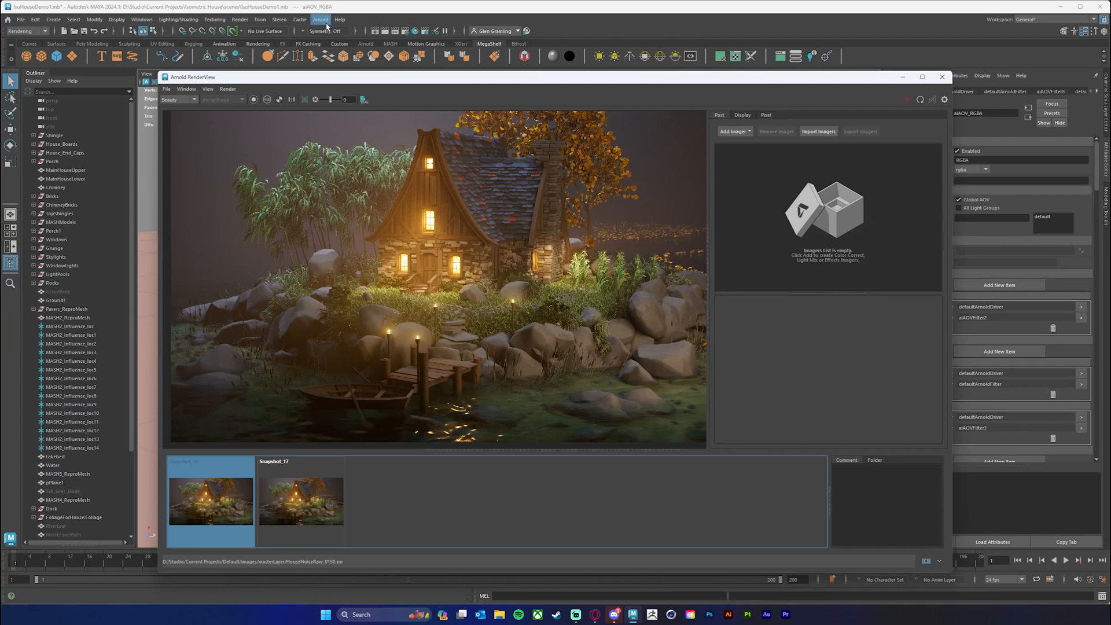
Launch the Arnold Denoiser (noice) and set its Frame Range to Complete Sequence.
{"action": "left_click", "coordinate": [319, 19]}
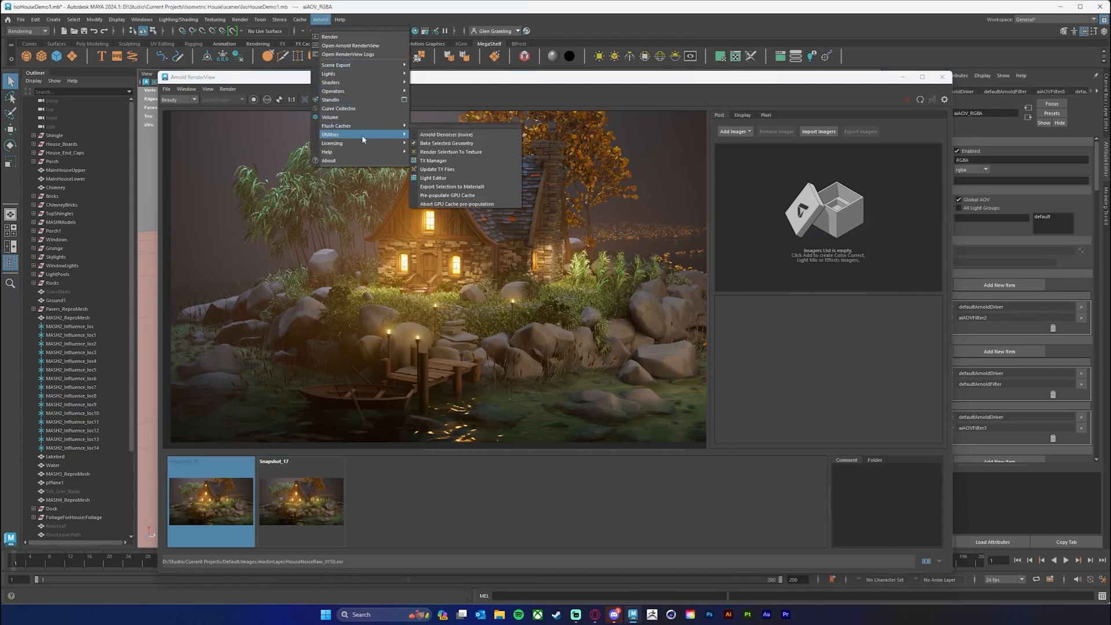
{"action": "left_click", "coordinate": [445, 134]}
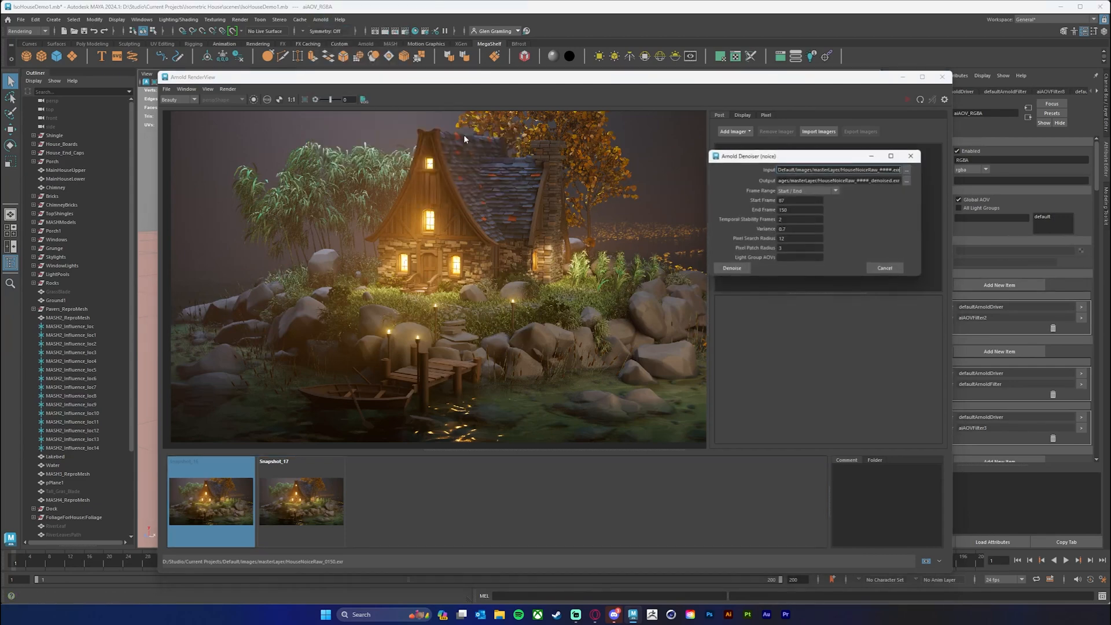
{"action": "left_click_drag", "start_coordinate": [747, 156], "coordinate": [487, 174]}
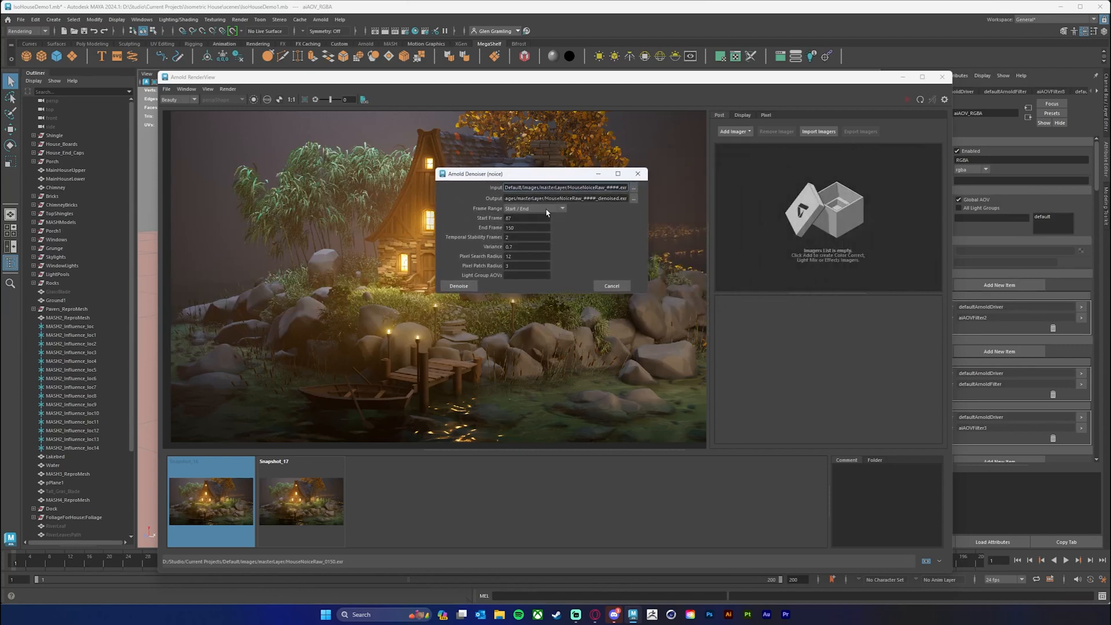
{"action": "left_click", "coordinate": [561, 208]}
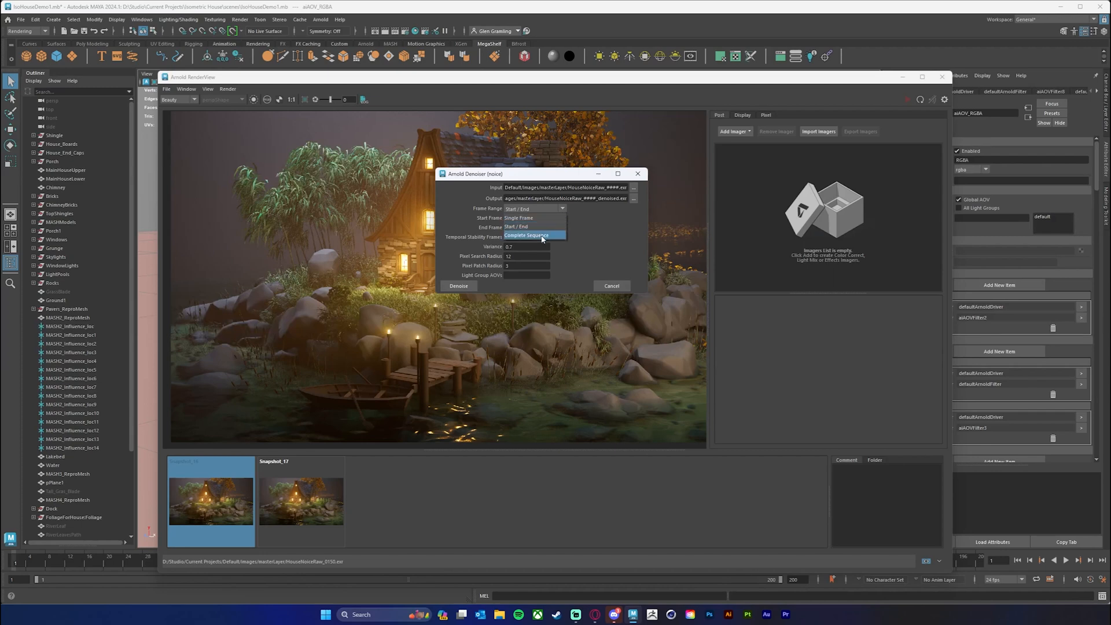
{"action": "left_click", "coordinate": [633, 187]}
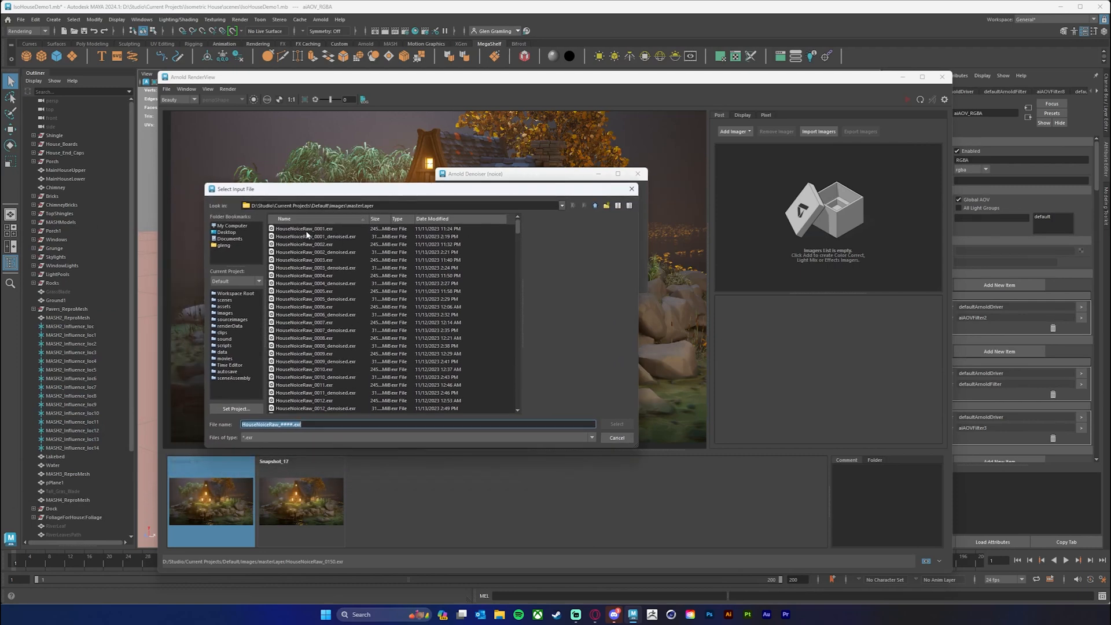
Set the denoiser Input to the HouseNoiseRaw_0001.exr raw sequence.
{"action": "left_click", "coordinate": [315, 228]}
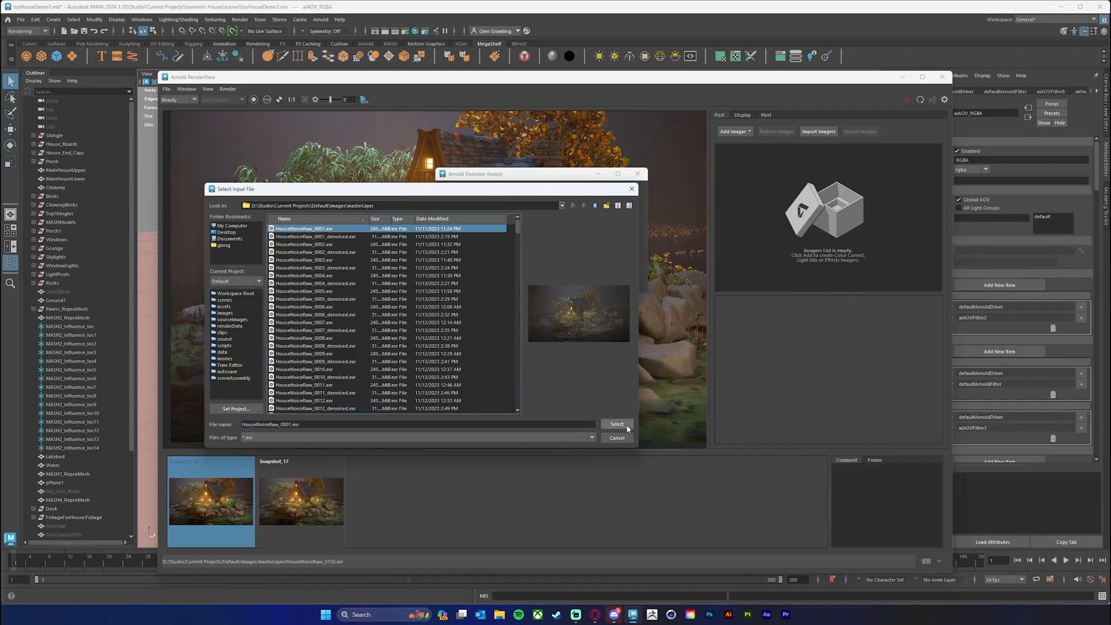
{"action": "left_click", "coordinate": [615, 423]}
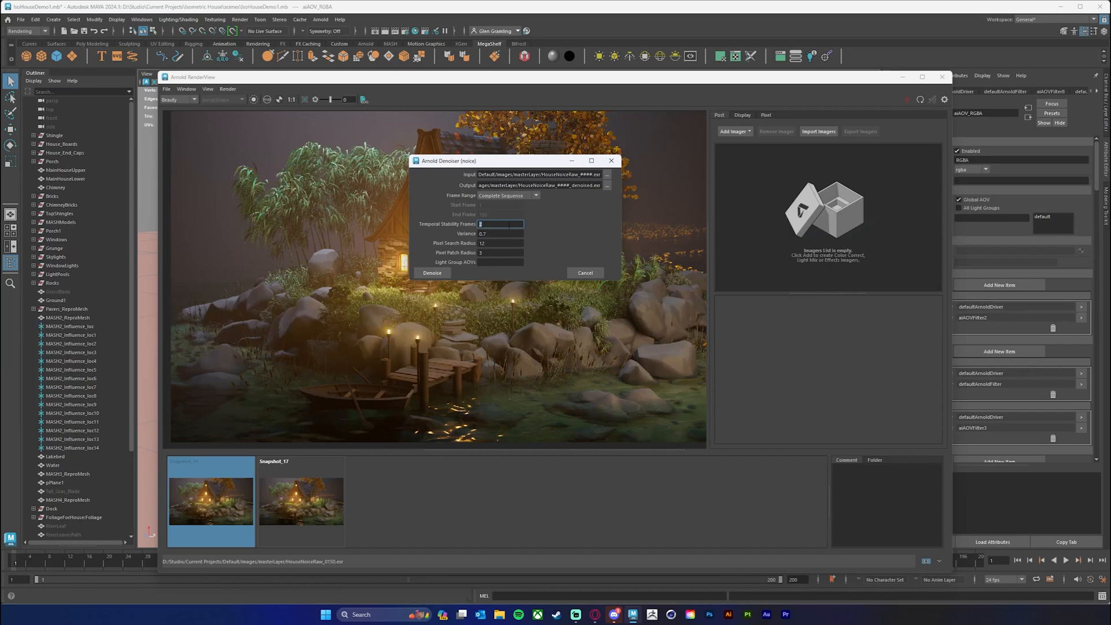
Run Denoise on the whole HouseNoiseRaw sequence and let it finish.
{"action": "left_click", "coordinate": [500, 234]}
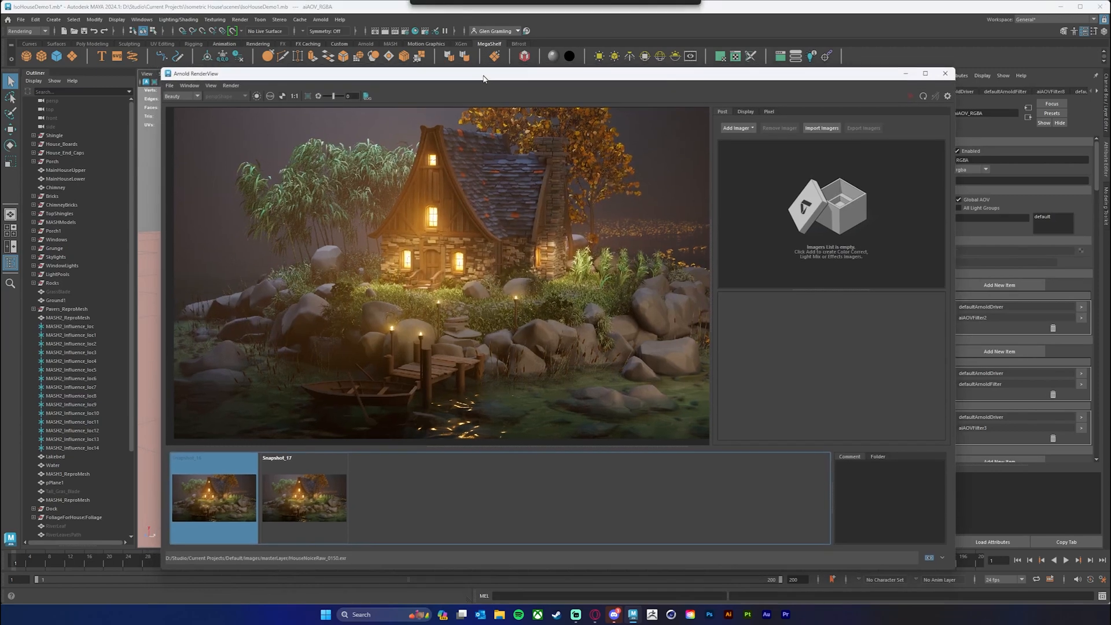
Load HouseNoiseRaw_0150_denoised.exr into Arnold RenderView from disk.
{"action": "left_click", "coordinate": [169, 80]}
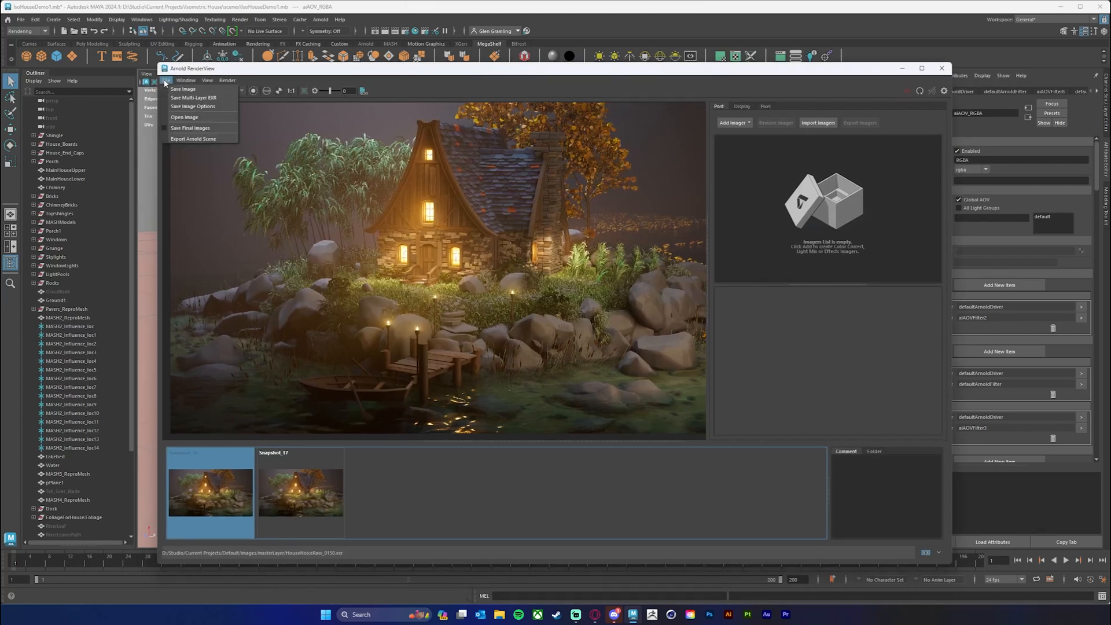
{"action": "left_click", "coordinate": [184, 117]}
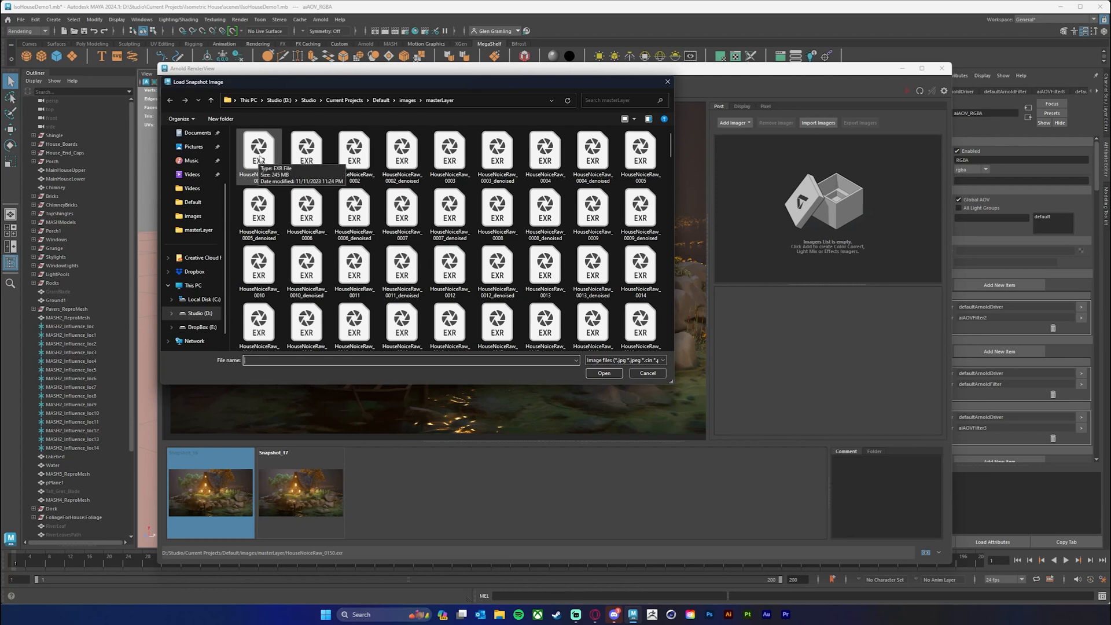
{"action": "mouse_move", "coordinate": [620, 342]}
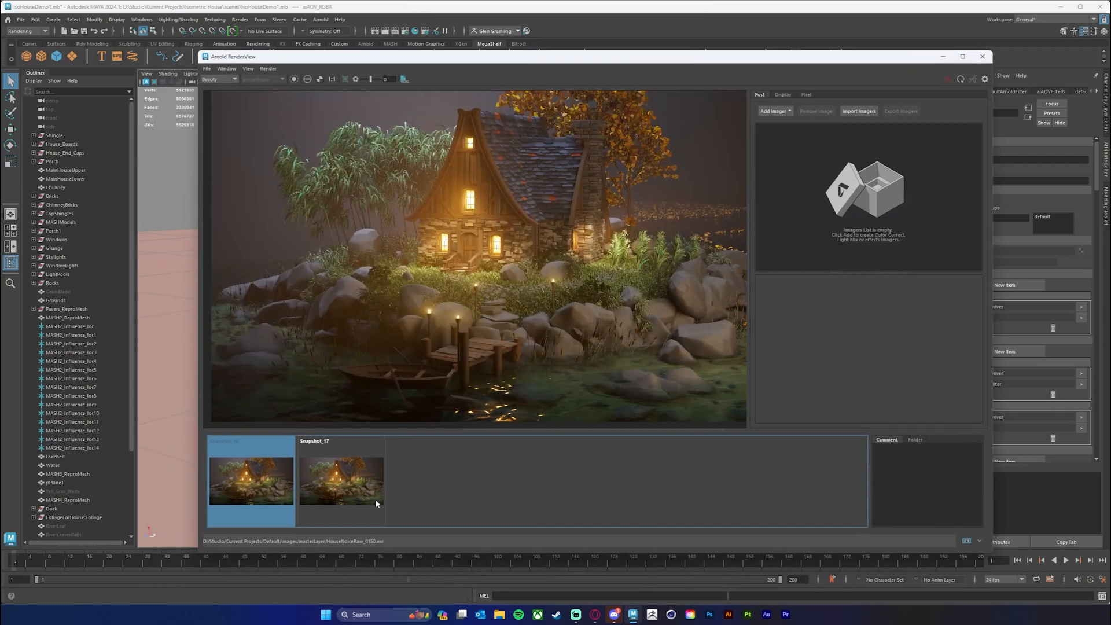
Flip between Snapshot_16 (raw) and Snapshot_17 (denoised) to compare frame 150.
{"action": "left_click", "coordinate": [341, 477]}
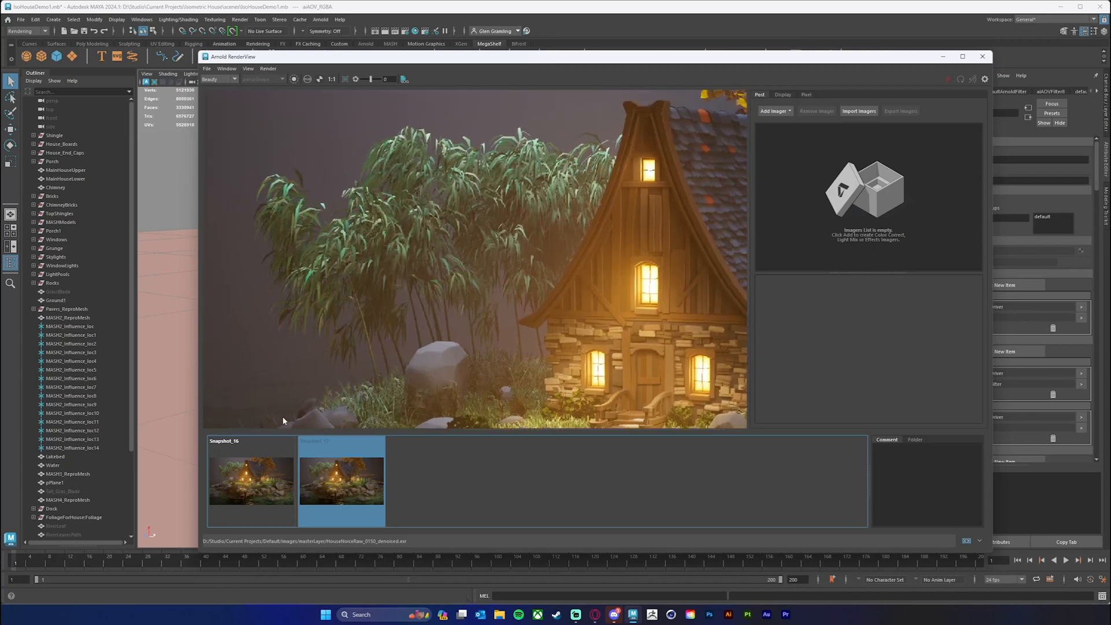
{"action": "left_click", "coordinate": [251, 480]}
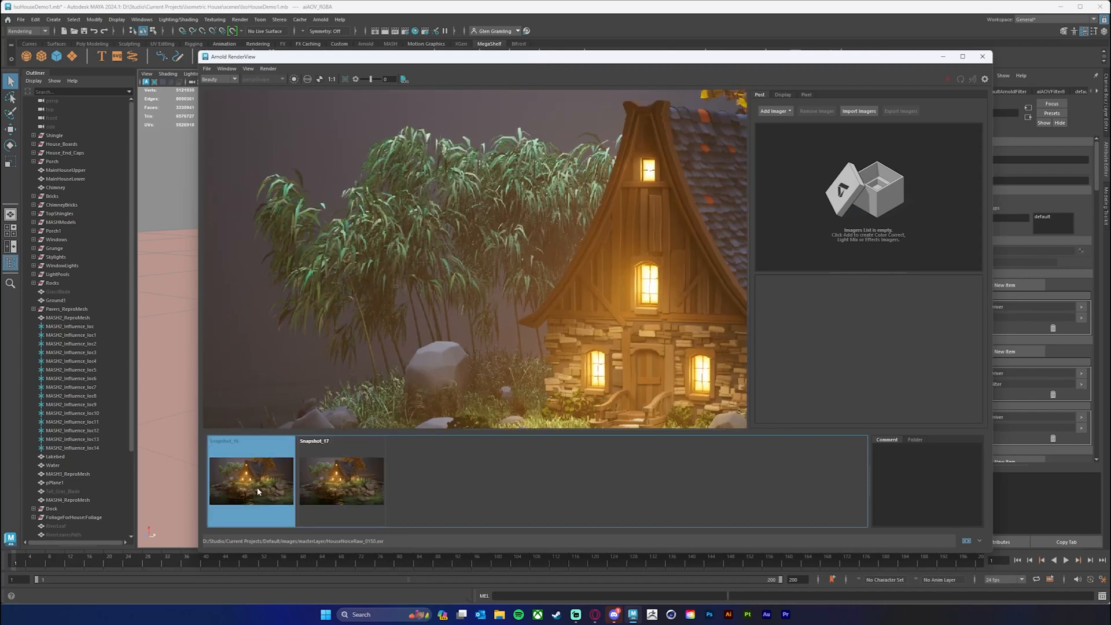
{"action": "left_click", "coordinate": [341, 478]}
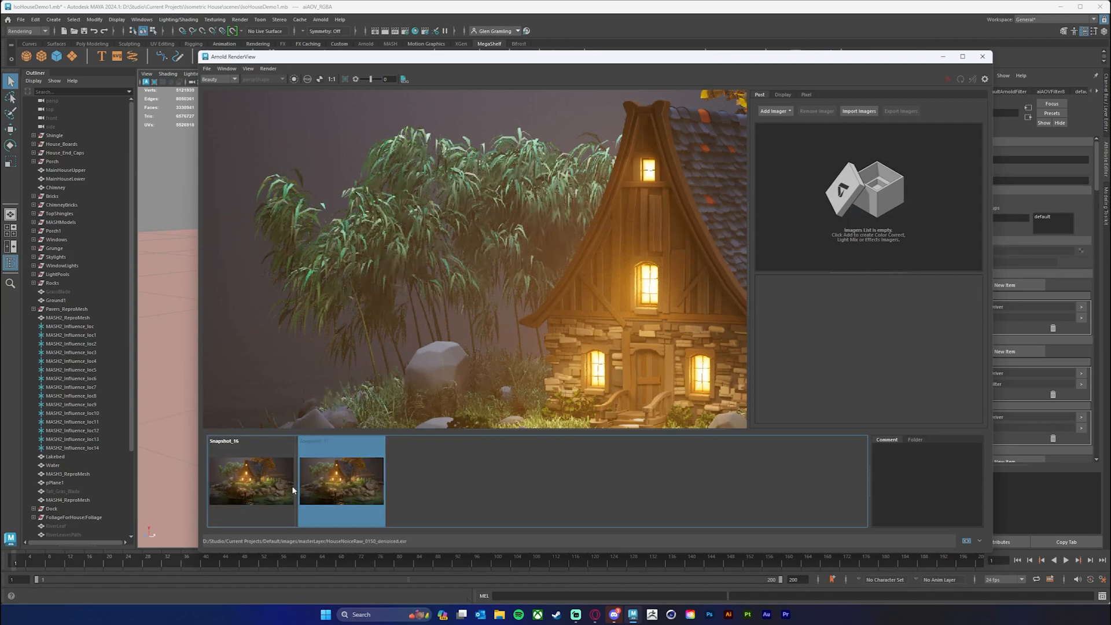
{"action": "left_click", "coordinate": [251, 478]}
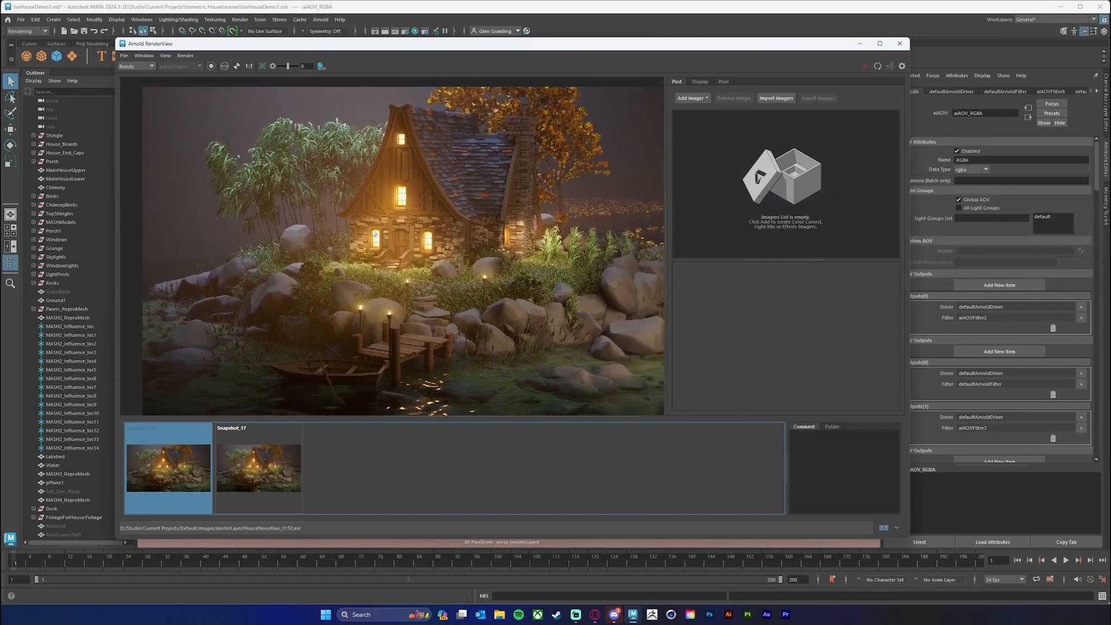
Show the denoised Snapshot_17 at full view to inspect the cleaned-up house render.
{"action": "left_click", "coordinate": [258, 467]}
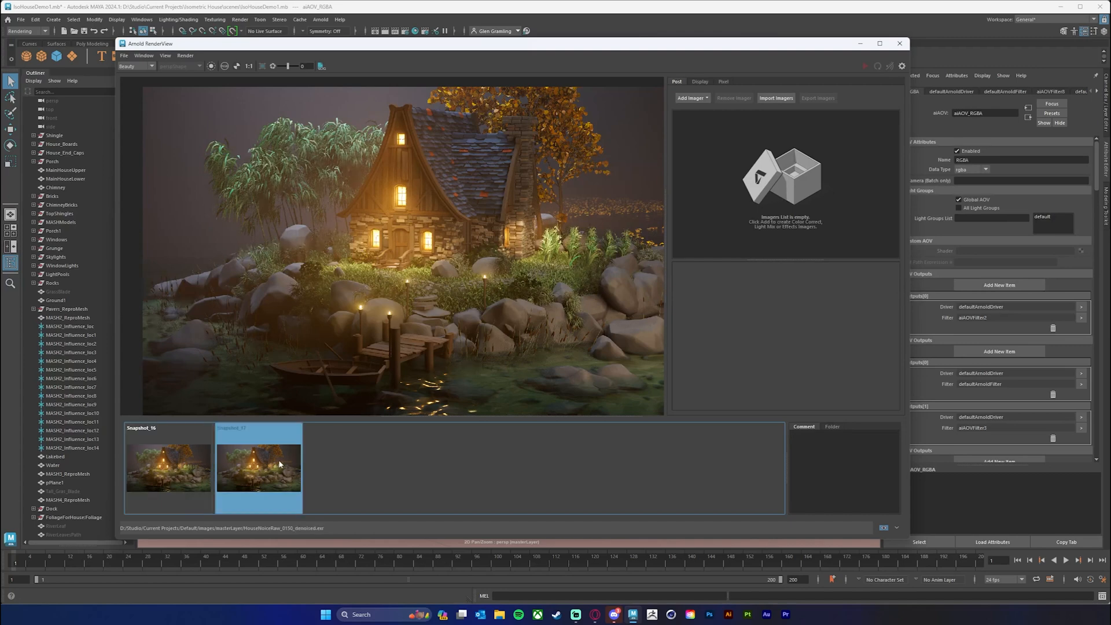
{"action": "mouse_move", "coordinate": [323, 163]}
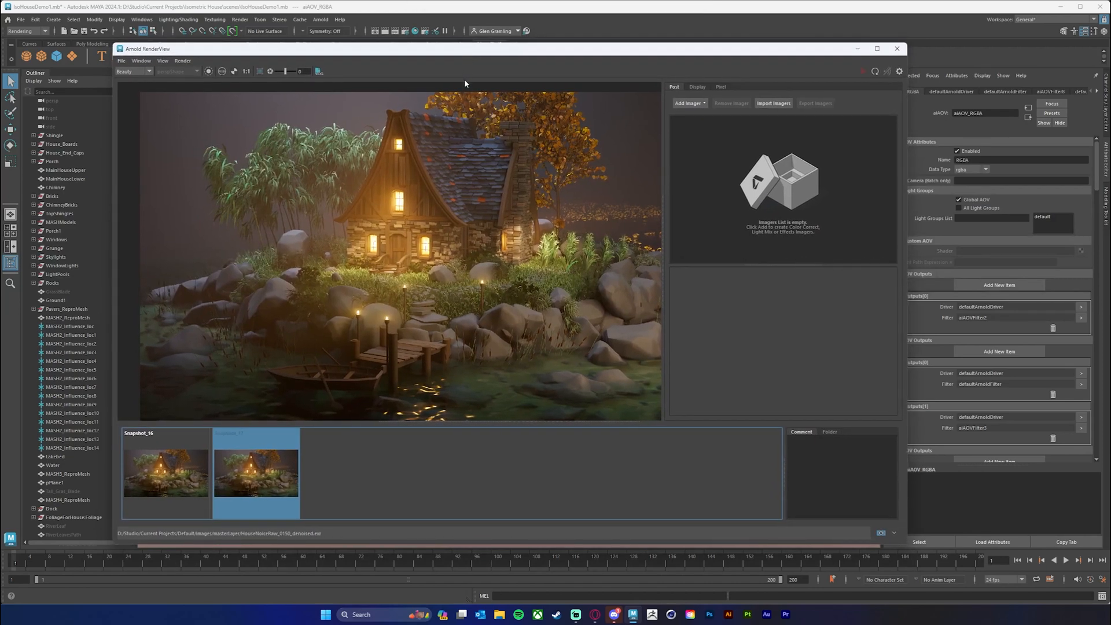
{"action": "mouse_move", "coordinate": [488, 198]}
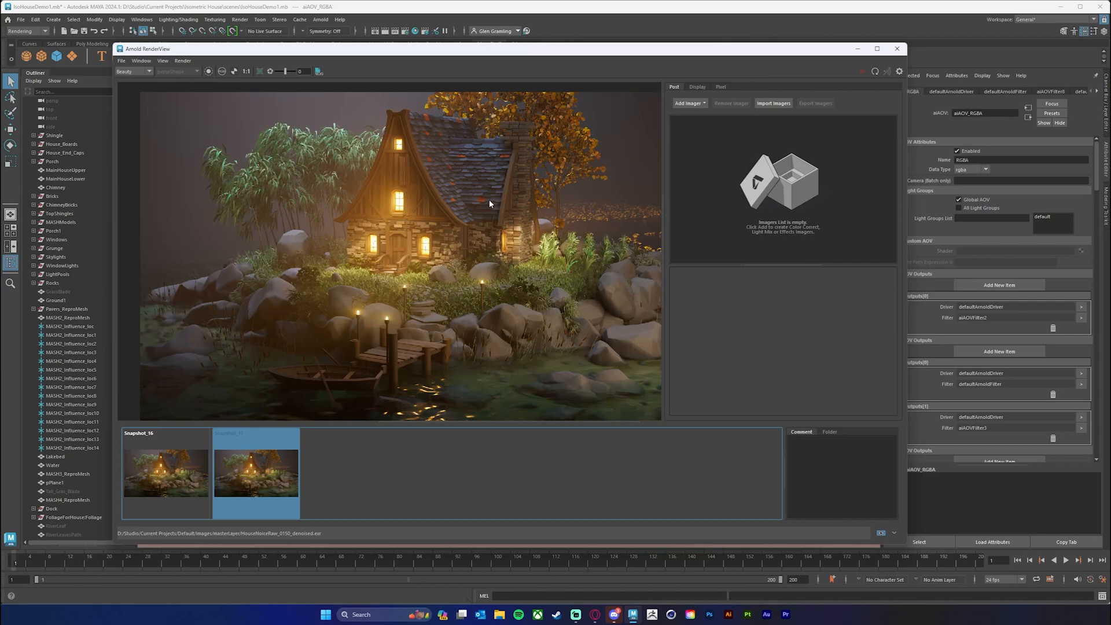
{"action": "mouse_move", "coordinate": [541, 219]}
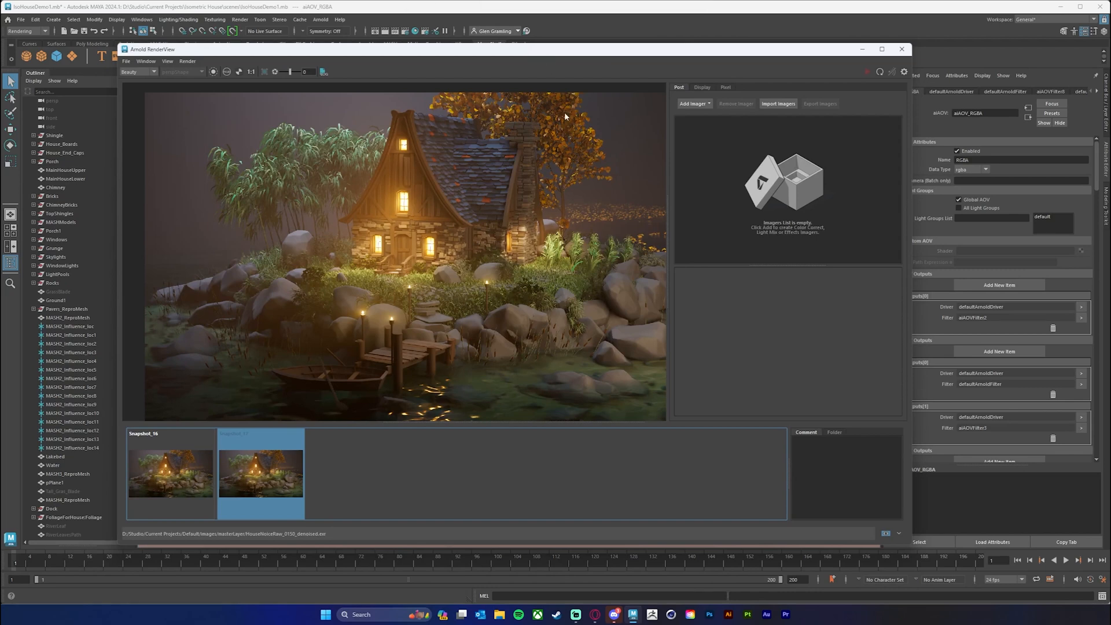
{"action": "mouse_move", "coordinate": [544, 227]}
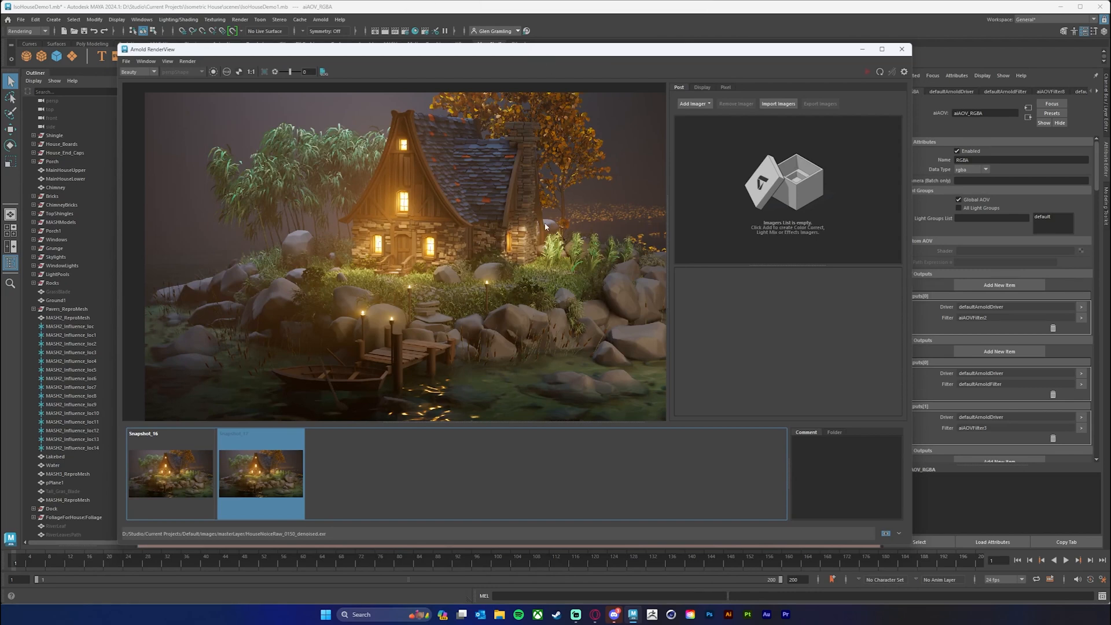
{"action": "mouse_move", "coordinate": [368, 154]}
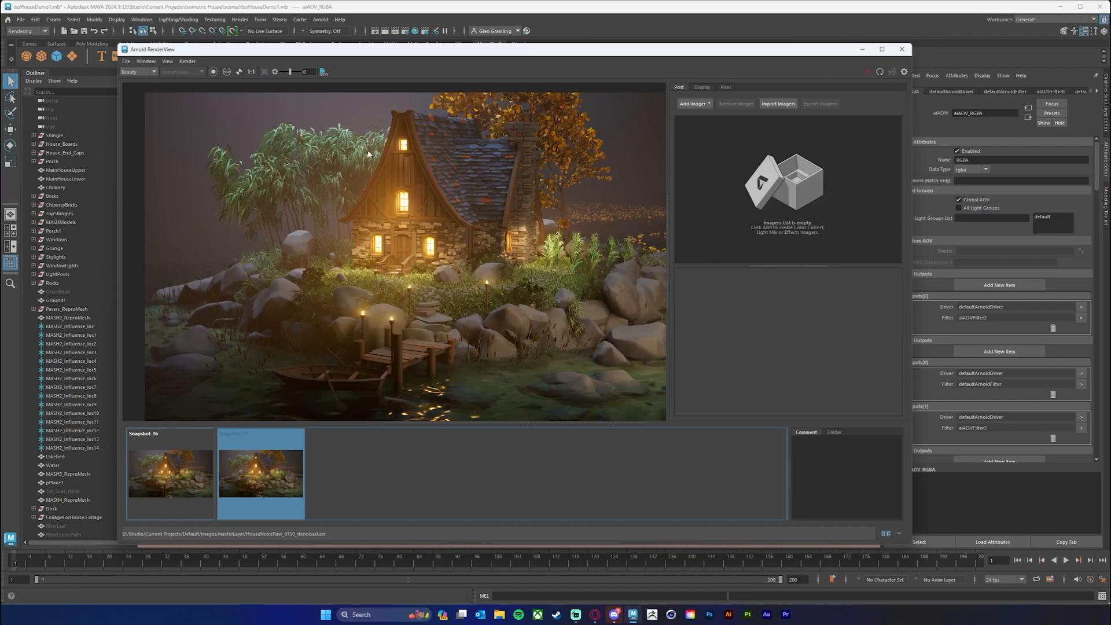
{"action": "mouse_move", "coordinate": [538, 240]}
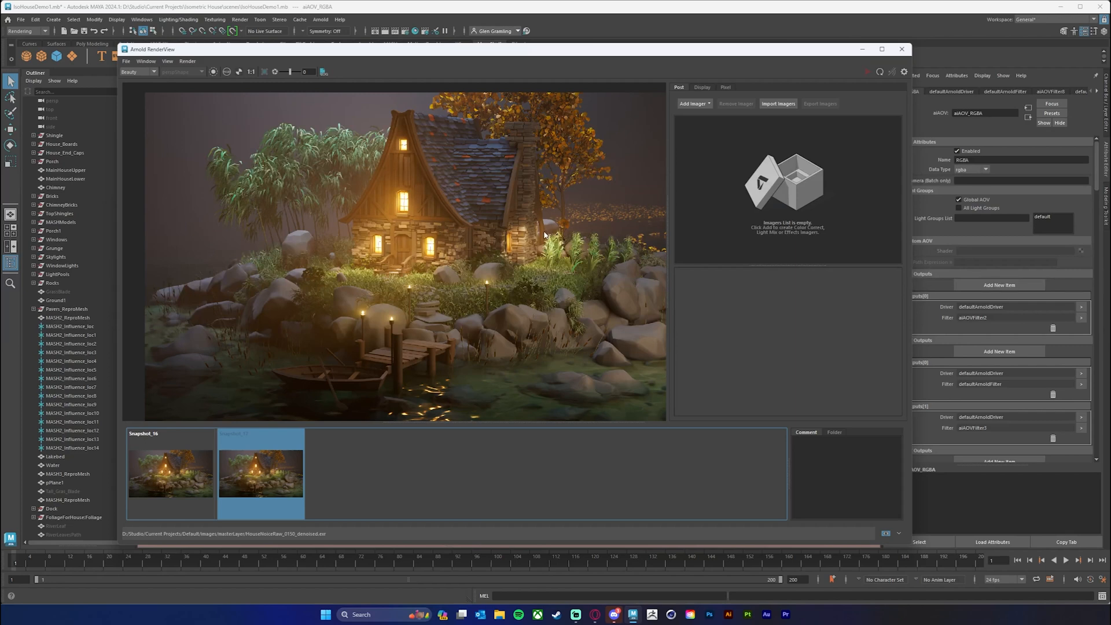
{"action": "mouse_move", "coordinate": [532, 234]}
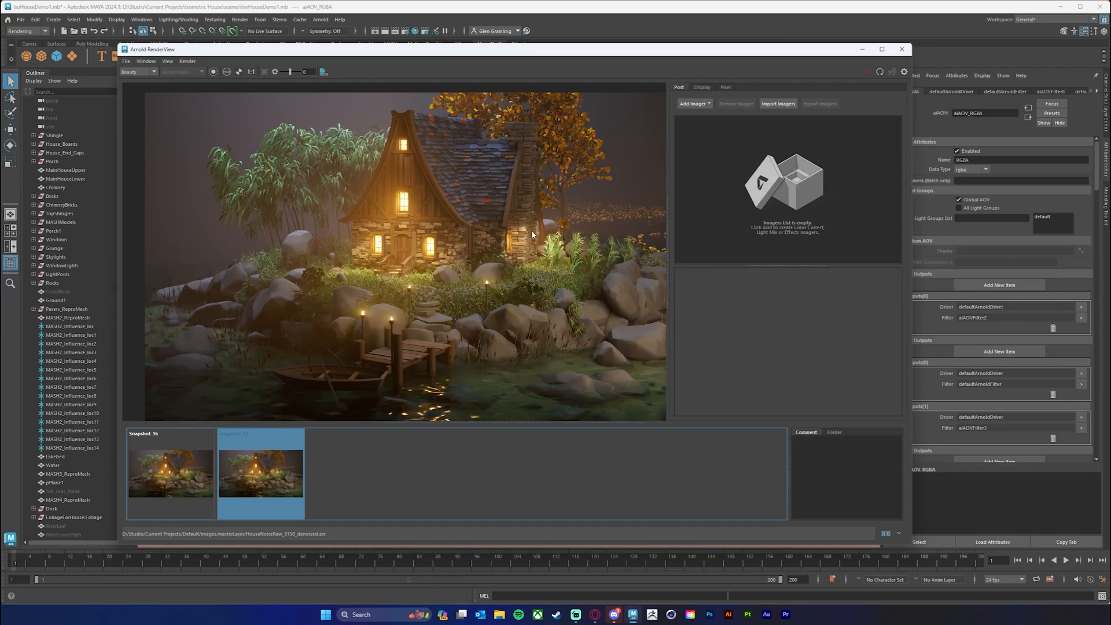